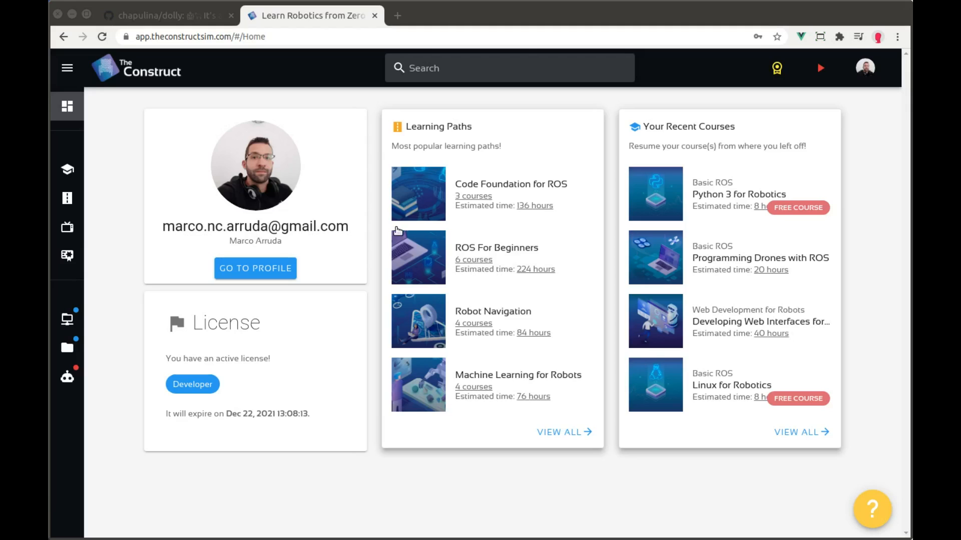
mouse_move(398, 504)
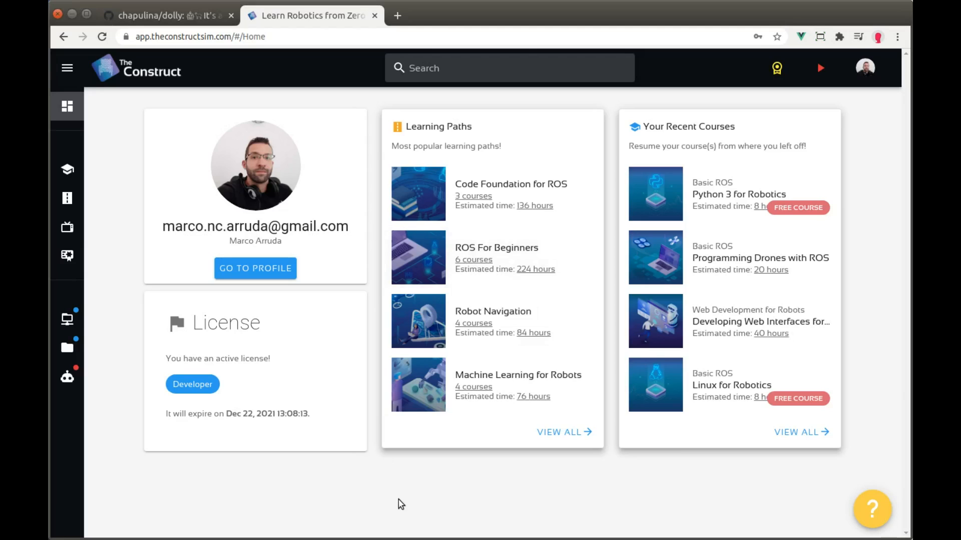
mouse_move(287, 68)
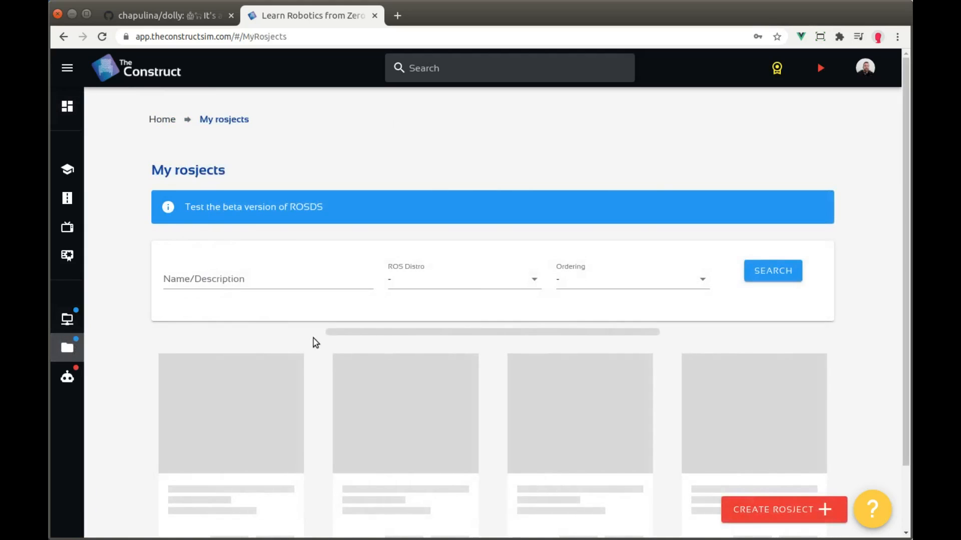
Begin a new rosject and choose ROS2 Foxy as its ROS distro
scroll("down", 3)
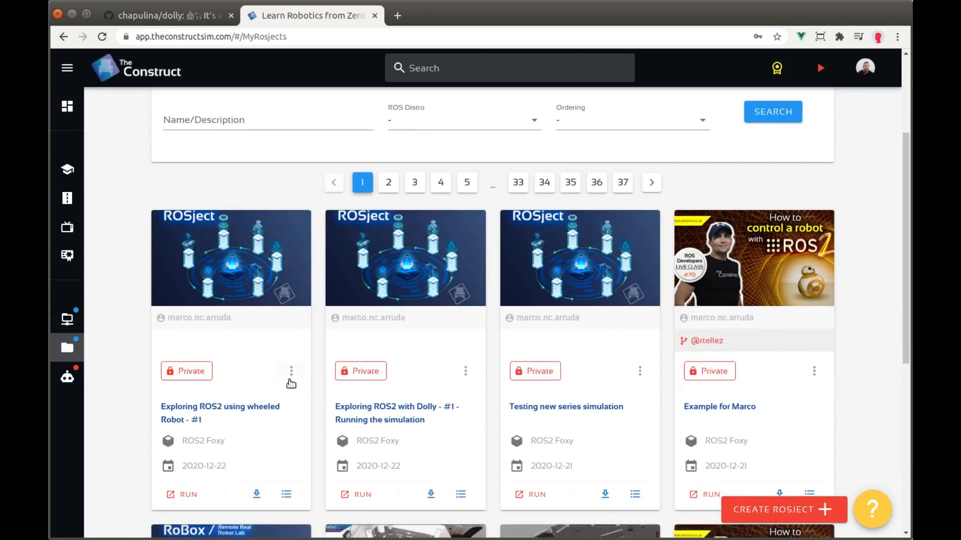
left_click(783, 510)
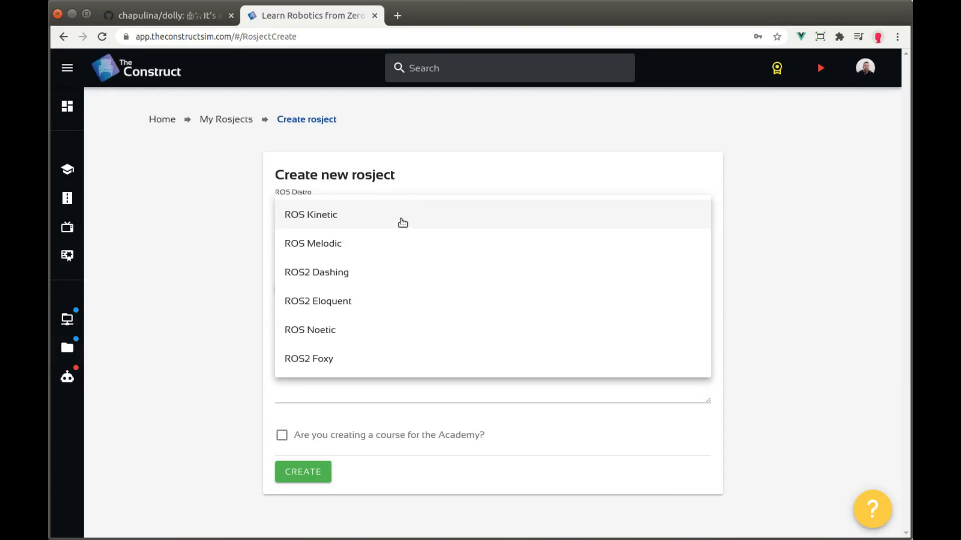
mouse_move(375, 365)
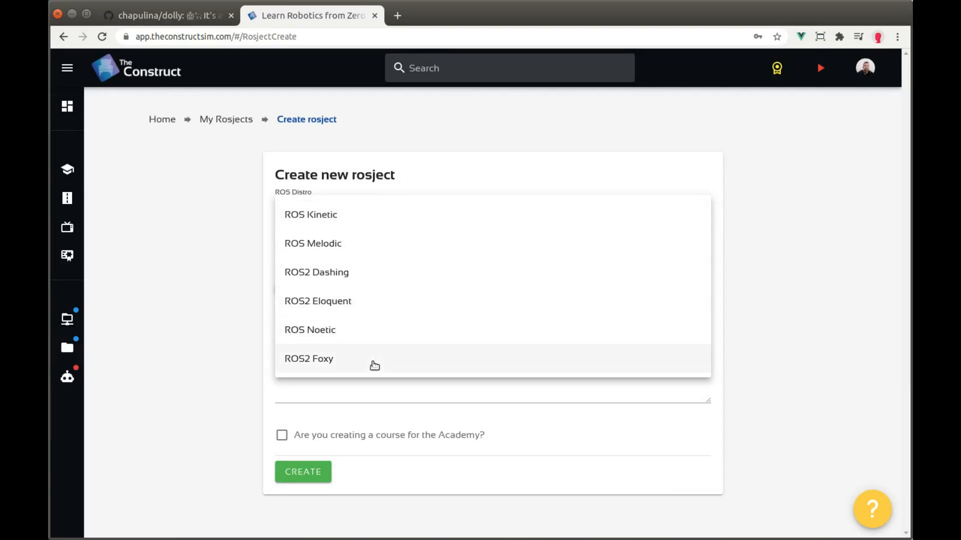
left_click(309, 358)
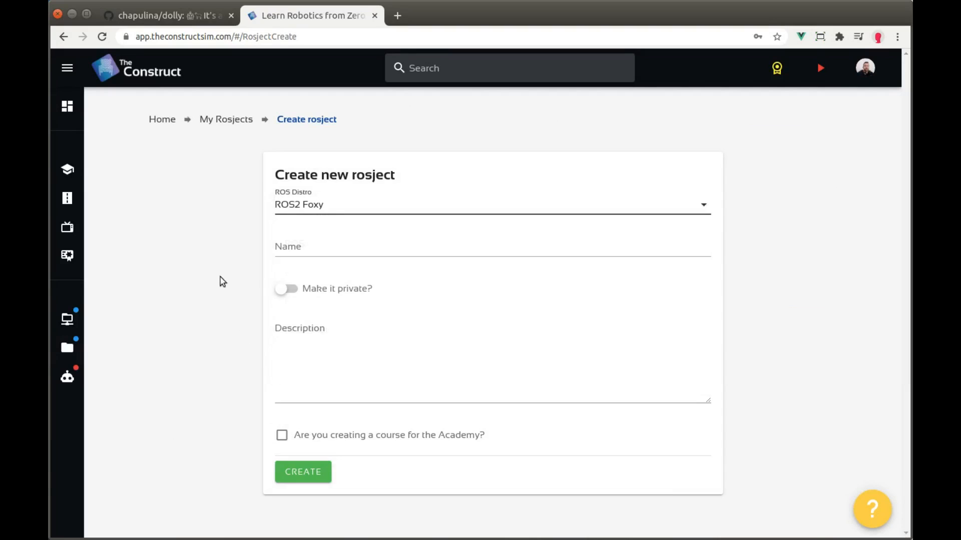
mouse_move(226, 120)
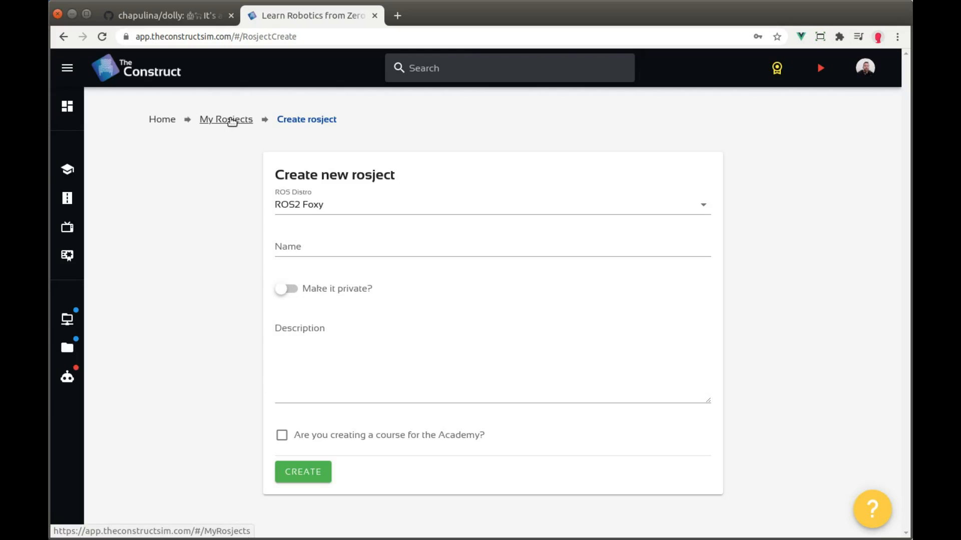
mouse_move(211, 120)
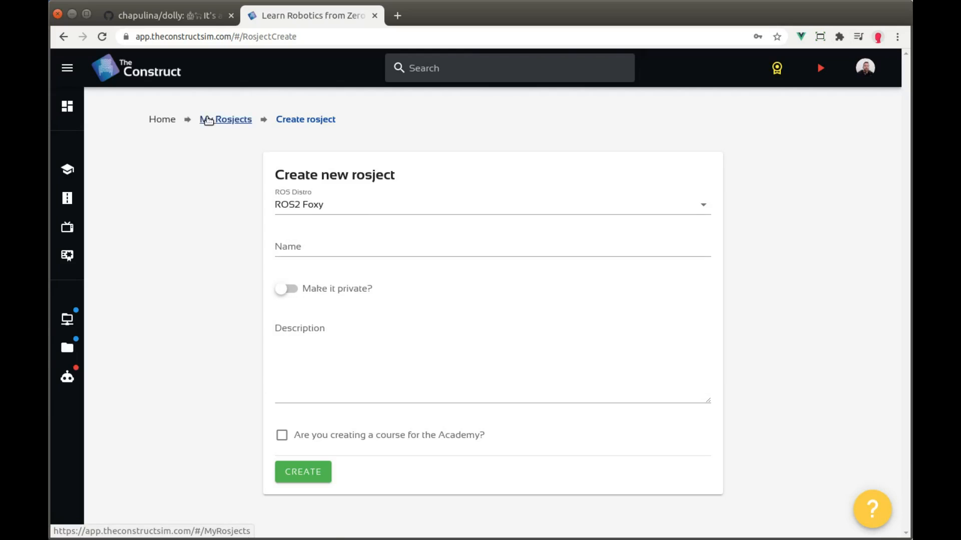
Go back to My Rosjects to run the Exploring ROS2 using wheeled Robot - #1 rosject
left_click(229, 119)
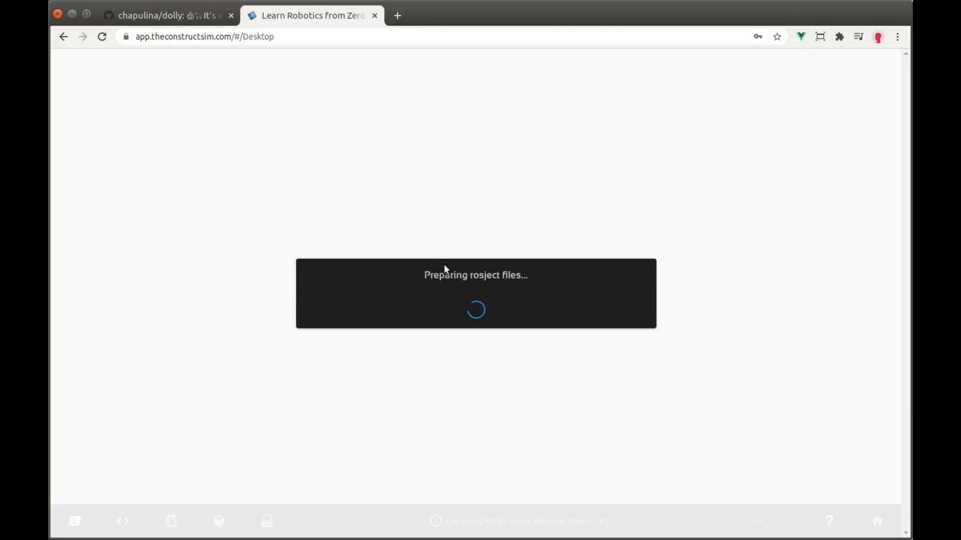
mouse_move(421, 166)
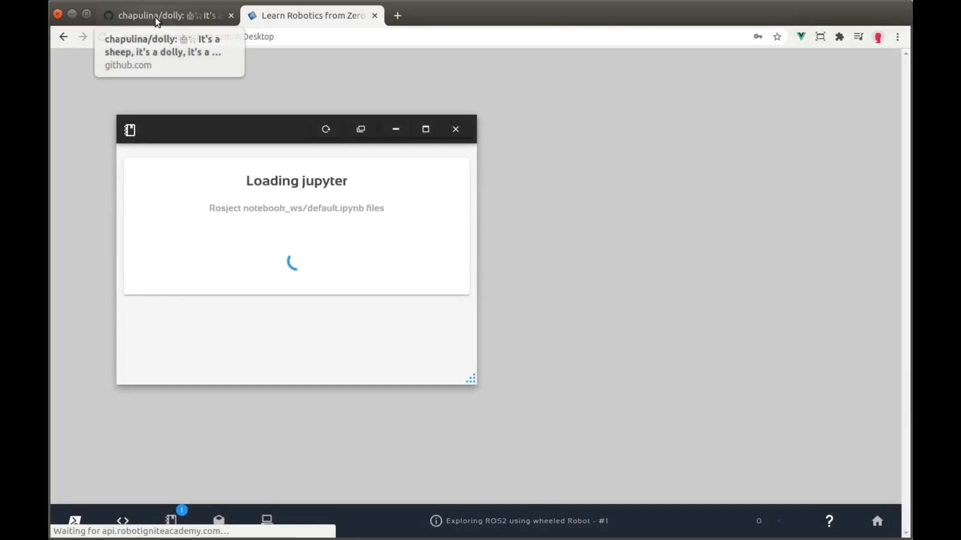
Copy the HTTPS clone URL from the chapulina/dolly repository's Code menu
left_click(166, 15)
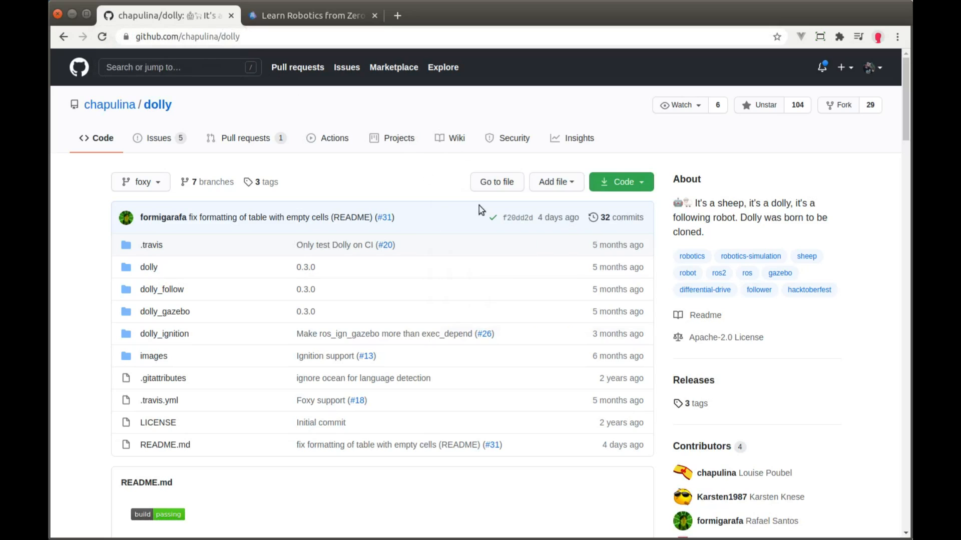
mouse_move(403, 159)
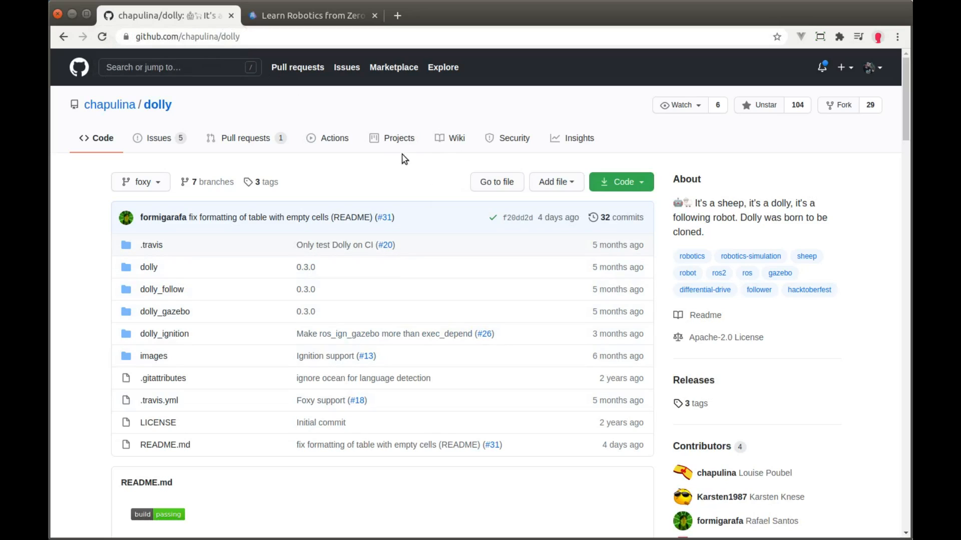
mouse_move(141, 118)
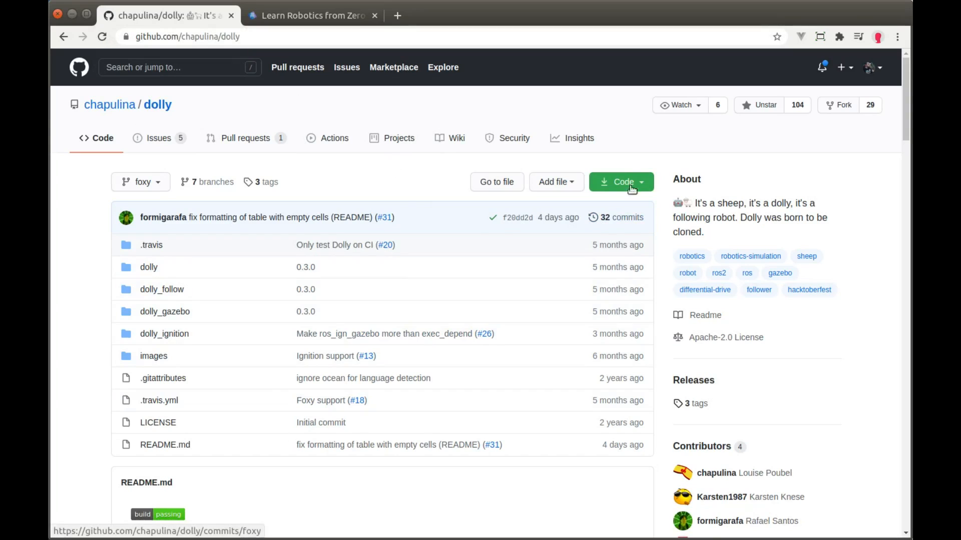
left_click(620, 181)
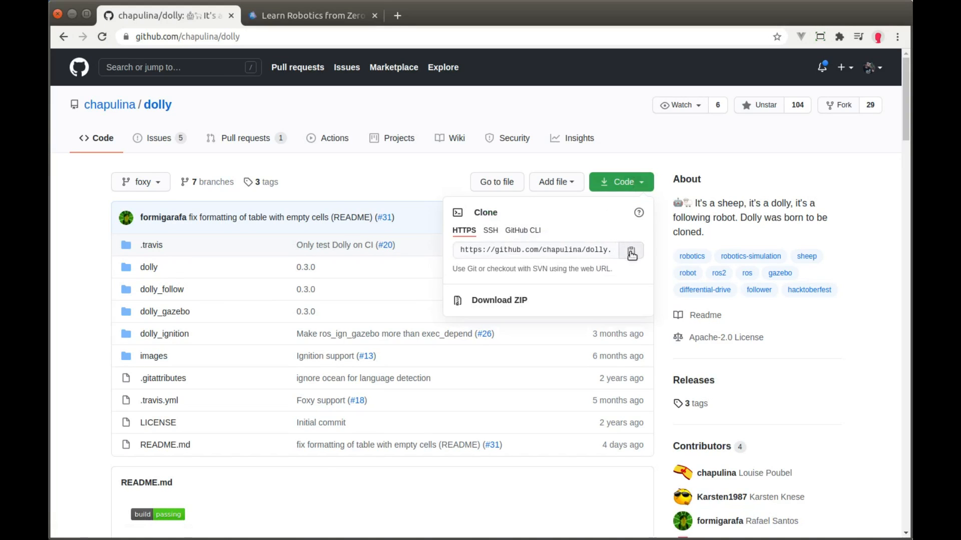
left_click(312, 15)
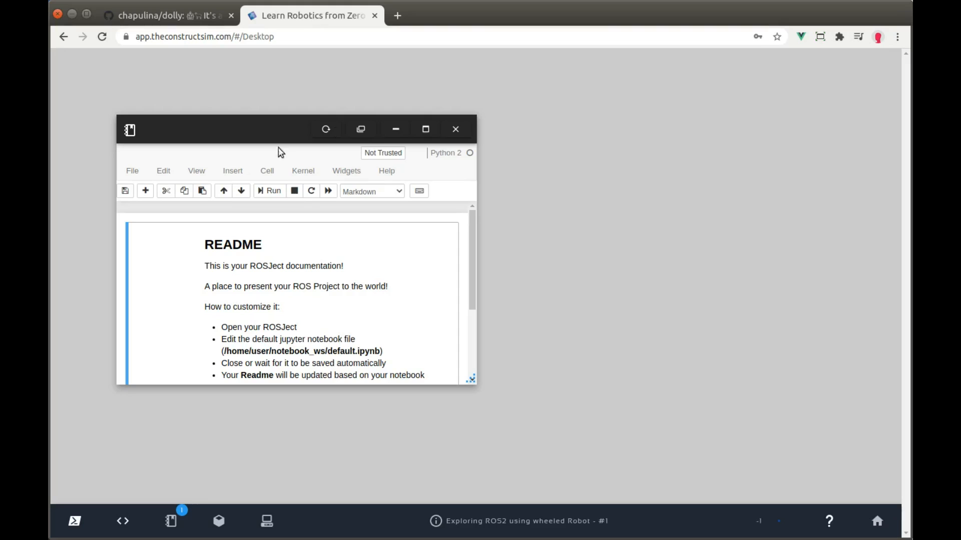
Open a Shell, list files with ls -l, and change into ros2_ws/
left_click(74, 521)
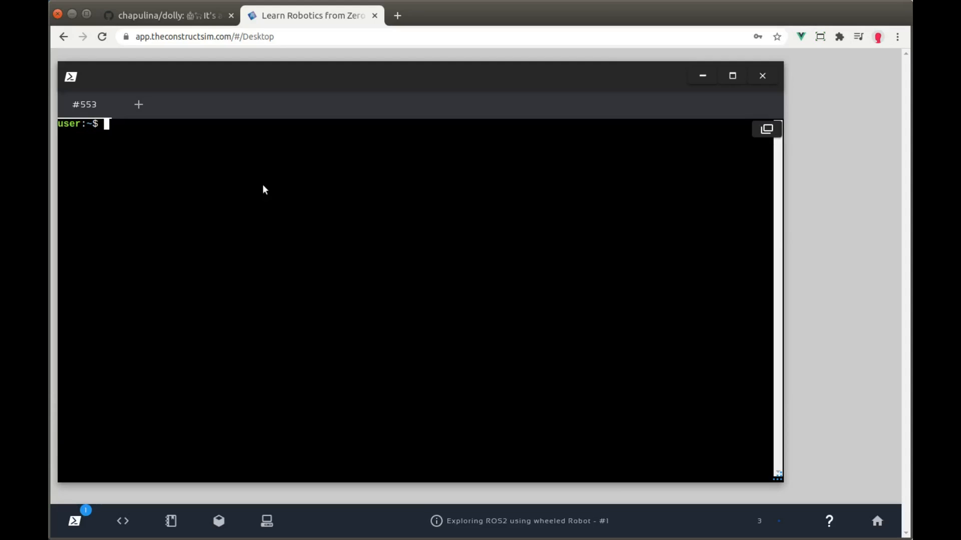
type("ls -l")
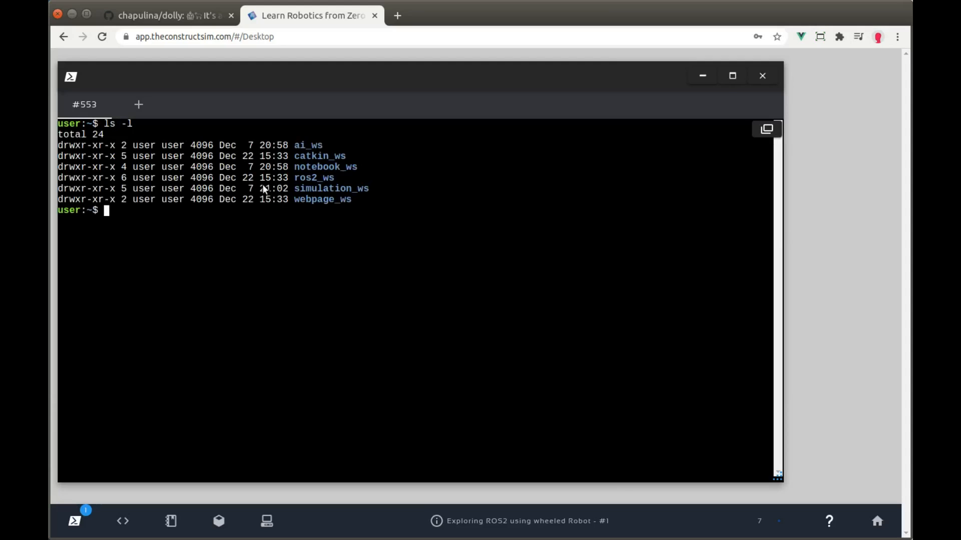
type("c")
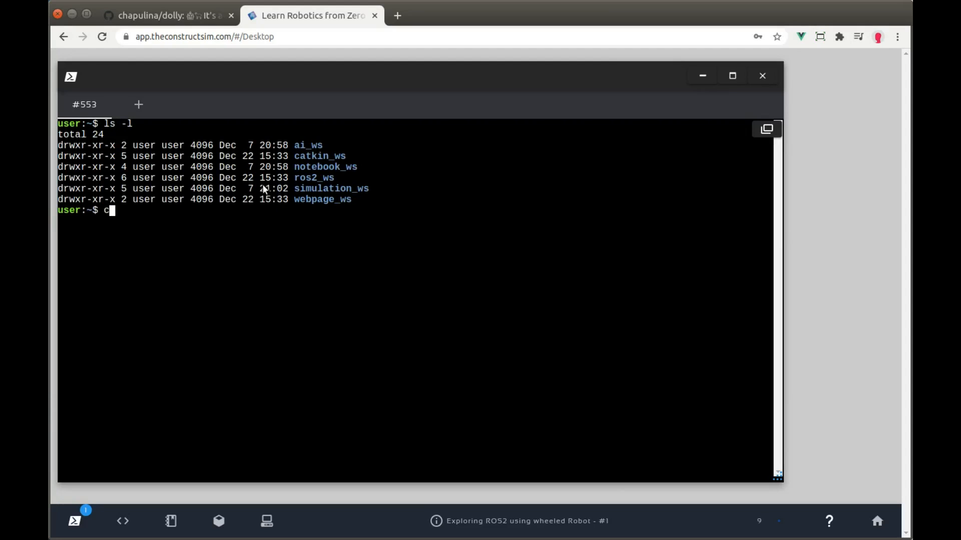
type("d ros2_ws/")
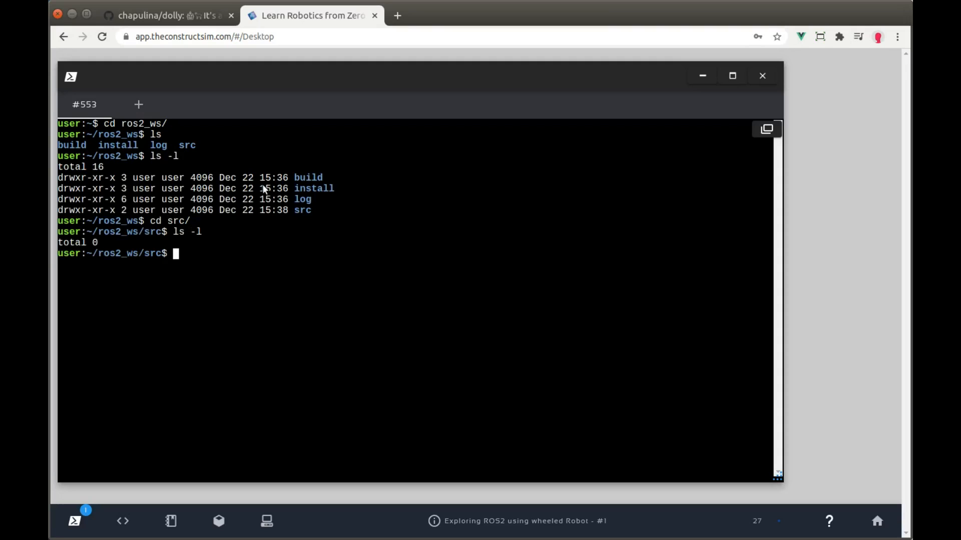
type("git clone")
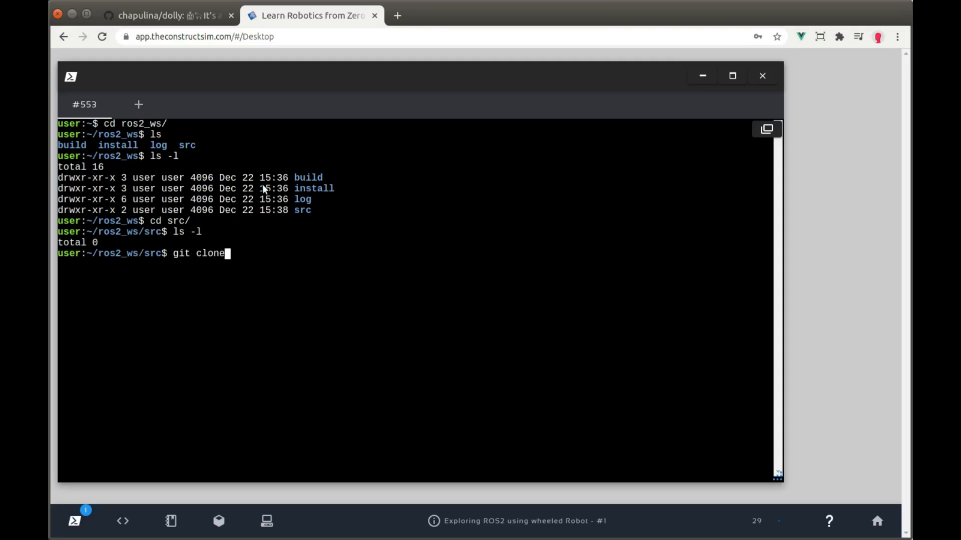
type("https://github.com/chapulina/dolly.git")
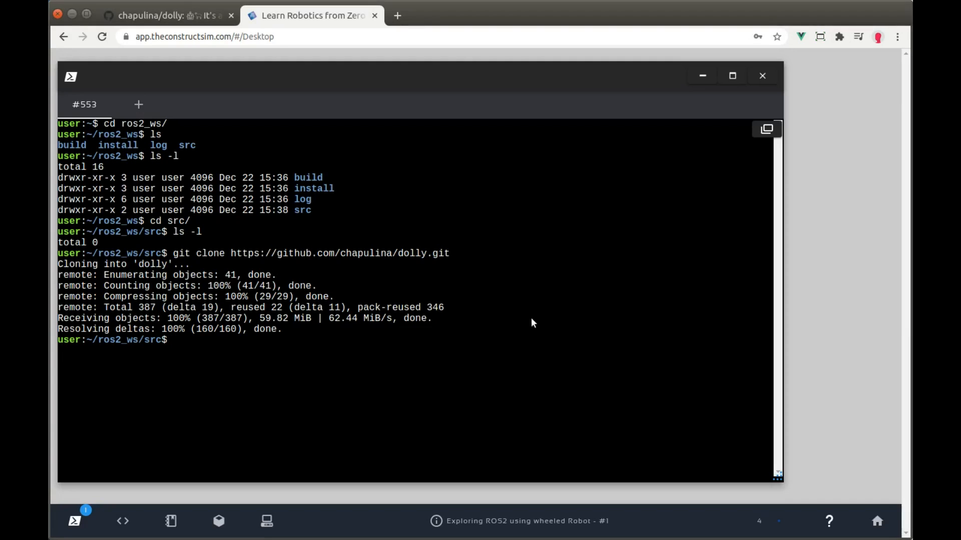
type("cd ..")
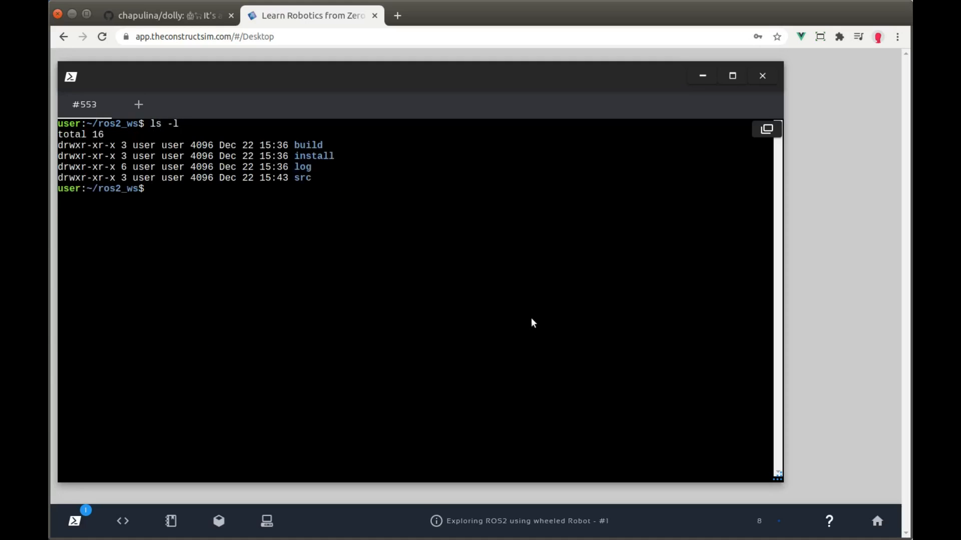
Source /opt/ros/foxy/setup.bash and highlight the previous 'noetic' distro in the warning
type("sou")
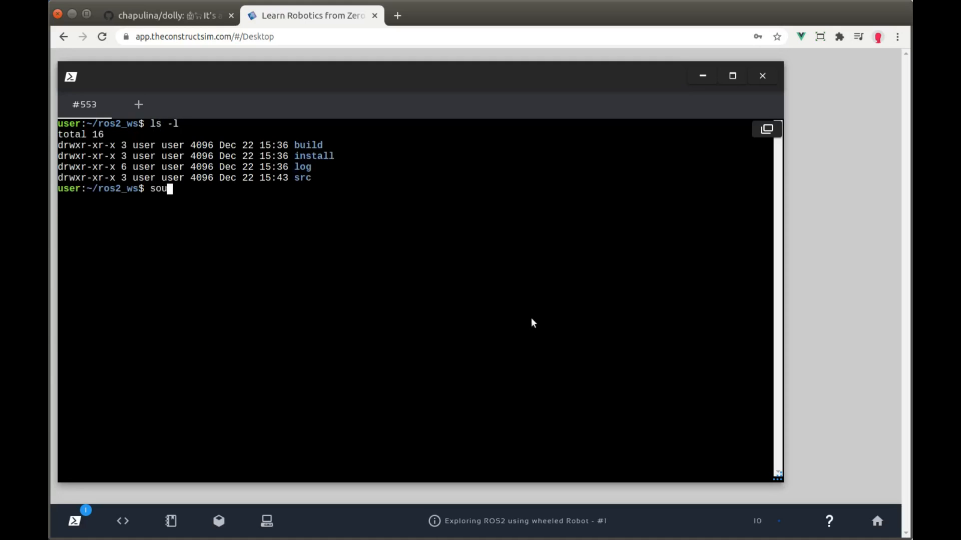
type("rce /")
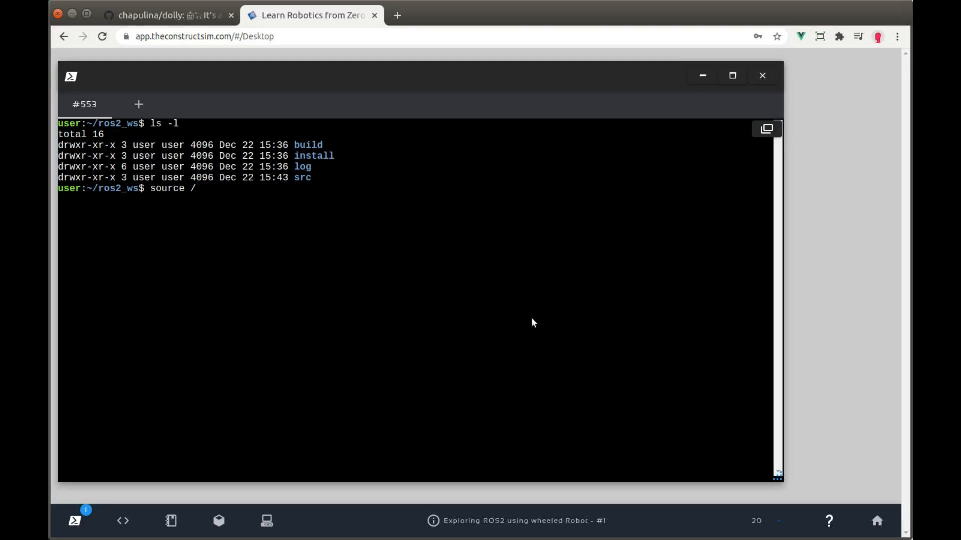
type("opt/")
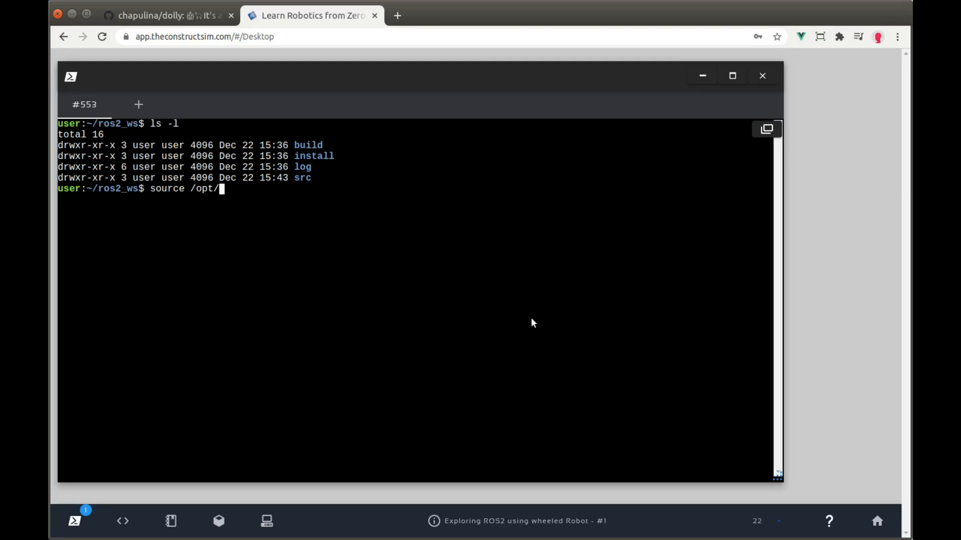
type("ros/")
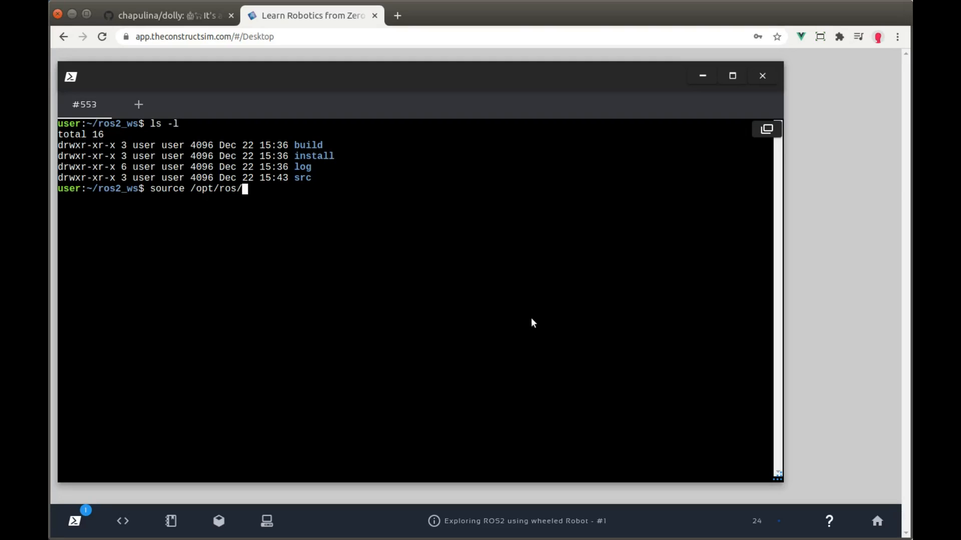
type("foxy/")
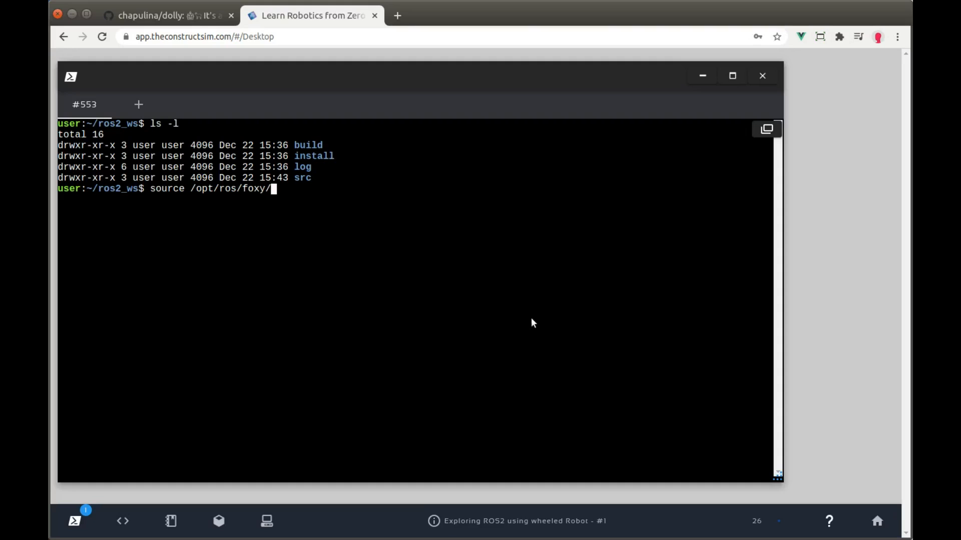
type("setup.bash")
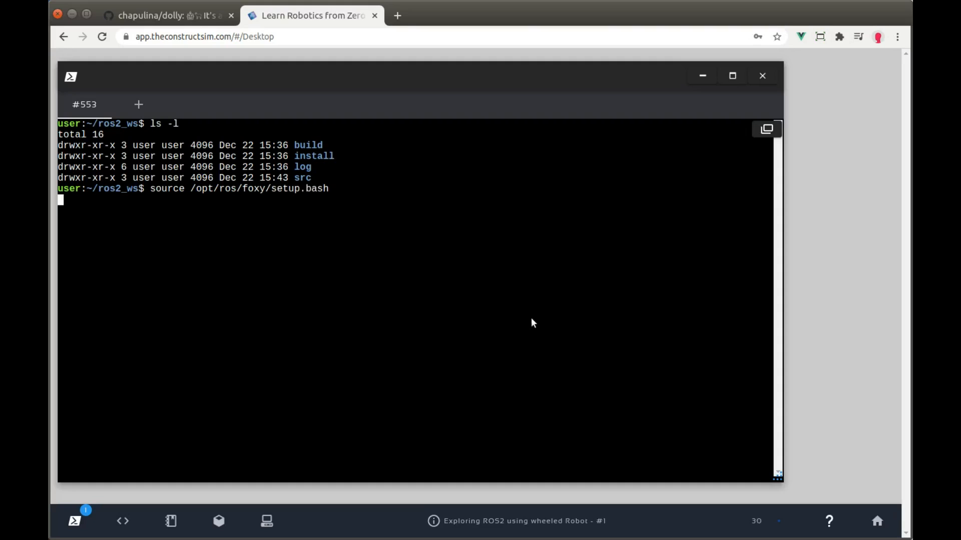
key("Return")
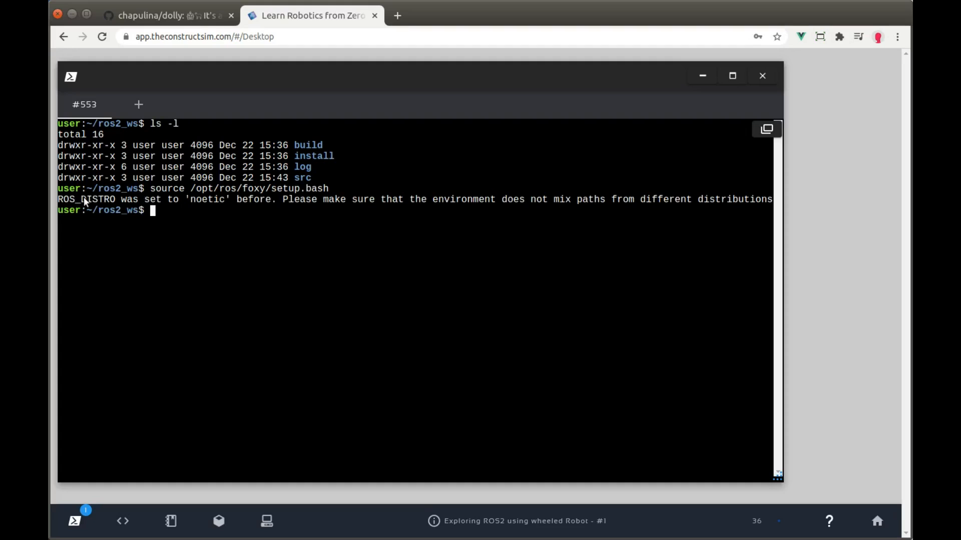
double_click(207, 200)
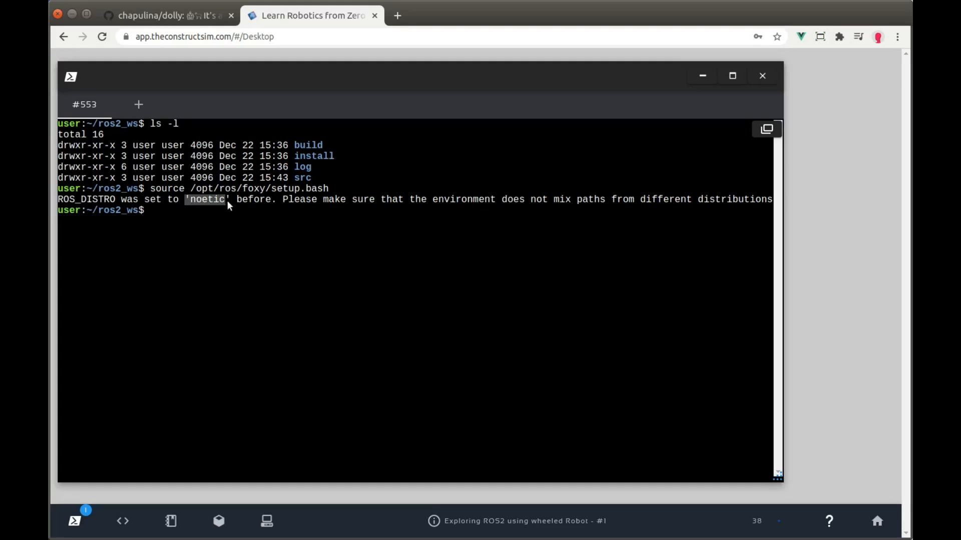
mouse_move(671, 241)
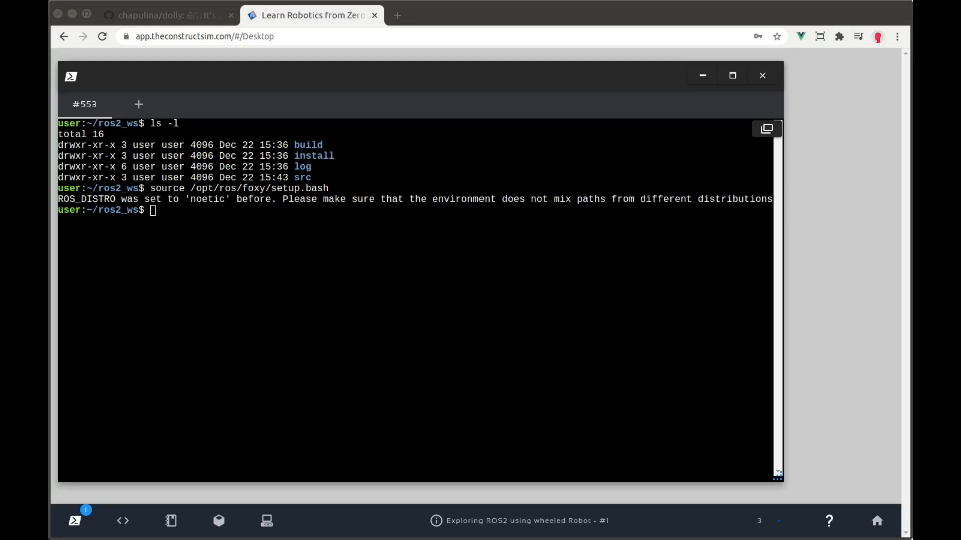
Type colcon build --symlink-install unexecuted, then switch to the dolly GitHub tab
type("colcon build")
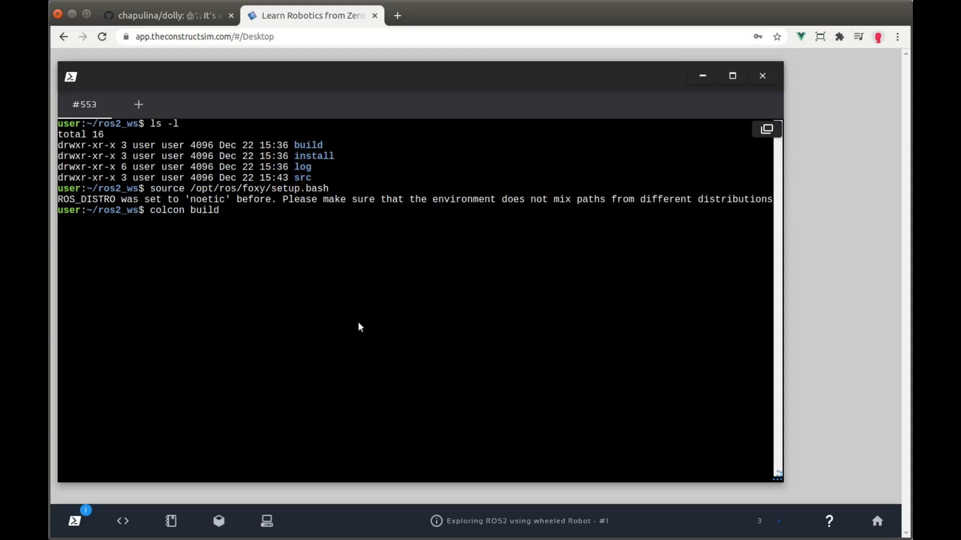
type("--symlink")
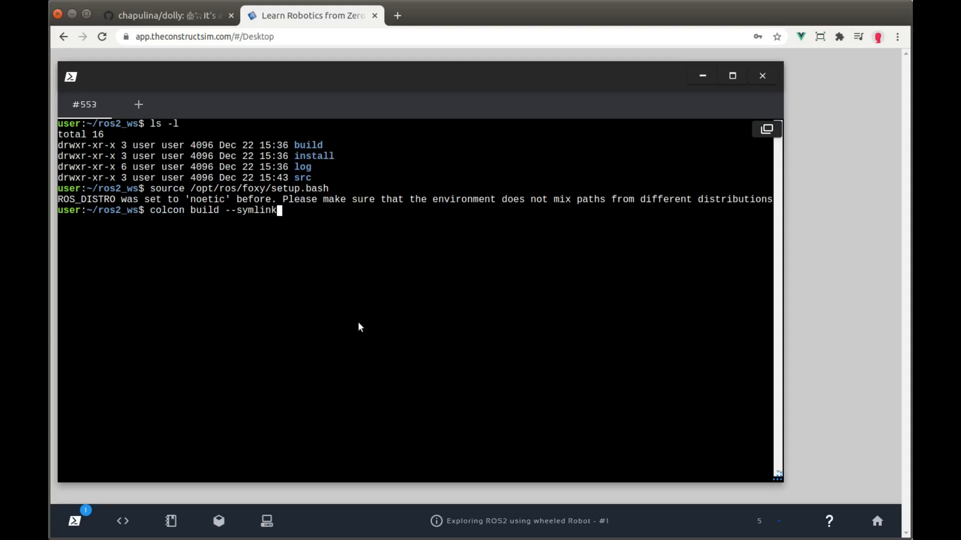
type("-install")
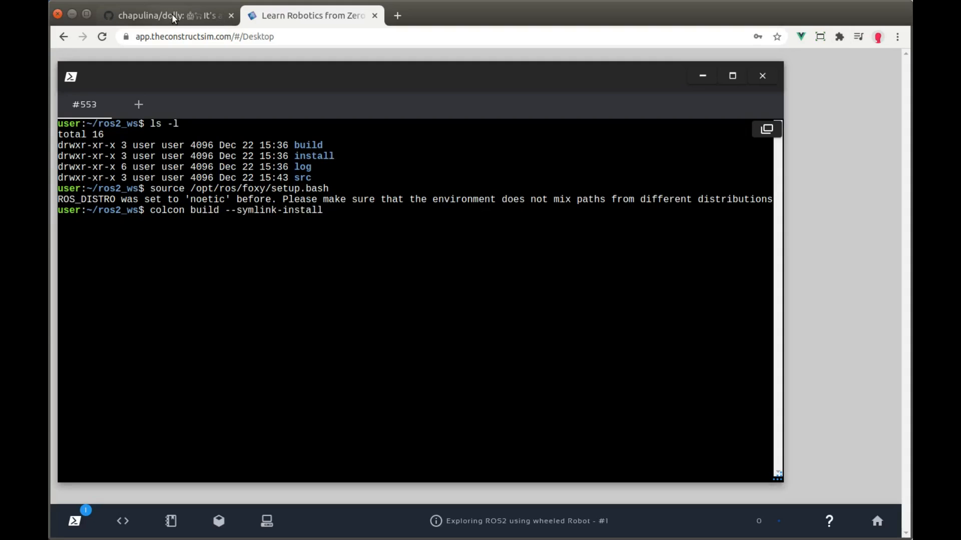
mouse_move(172, 14)
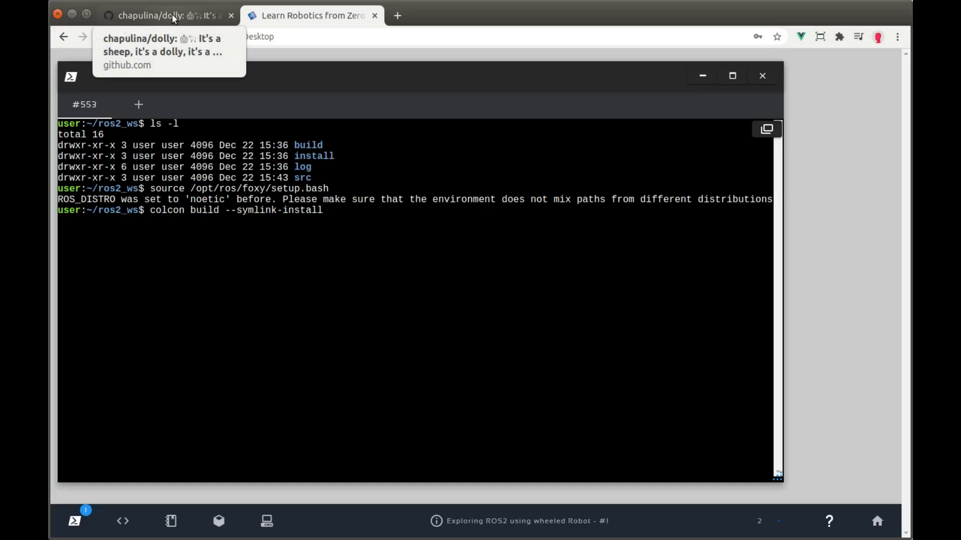
left_click(165, 15)
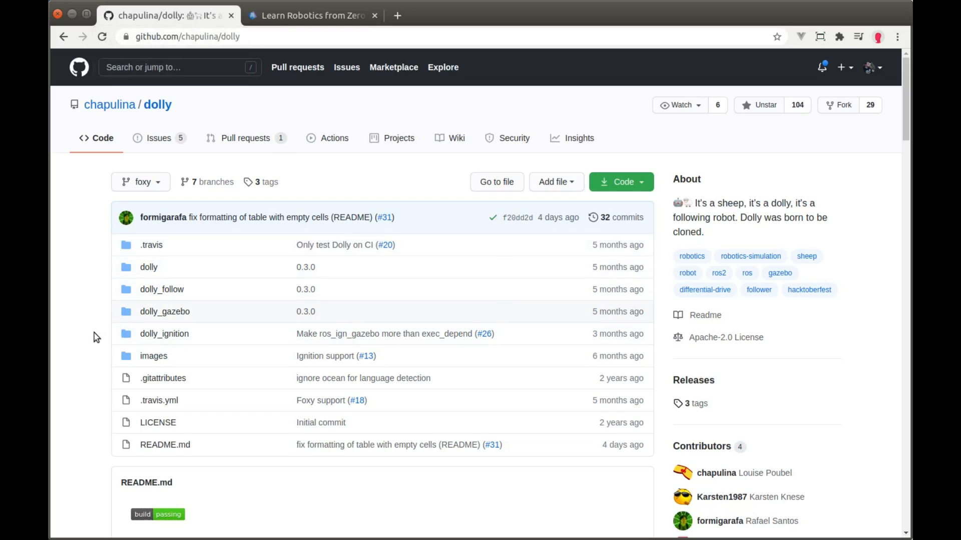
mouse_move(160, 311)
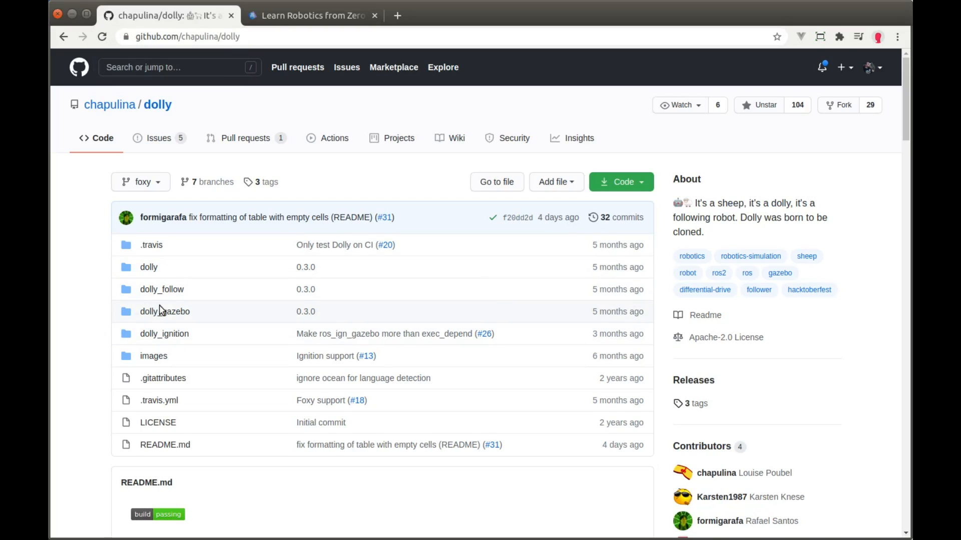
mouse_move(163, 333)
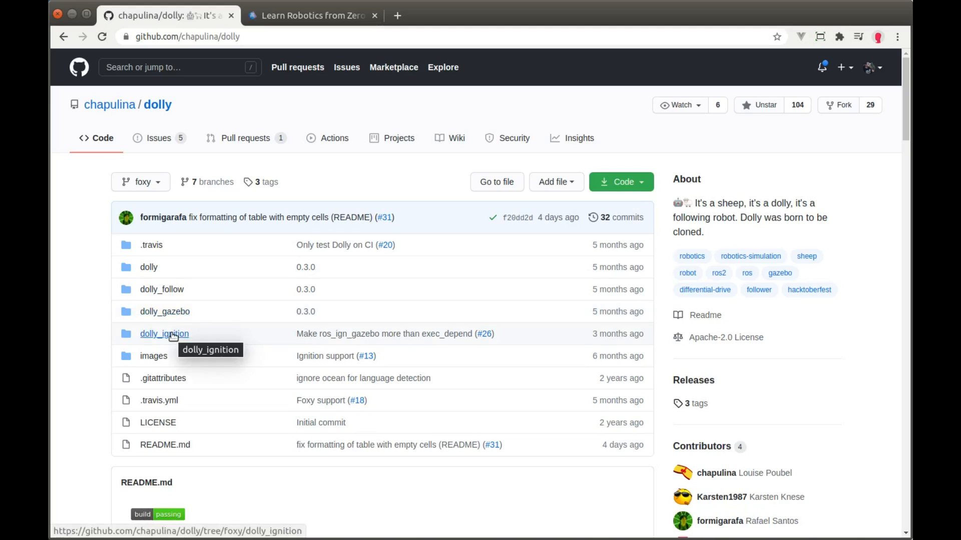
mouse_move(214, 314)
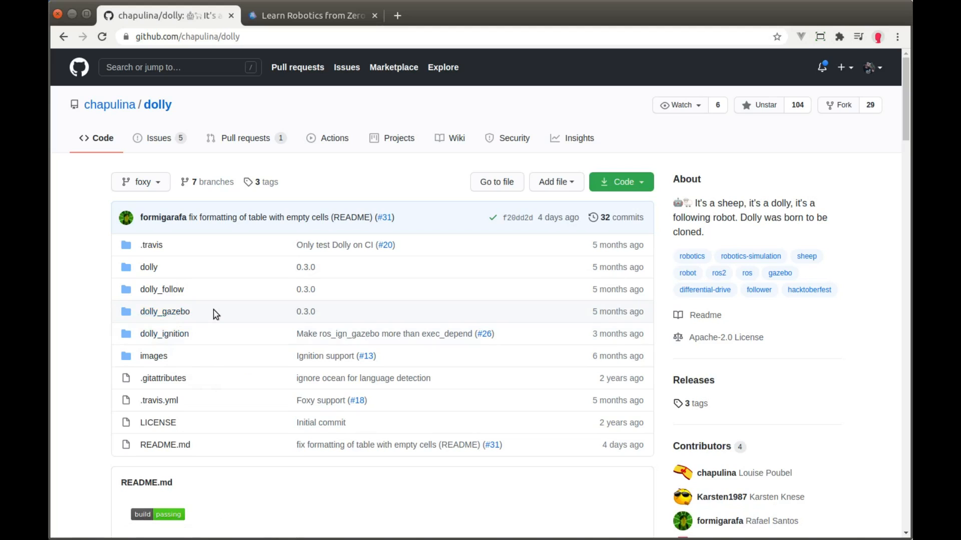
mouse_move(170, 334)
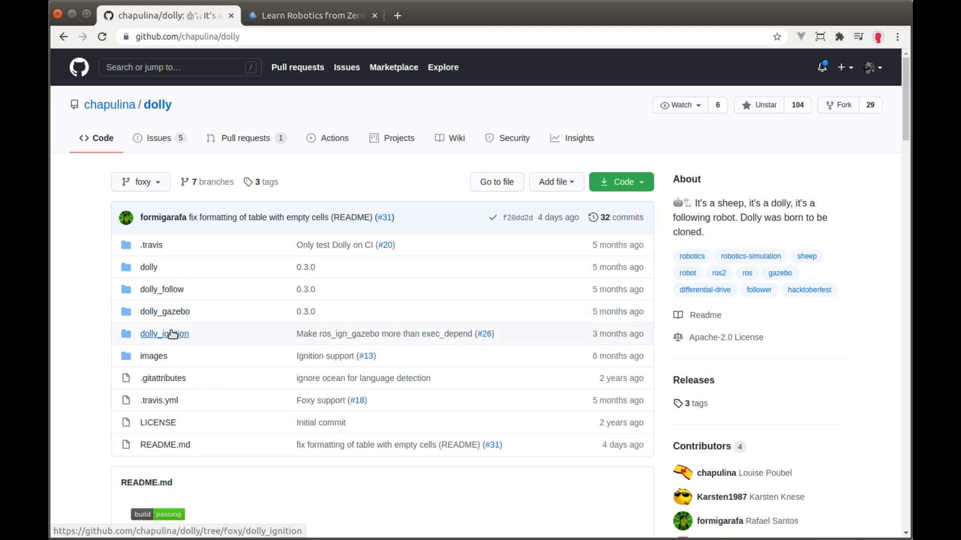
mouse_move(164, 333)
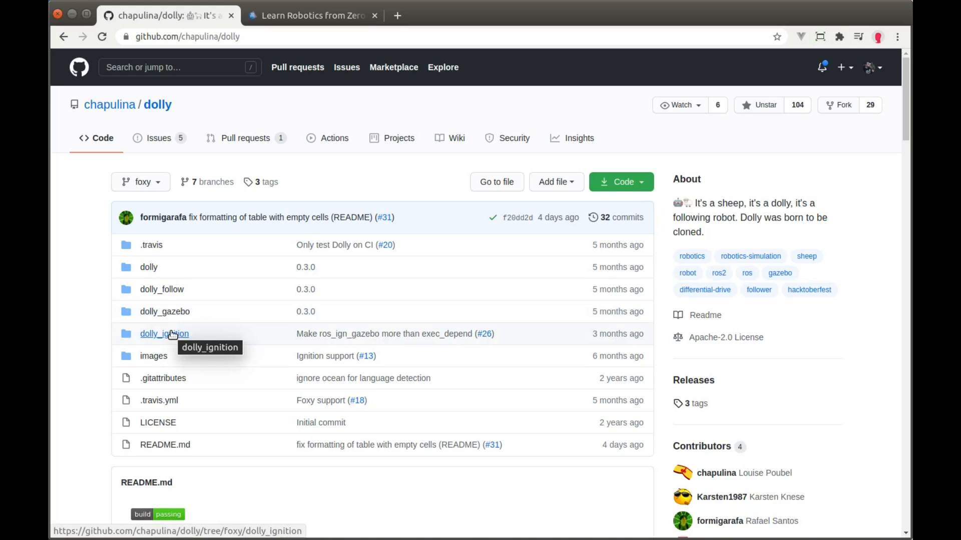
left_click(312, 15)
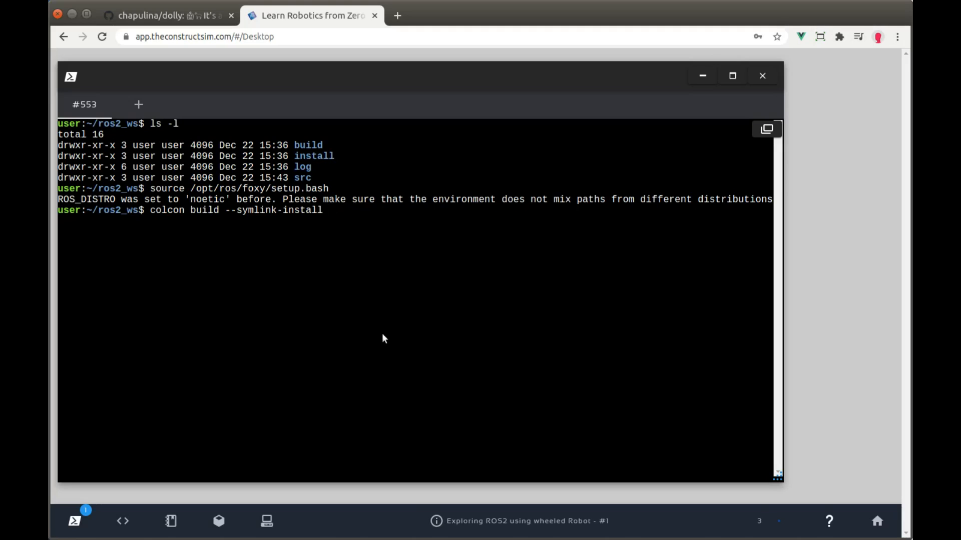
left_click(171, 16)
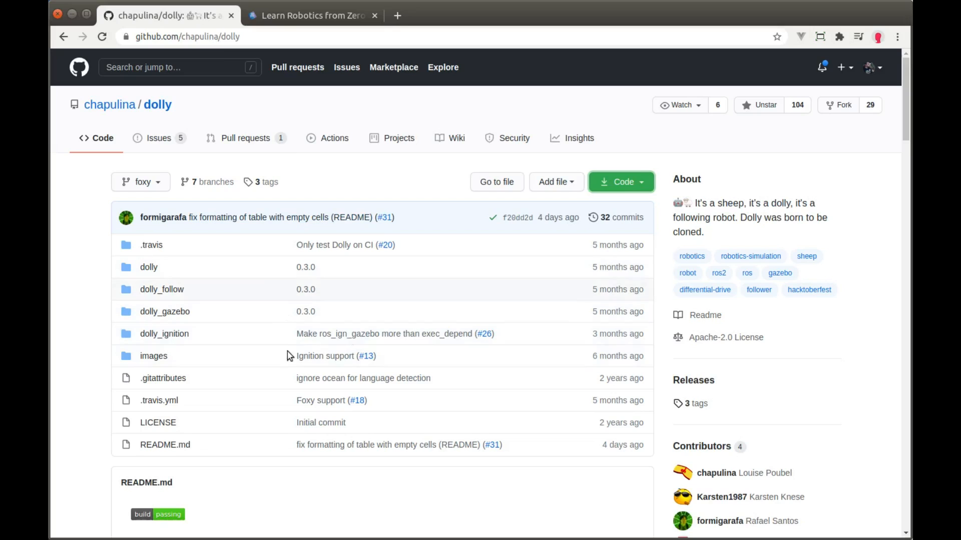
Append --packages-ignore dolly_ignition to the colcon command and run the build
left_click(312, 16)
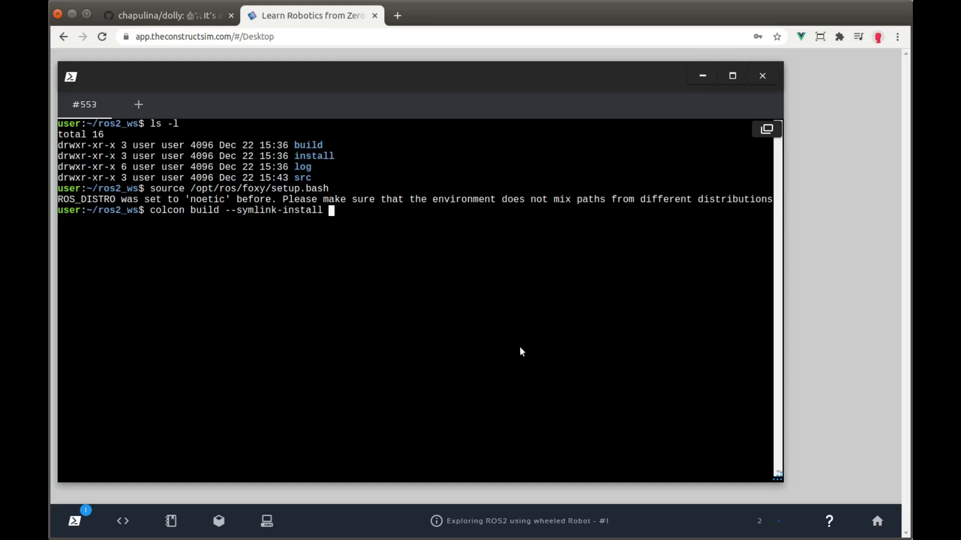
type("--packages-ignore dolly_ignitio")
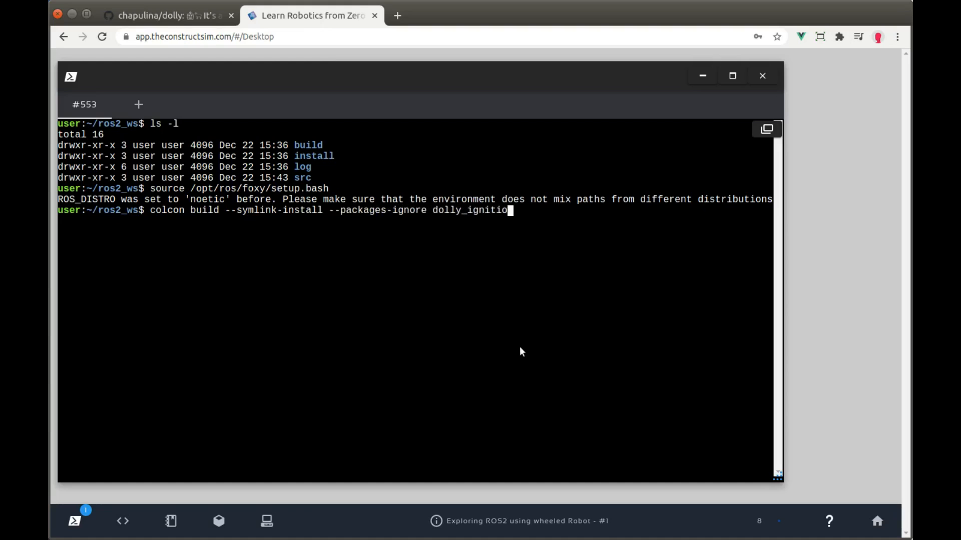
type("n")
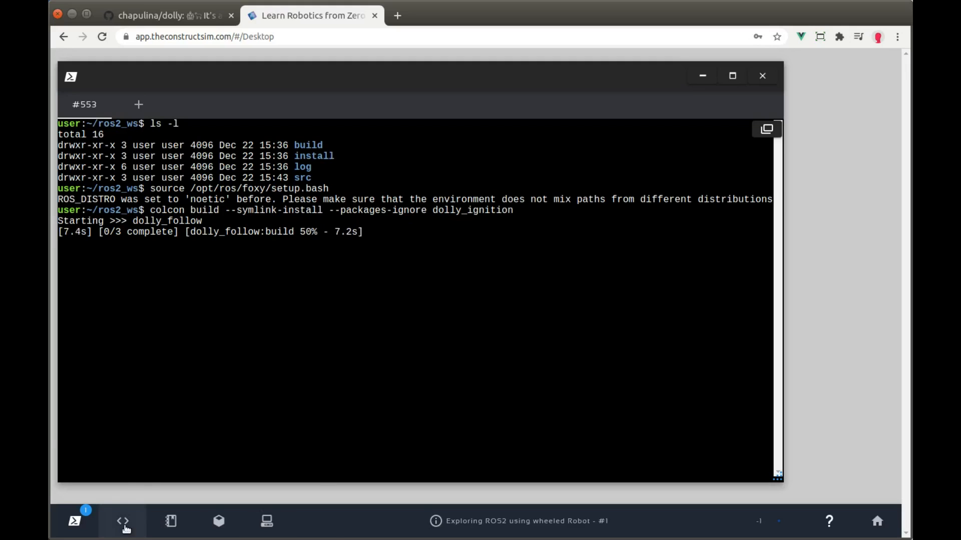
Browse ros2_ws/src/dolly in the IDE, selecting the dolly, dolly_gazebo and dolly_ignition packages
left_click(122, 521)
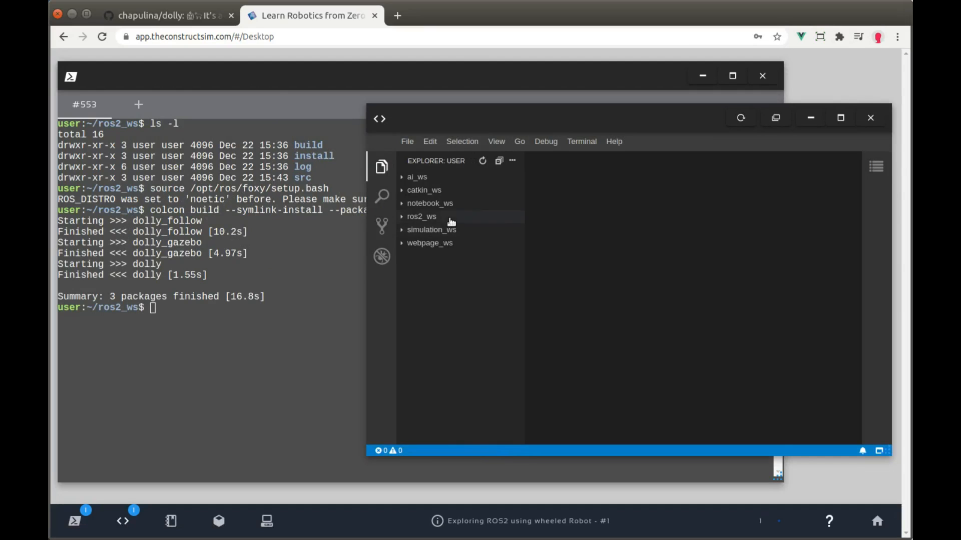
left_click(421, 216)
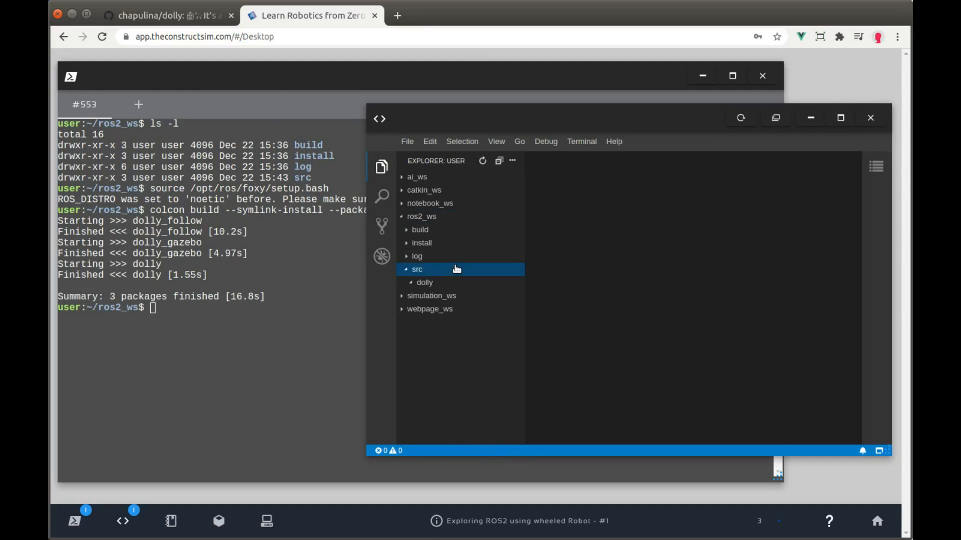
left_click(425, 282)
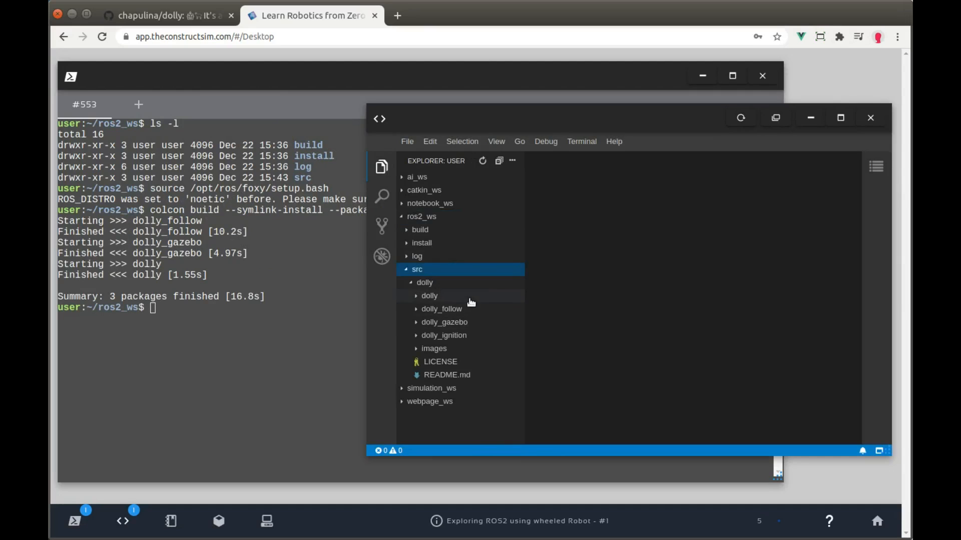
left_click(429, 296)
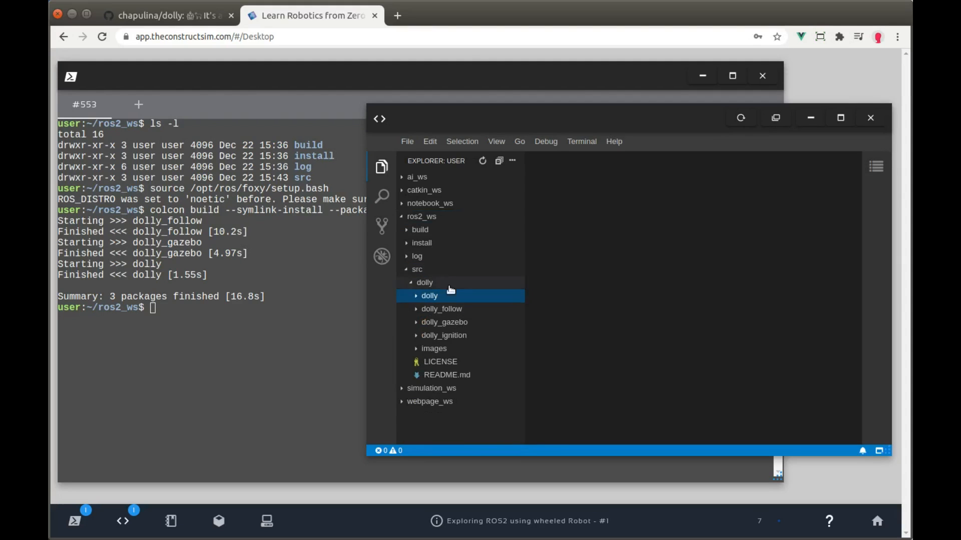
mouse_move(429, 296)
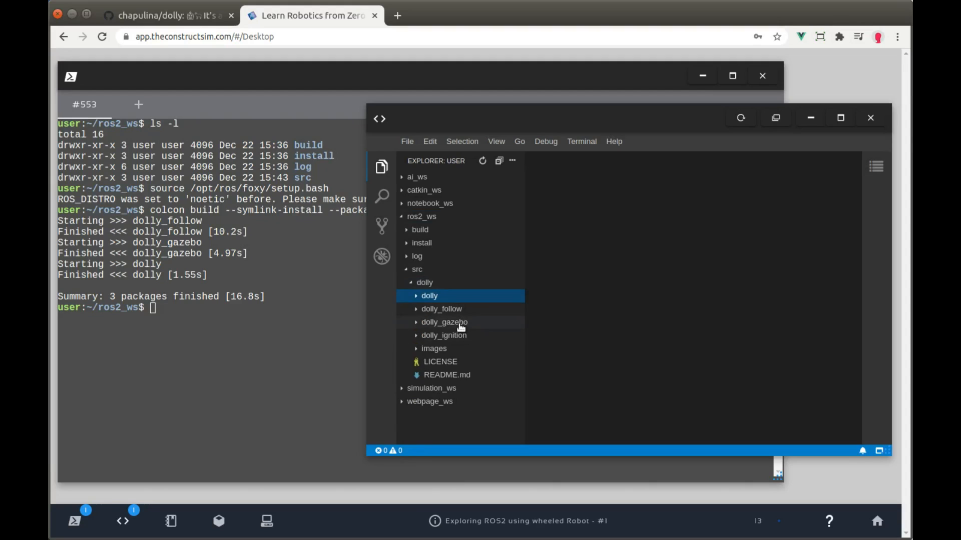
left_click(444, 322)
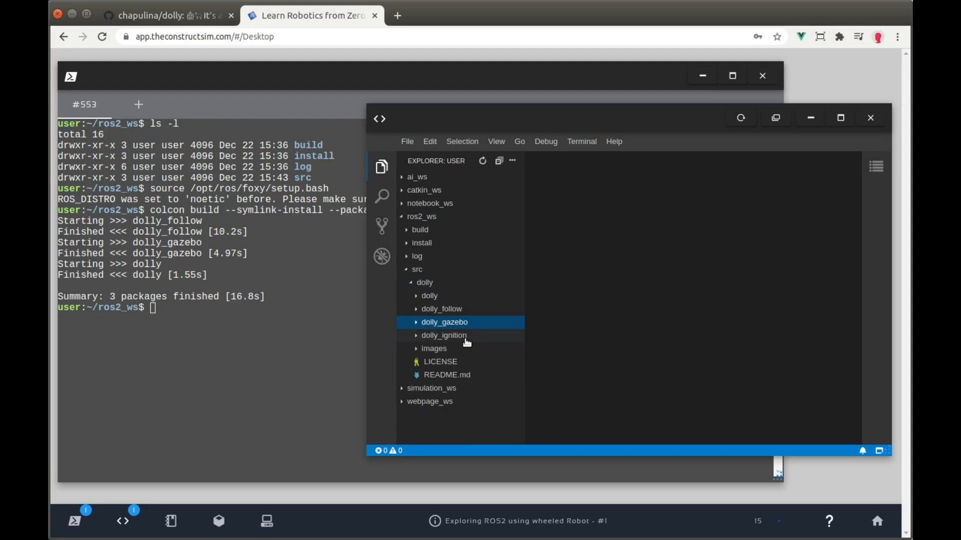
left_click(444, 335)
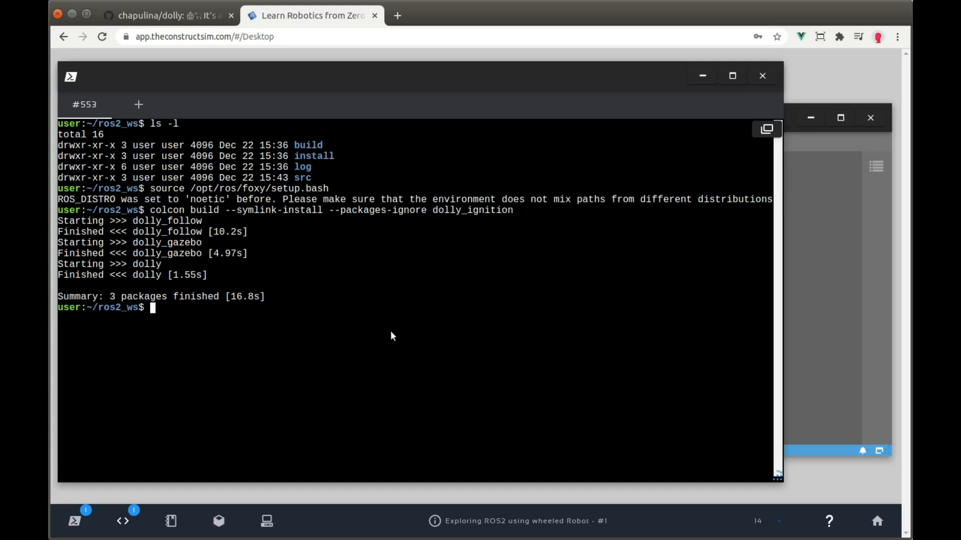
Run ros2 pkg create my_package --build-type ament_cmake --dependencies rclcpp in src
type("ls -l")
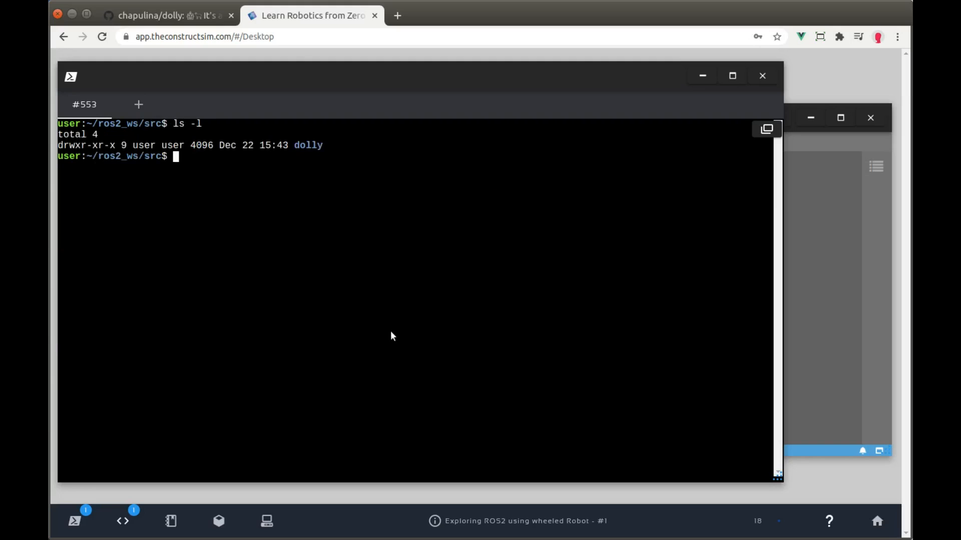
double_click(308, 145)
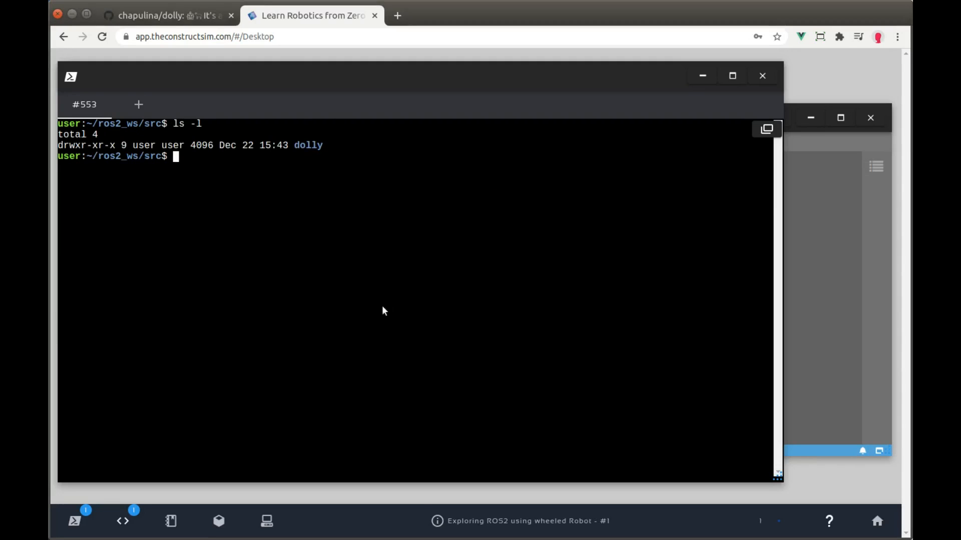
type("ros2 pkg")
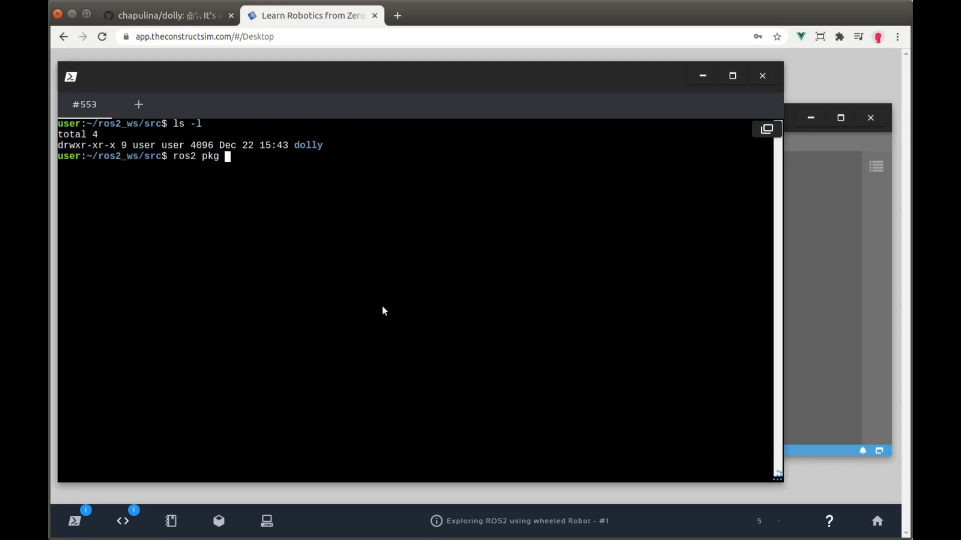
type("create my")
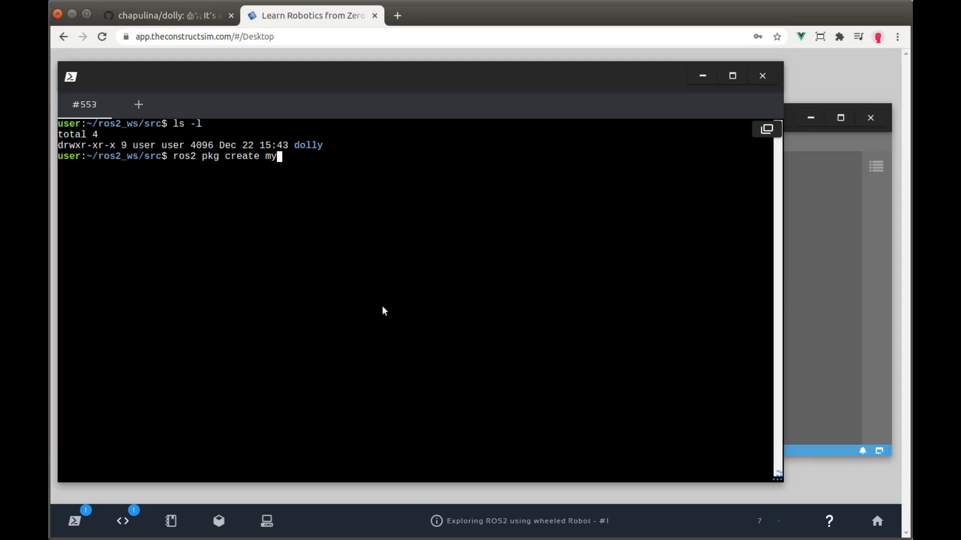
type("_package")
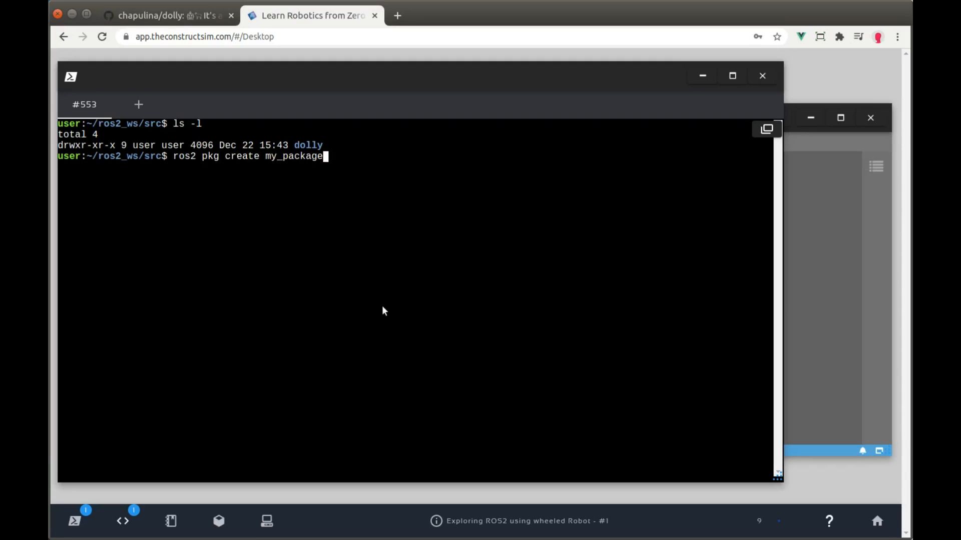
type("--build-type")
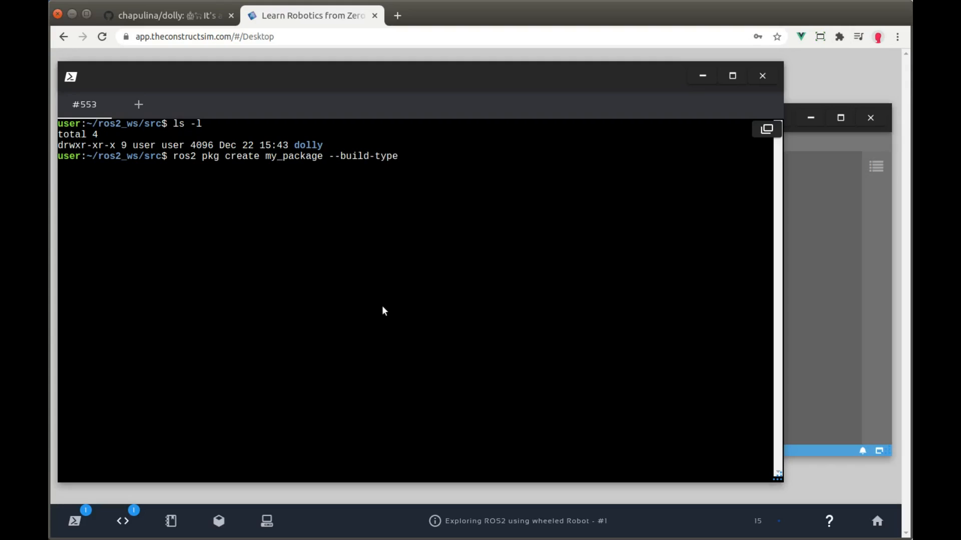
type("ament_")
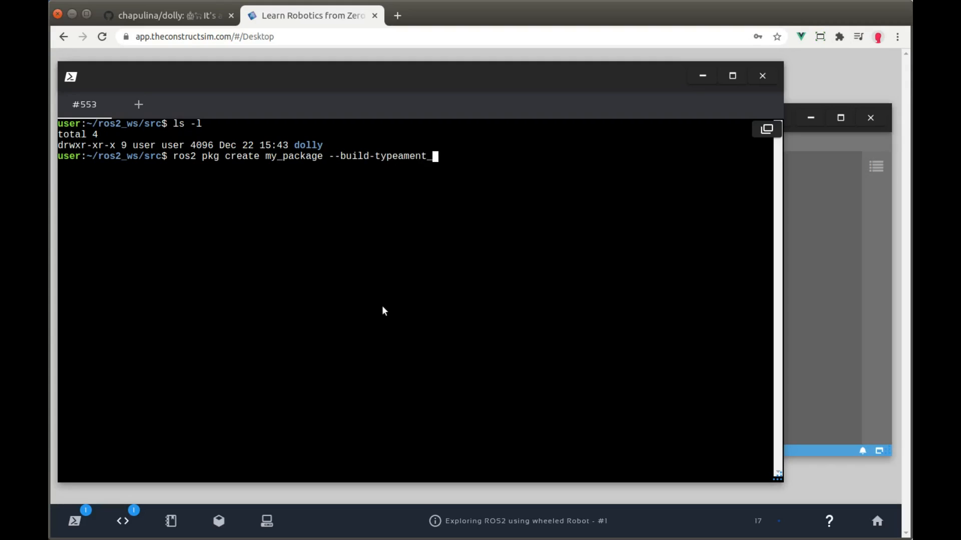
type("cmake")
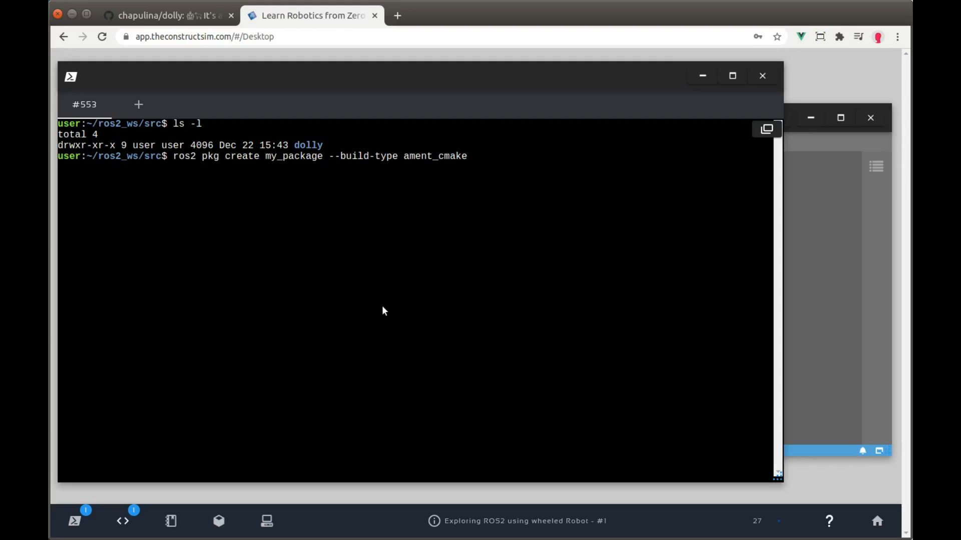
type("--")
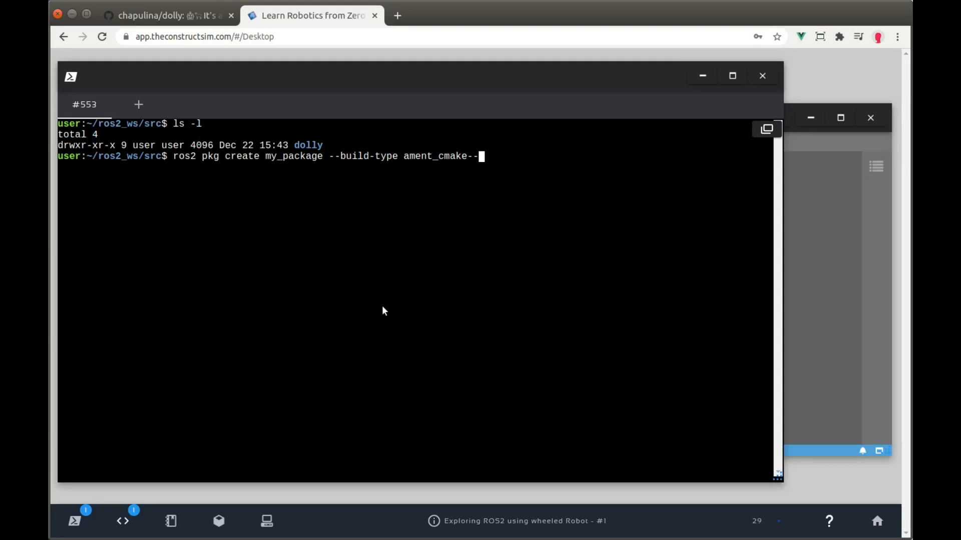
type("--dependencies")
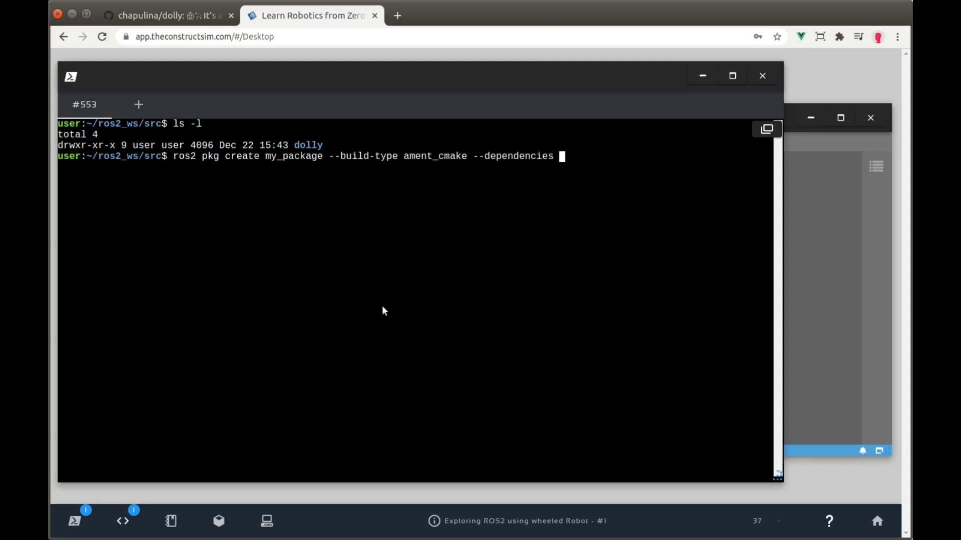
type("rc")
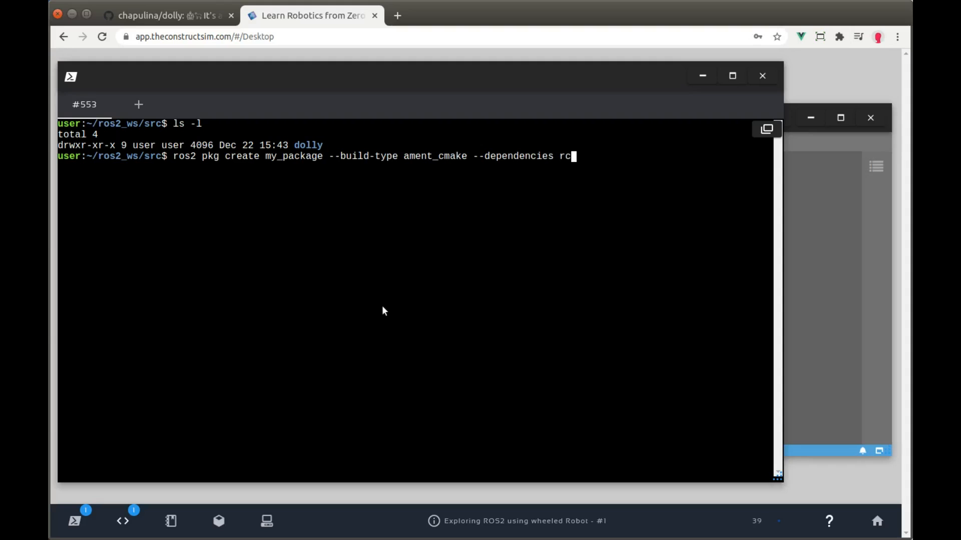
type("lcpp")
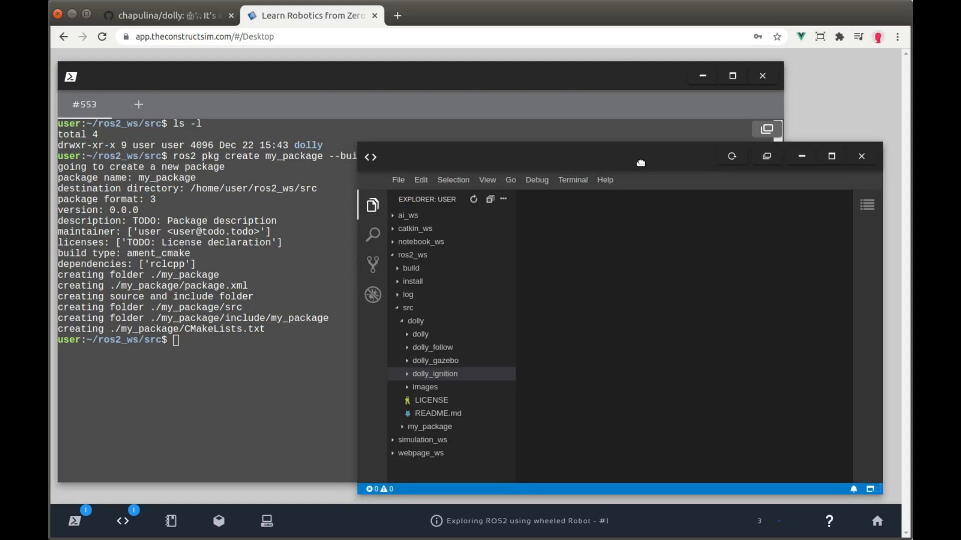
Add a 'launch' folder under my_package and create dolly.launch.py inside it
left_click(415, 320)
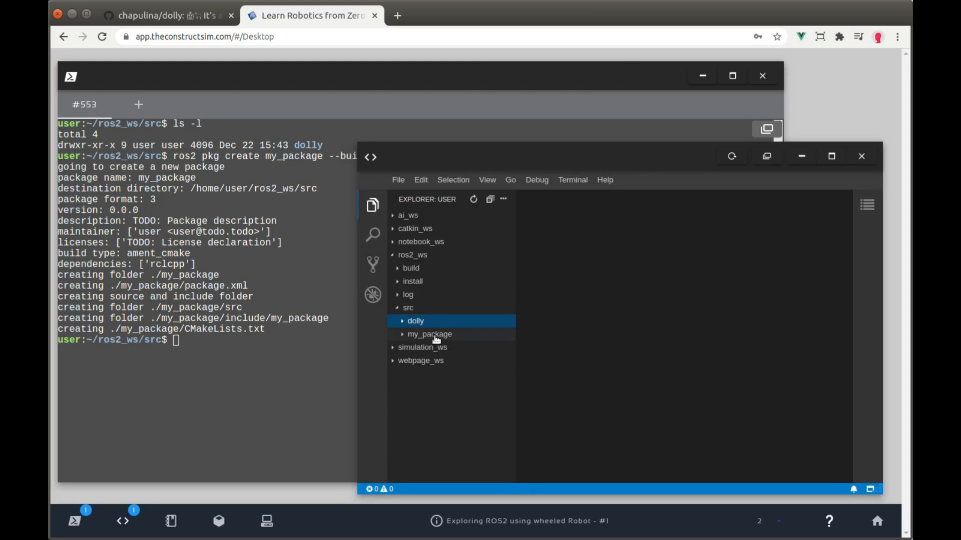
right_click(429, 334)
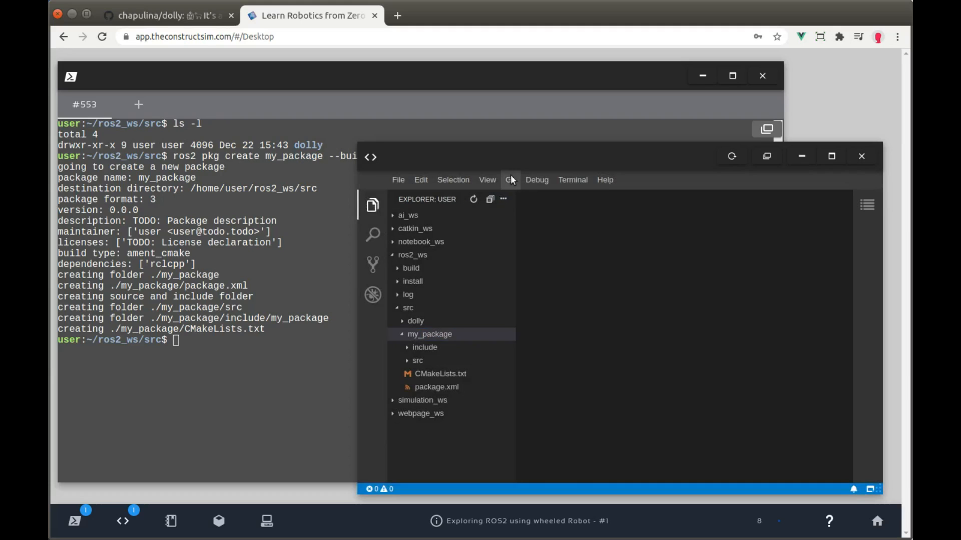
right_click(423, 361)
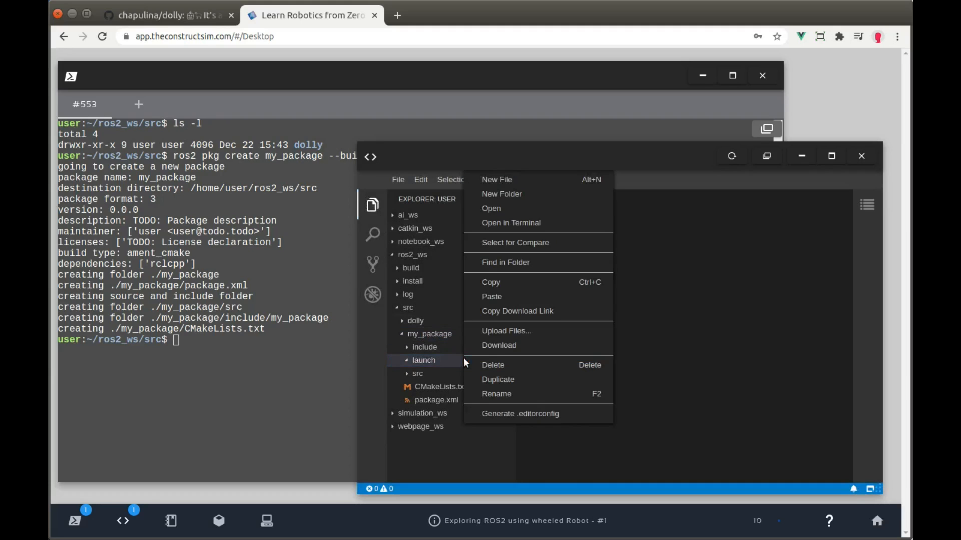
left_click(497, 179)
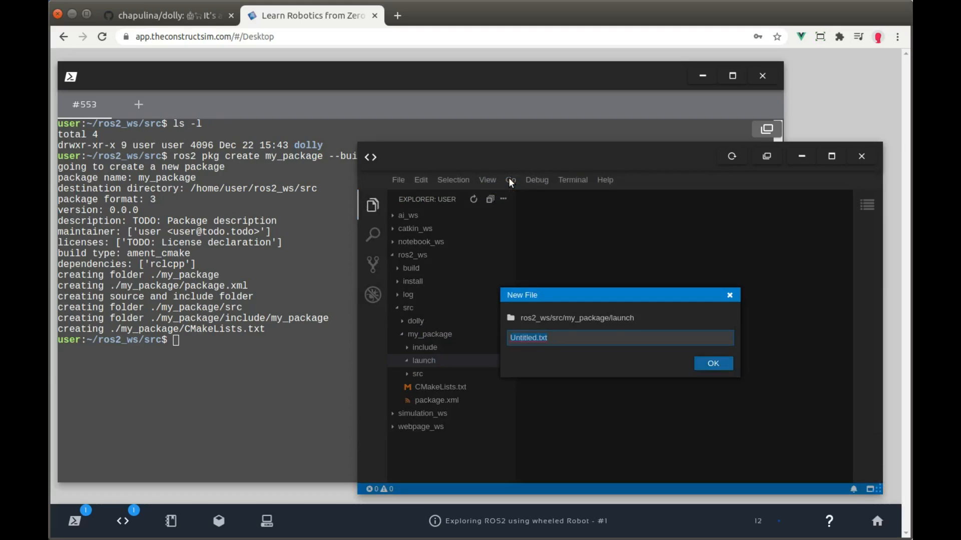
type("dolly.launch.p")
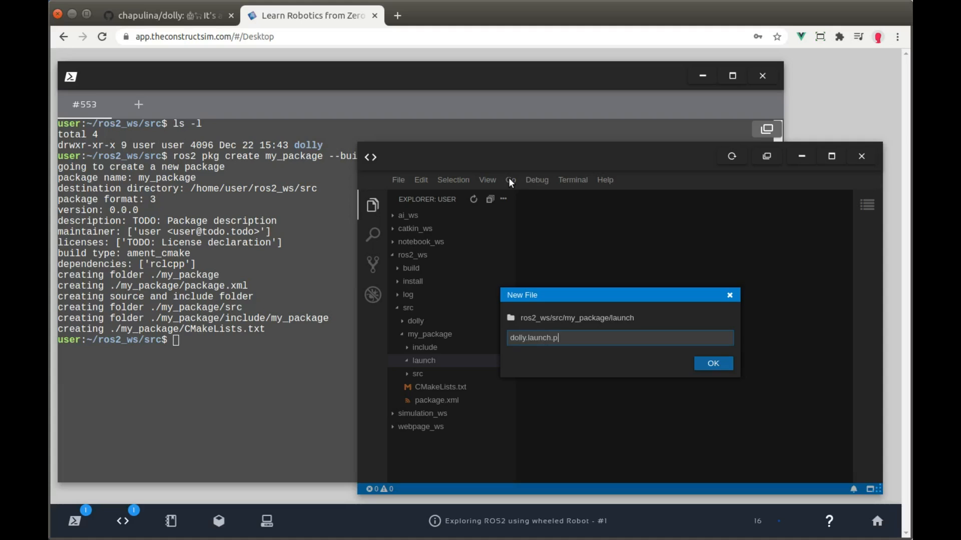
left_click(712, 363)
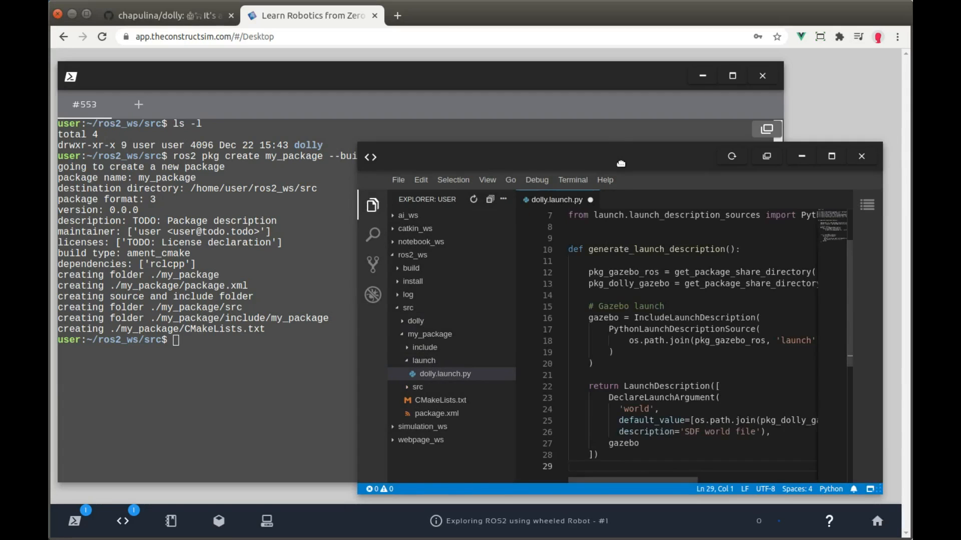
Maximize the editor and review the Gazebo include block and pkg_dolly_gazebo variable in dolly.launch.py
left_click(832, 156)
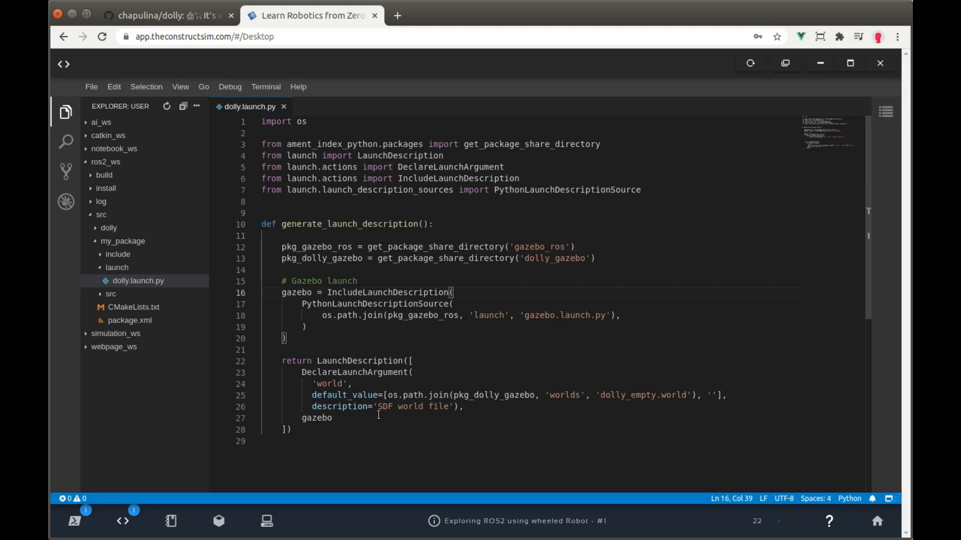
left_click_drag(282, 361, 292, 429)
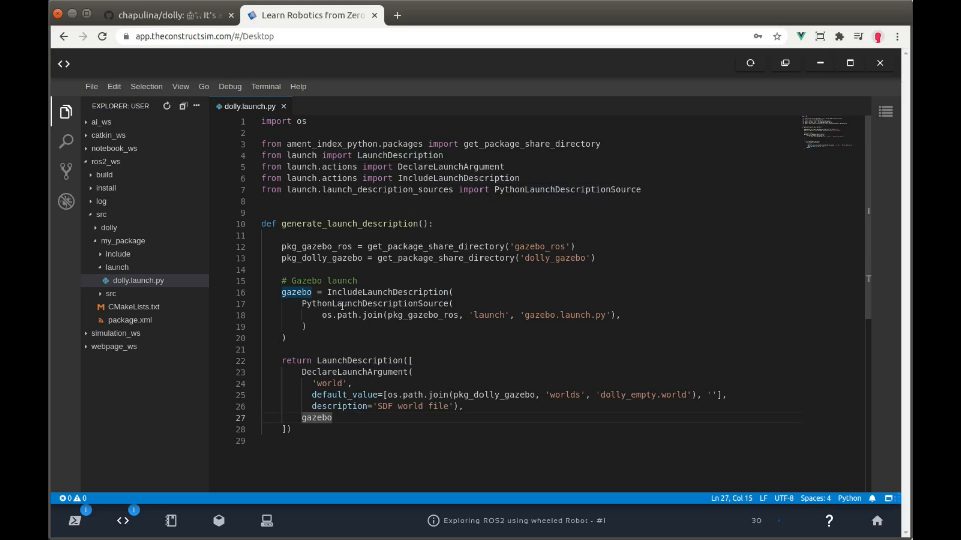
left_click_drag(282, 292, 285, 339)
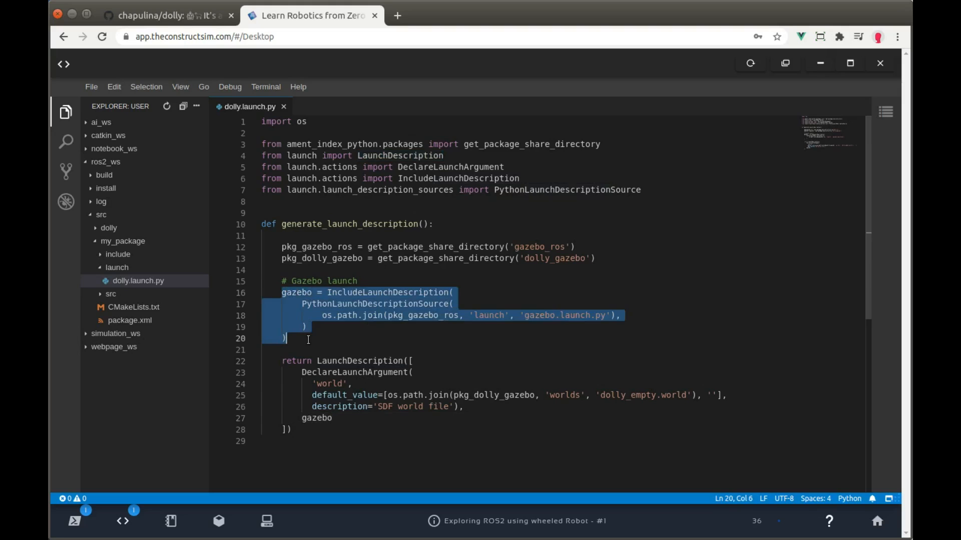
left_click(358, 280)
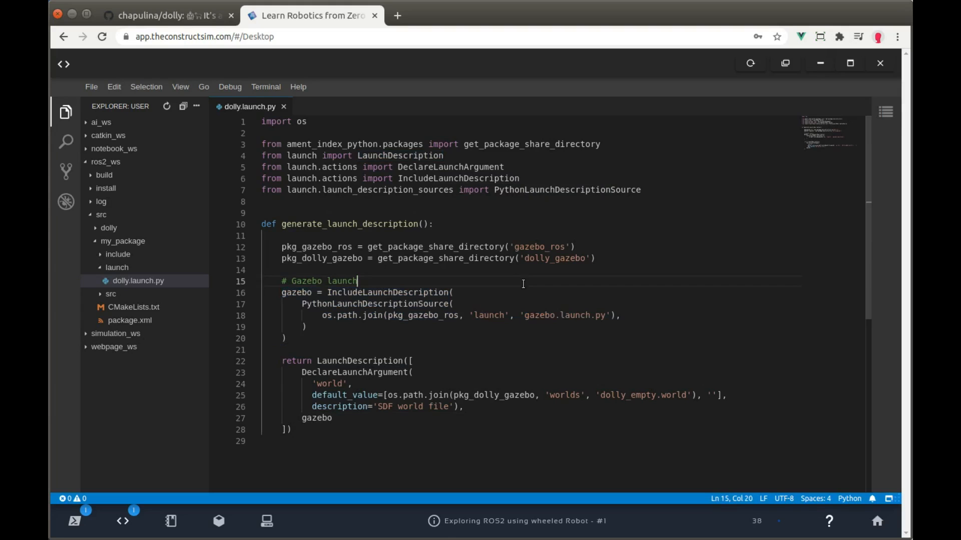
double_click(539, 247)
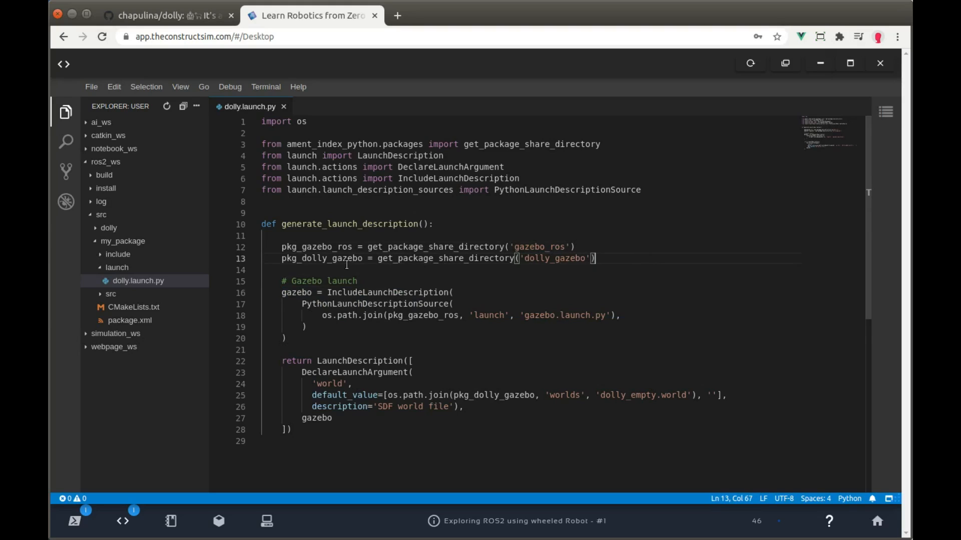
double_click(322, 258)
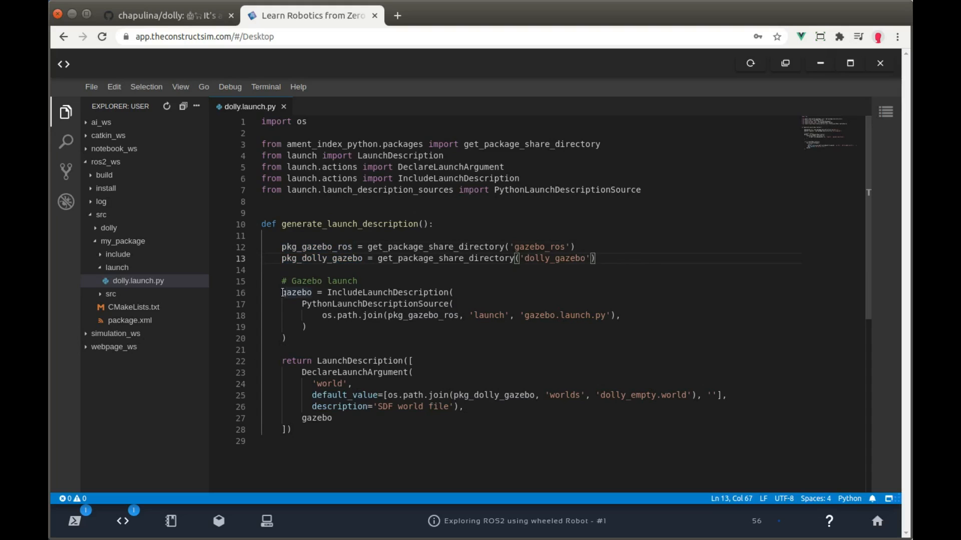
left_click_drag(282, 293, 284, 338)
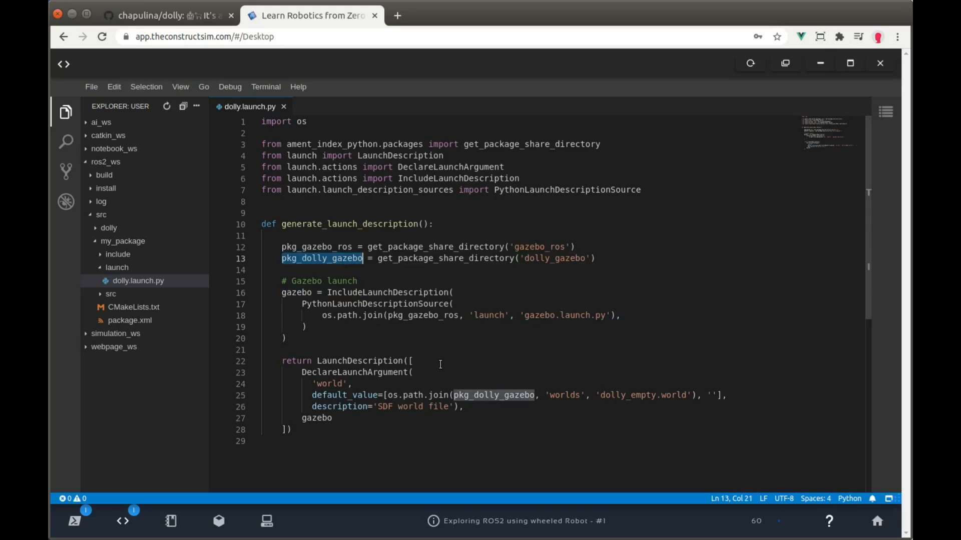
left_click(411, 361)
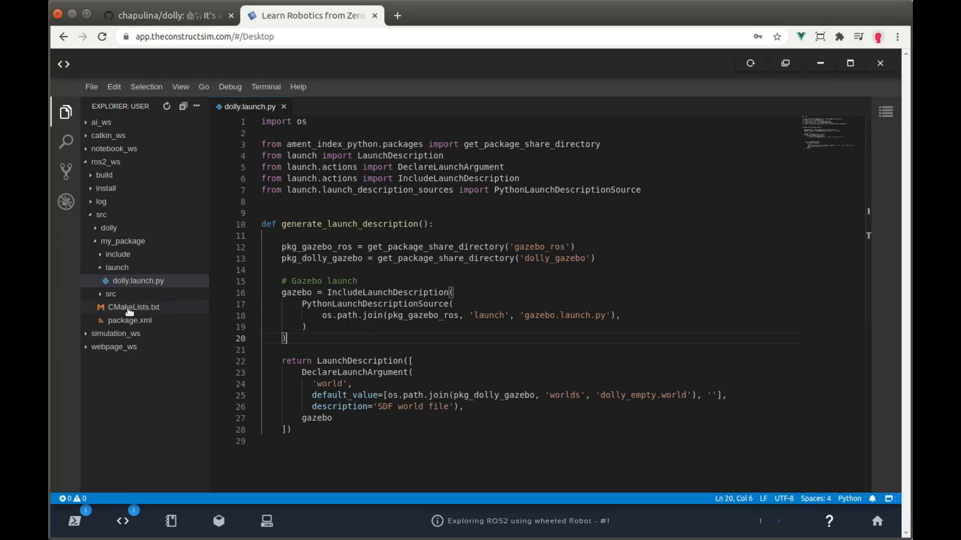
Add install(DIRECTORY launch DESTINATION share/${PROJECT_NAME}/) to my_package's CMakeLists.txt
left_click(133, 307)
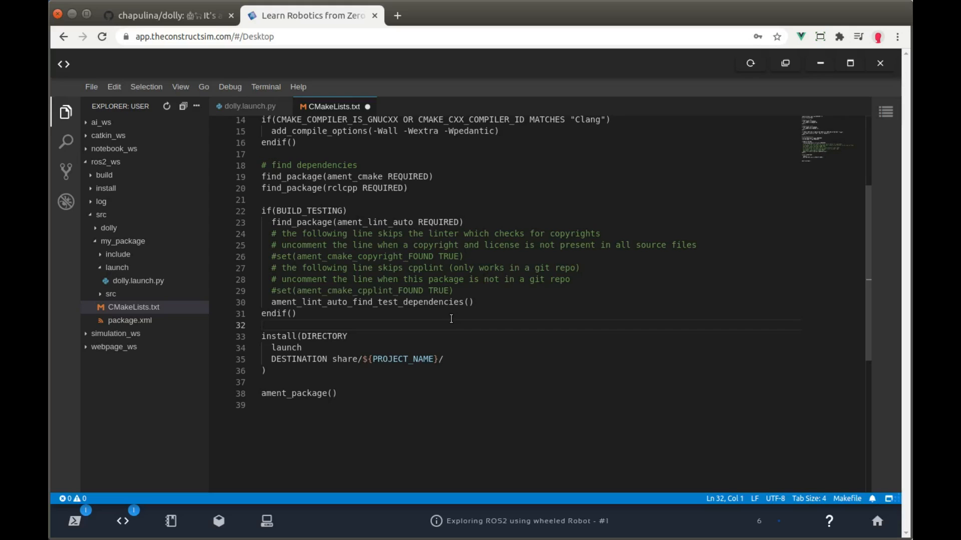
double_click(285, 348)
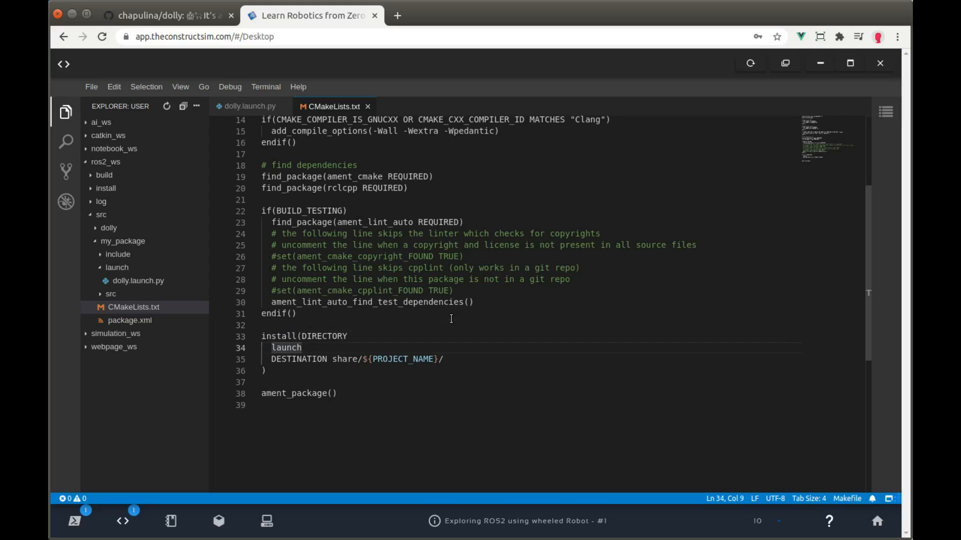
double_click(324, 336)
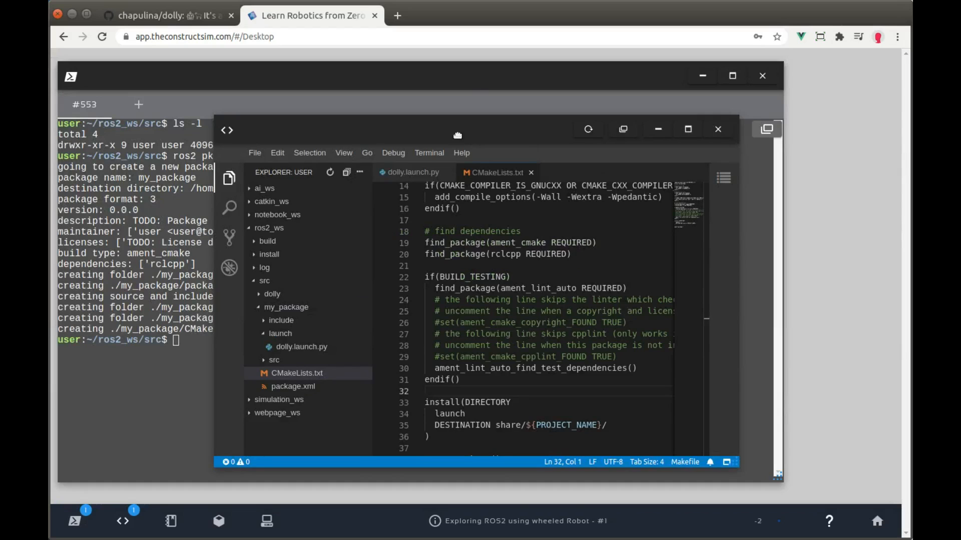
In the terminal, list directory contents and enter the ros2 pkg create my_package command
left_click(718, 129)
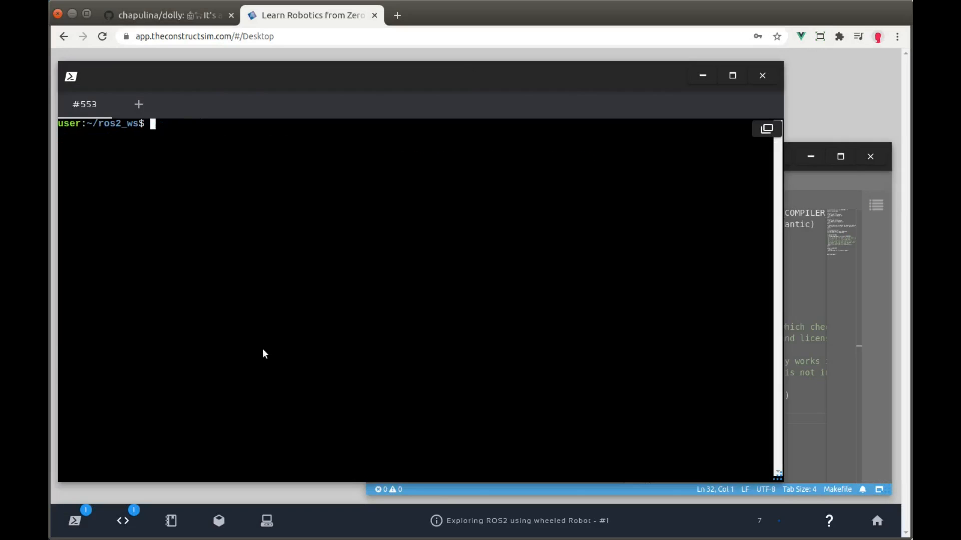
type("ls -l")
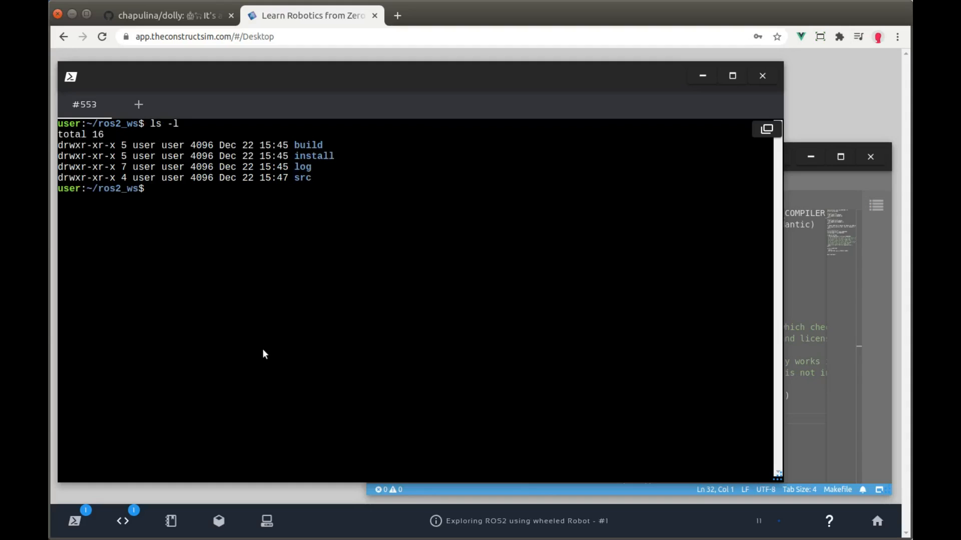
type("ls")
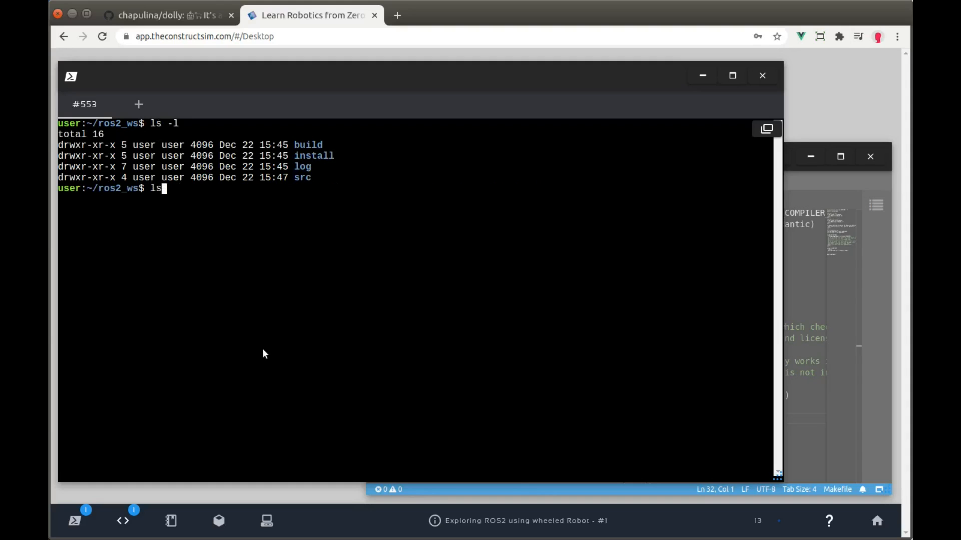
type("ros2 pkg create my_package --build-type ament_cmake --dependencies rclcpp")
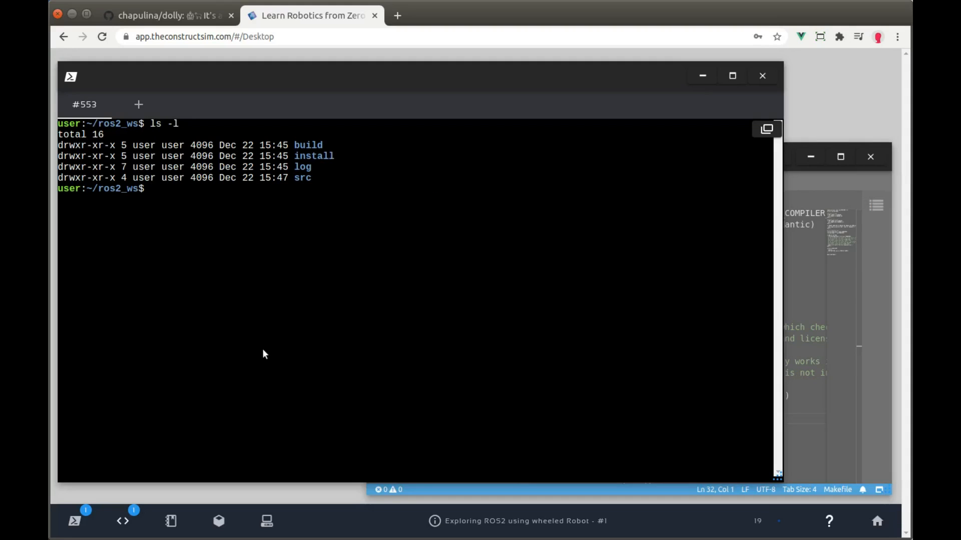
Run colcon build --symlink-install --packages-select my_package
type("colcon")
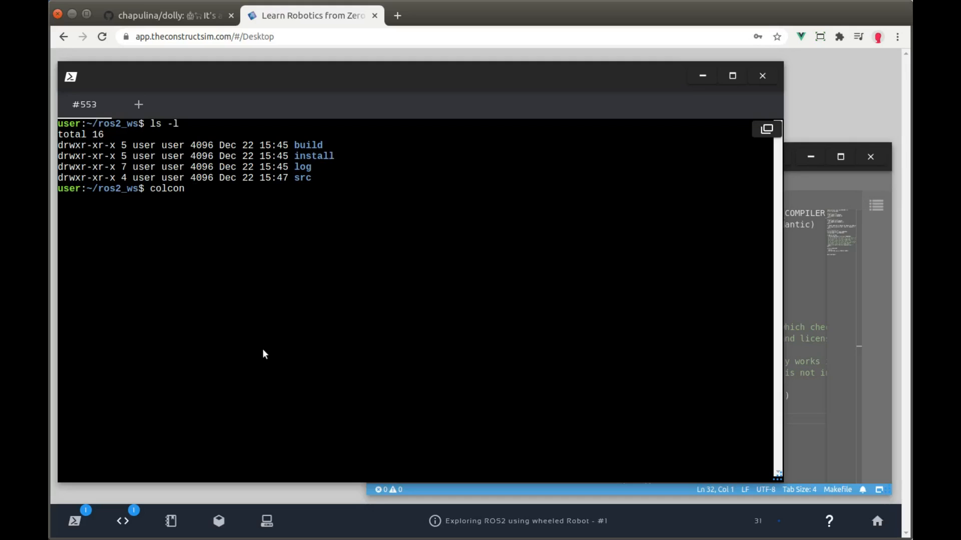
type("build")
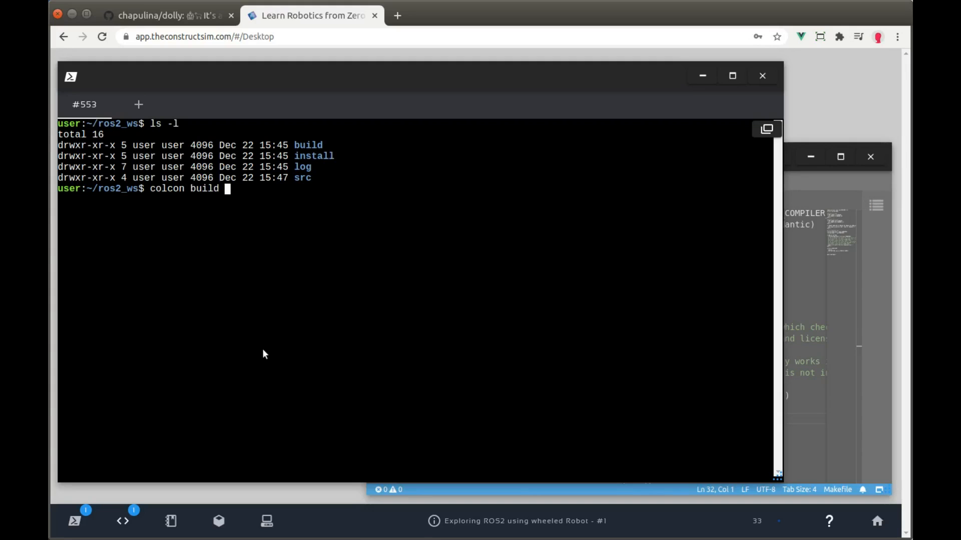
type("--symlink-")
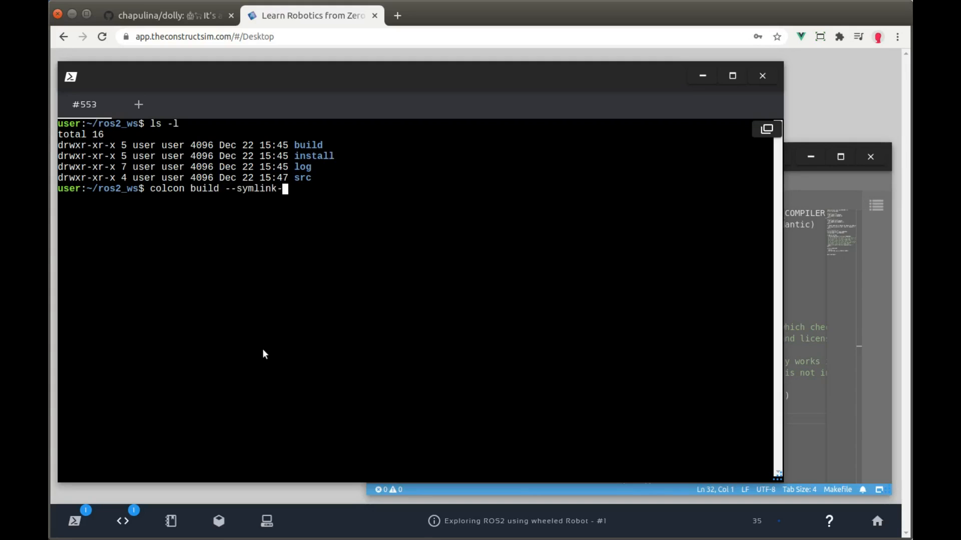
type("install --pac")
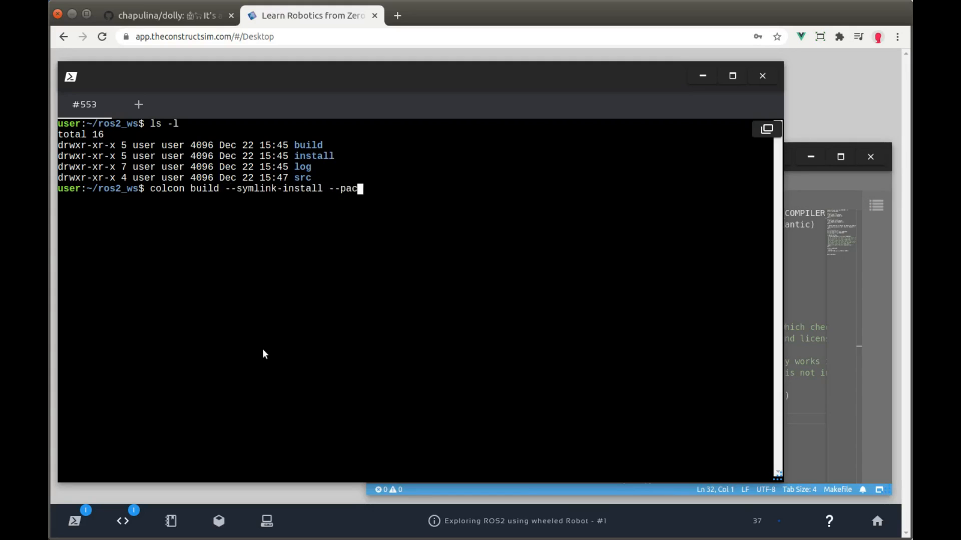
type("kages")
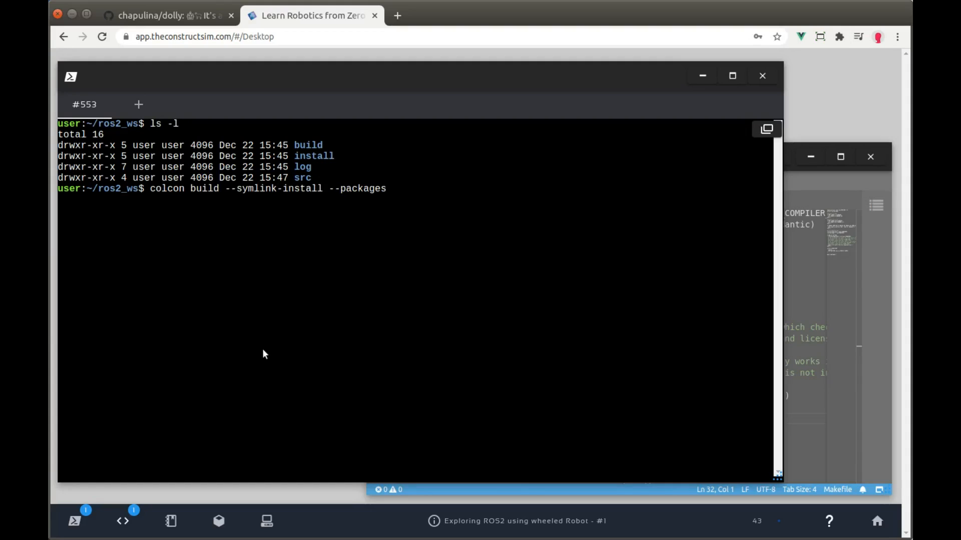
type("-select")
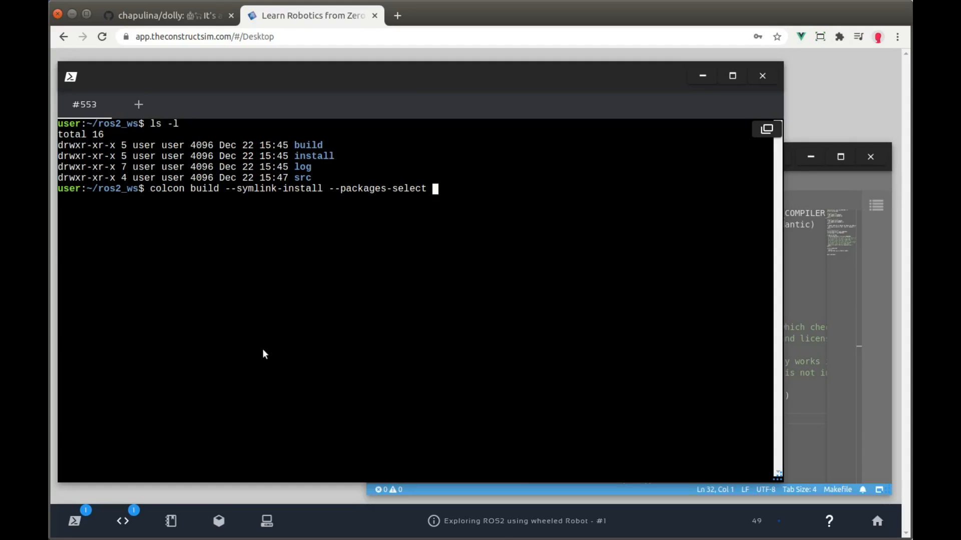
type("my_pack")
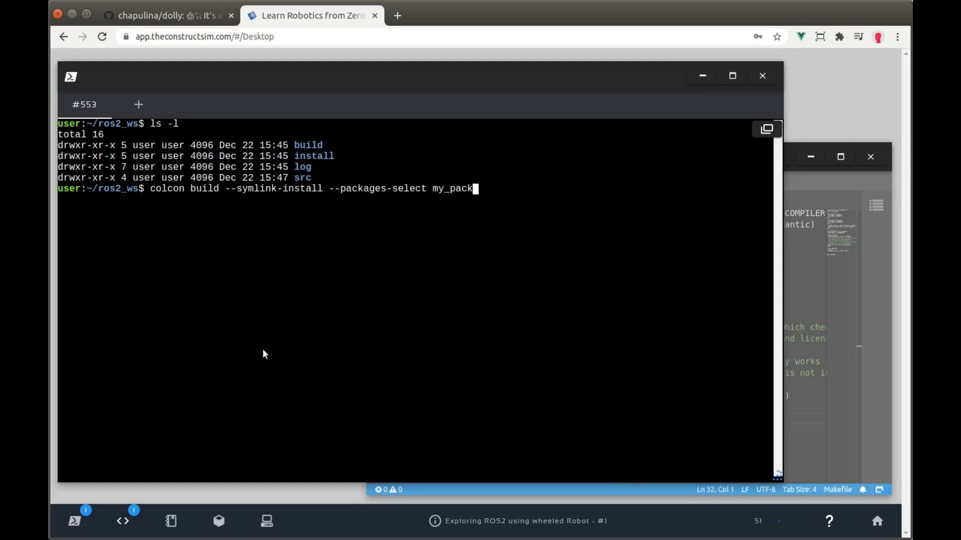
type("age")
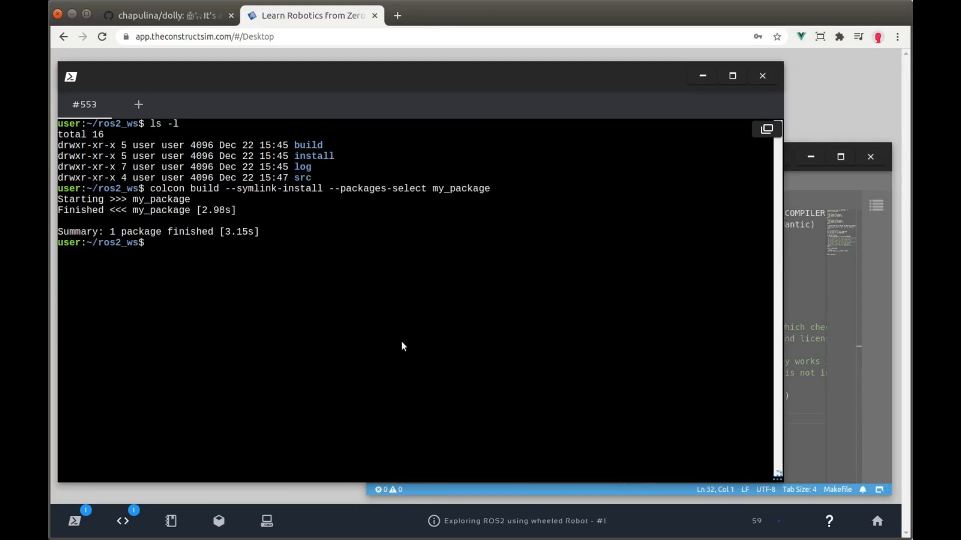
mouse_move(365, 249)
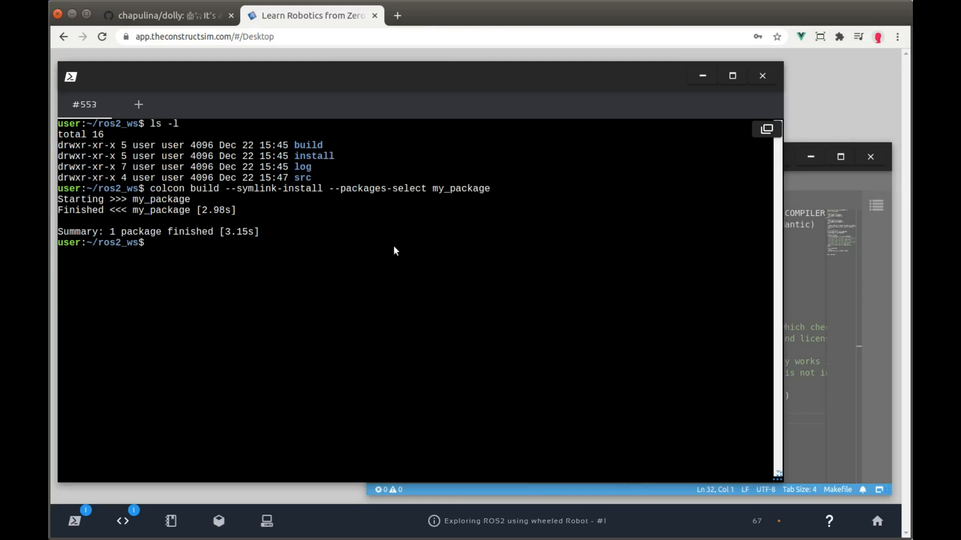
Source the workspace overlay with source install/setup.bash
type("source")
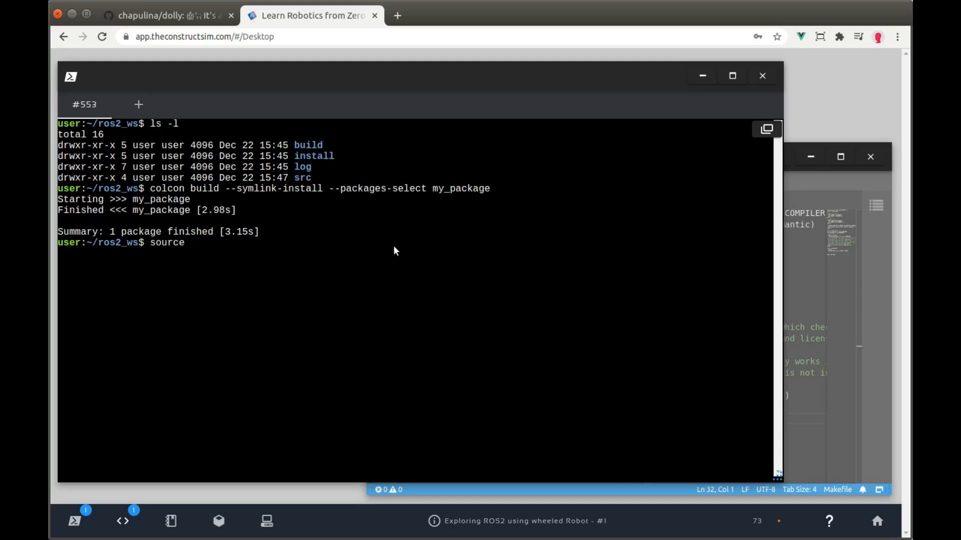
type("install/")
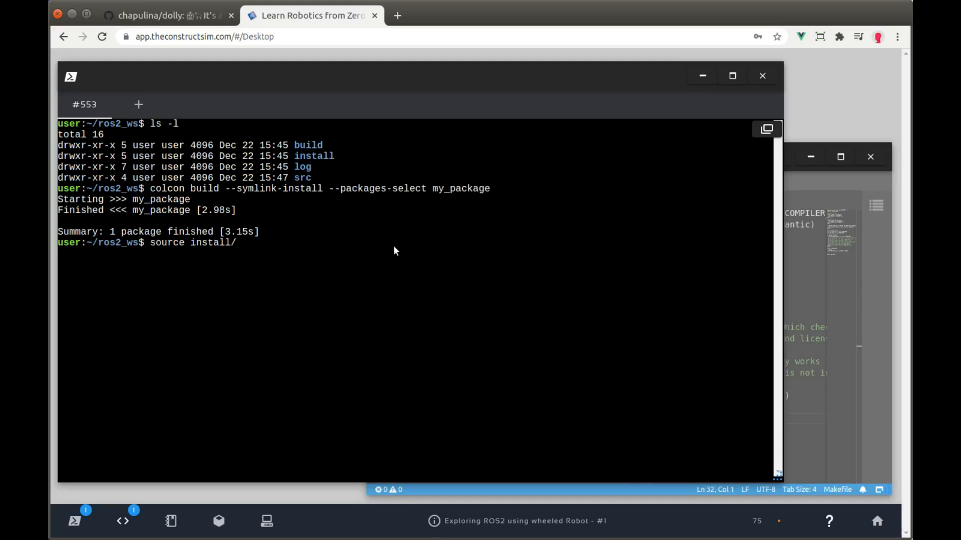
type("setup.bash")
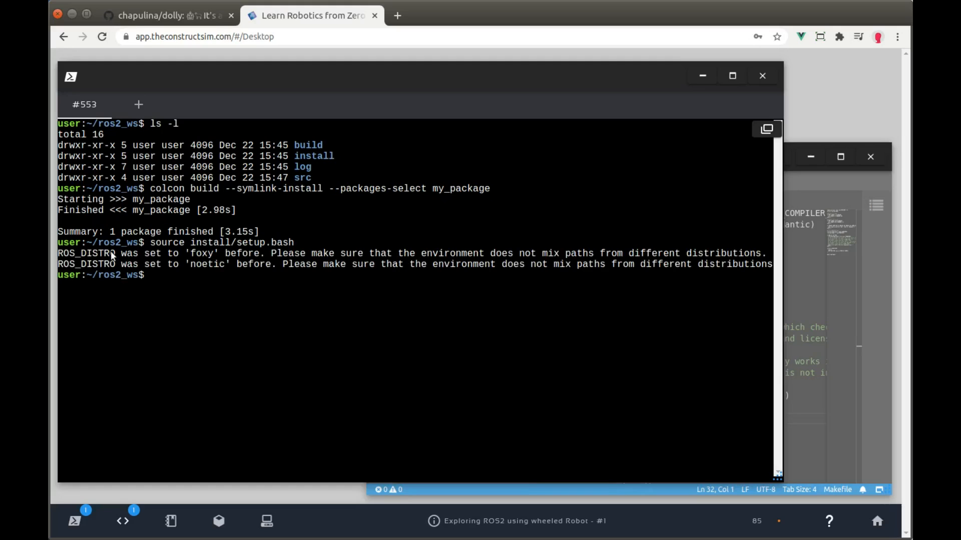
mouse_move(189, 297)
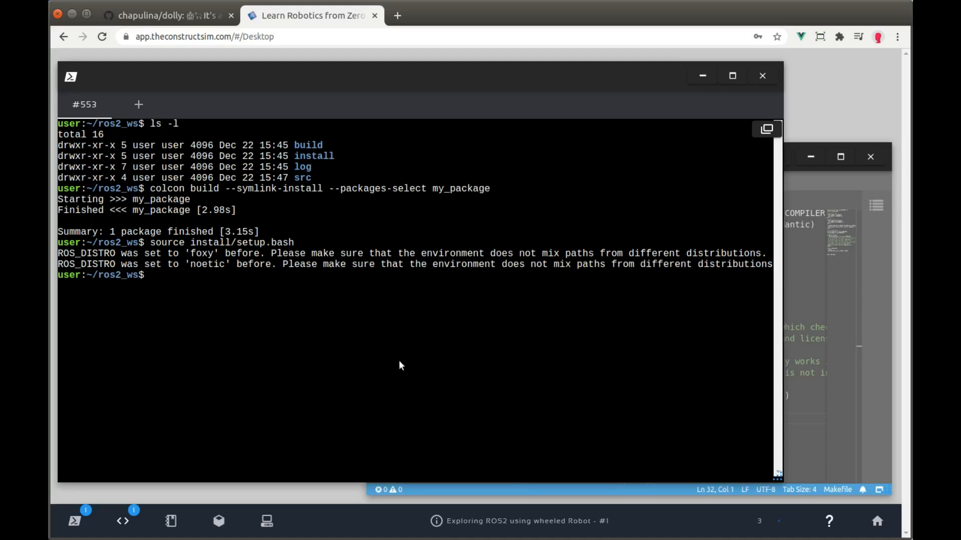
Run ros2 launch my_package simulation.launch.py, which reports the file isn't found
type("ros2 launch my_package")
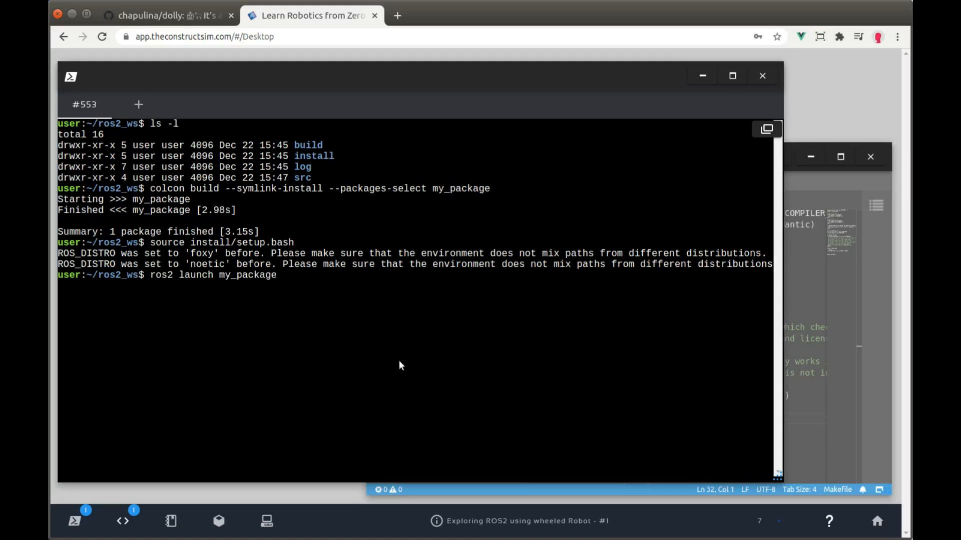
type("simulation.launc")
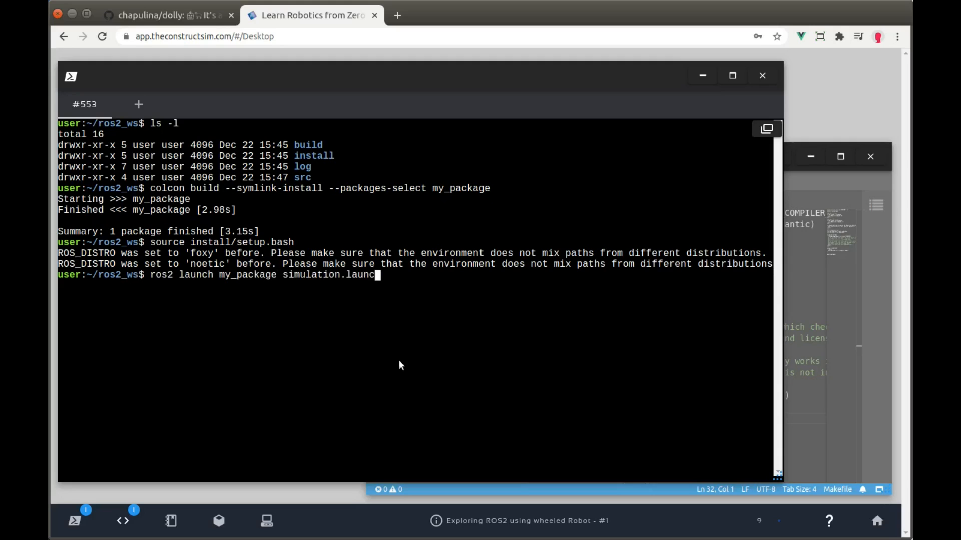
type("h.py")
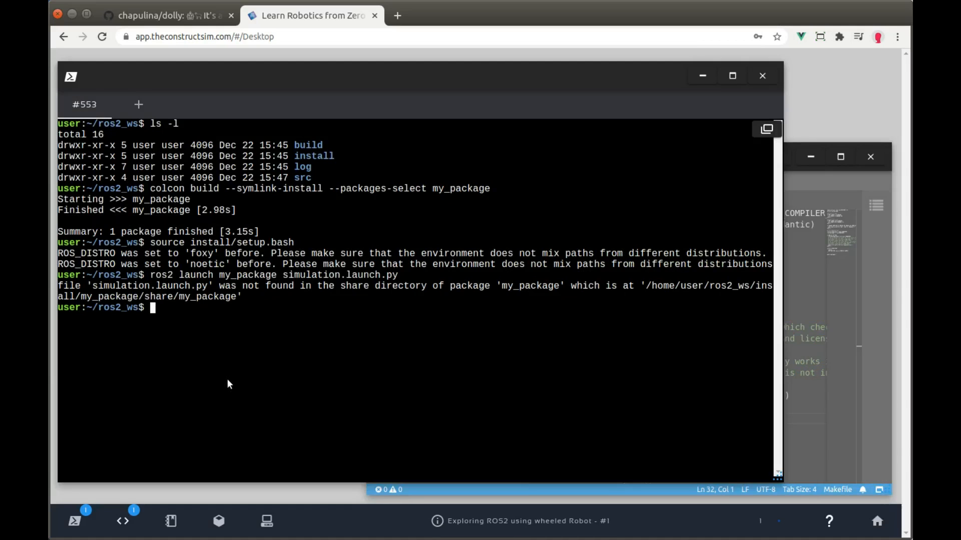
type("ros2 launch my_package simulation.launch.py")
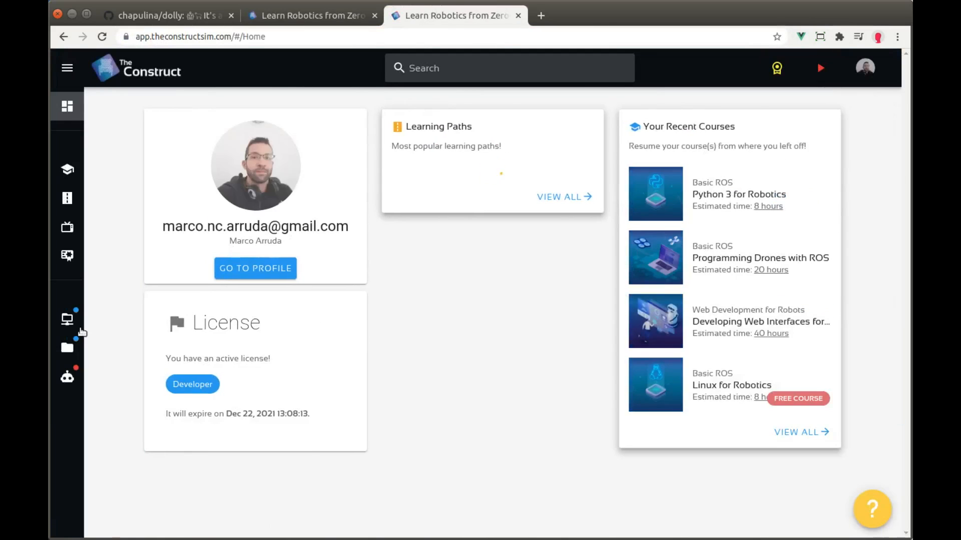
Search courses for 'ros2', open ROS2 Basics for C++ in 5 days, and scroll its summary
left_click(66, 169)
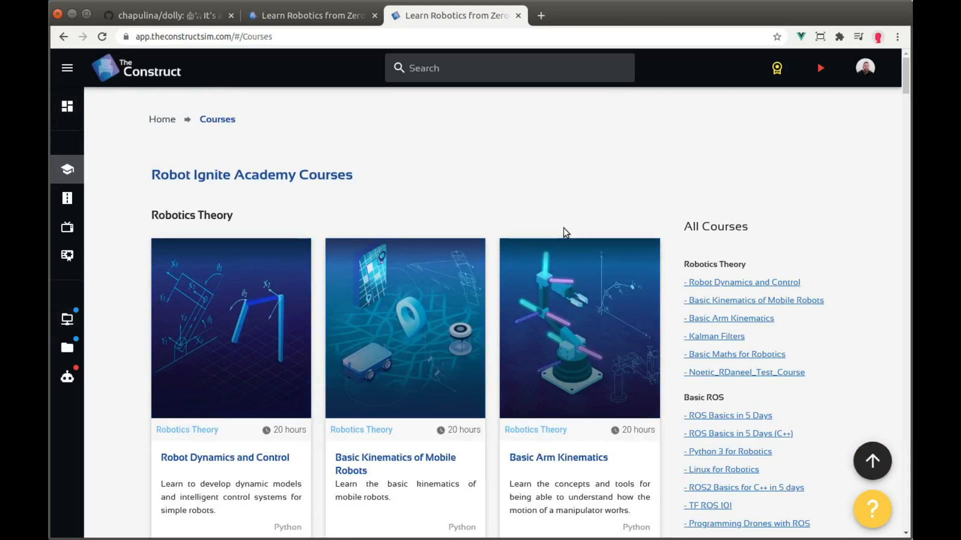
type("ros2")
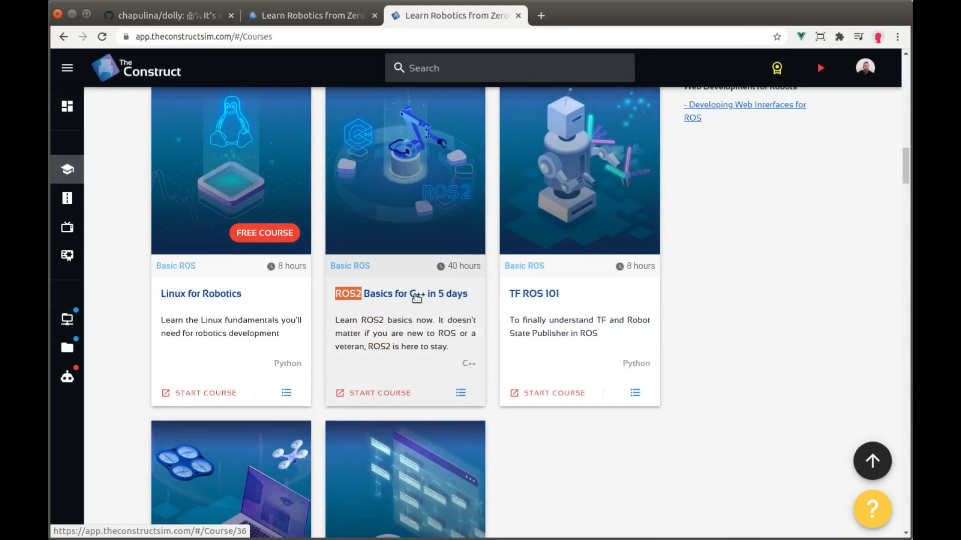
left_click(400, 294)
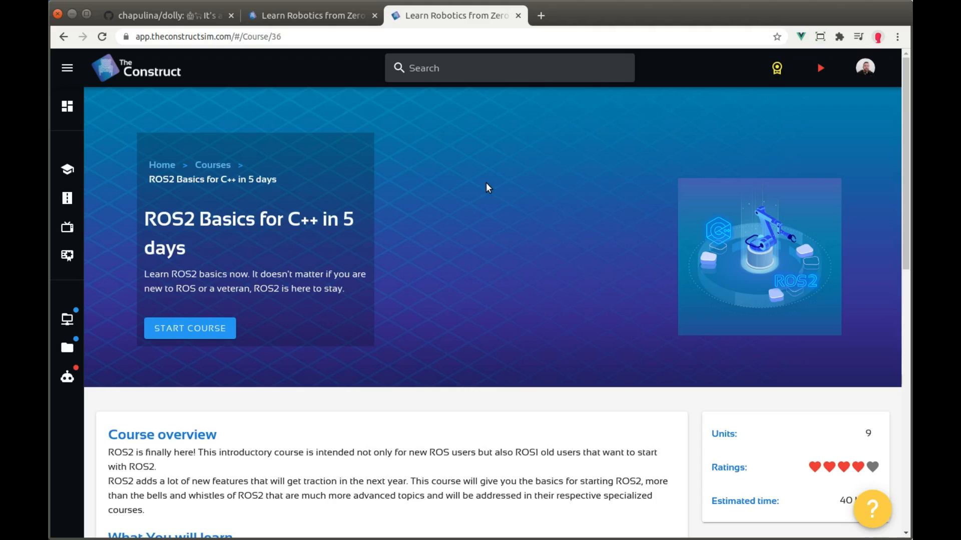
double_click(275, 219)
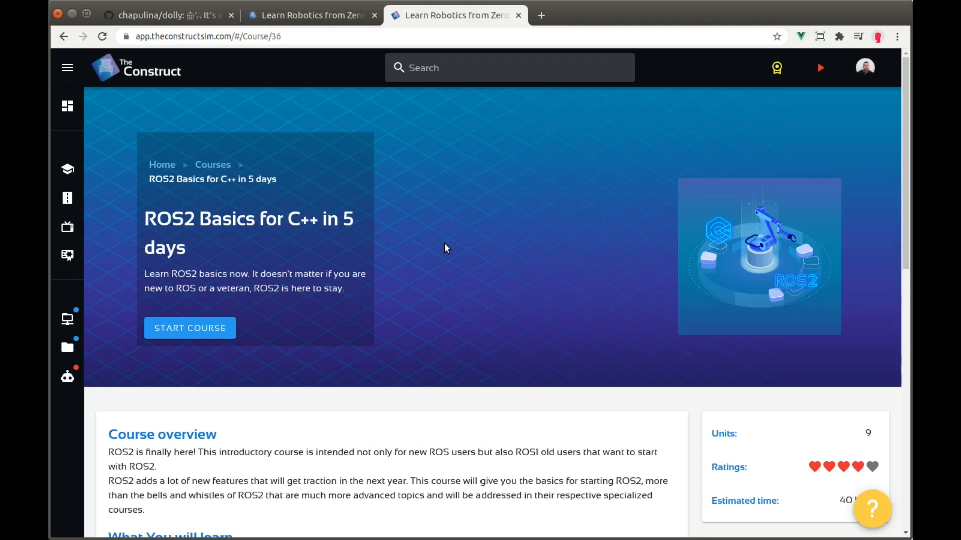
scroll("down", 3)
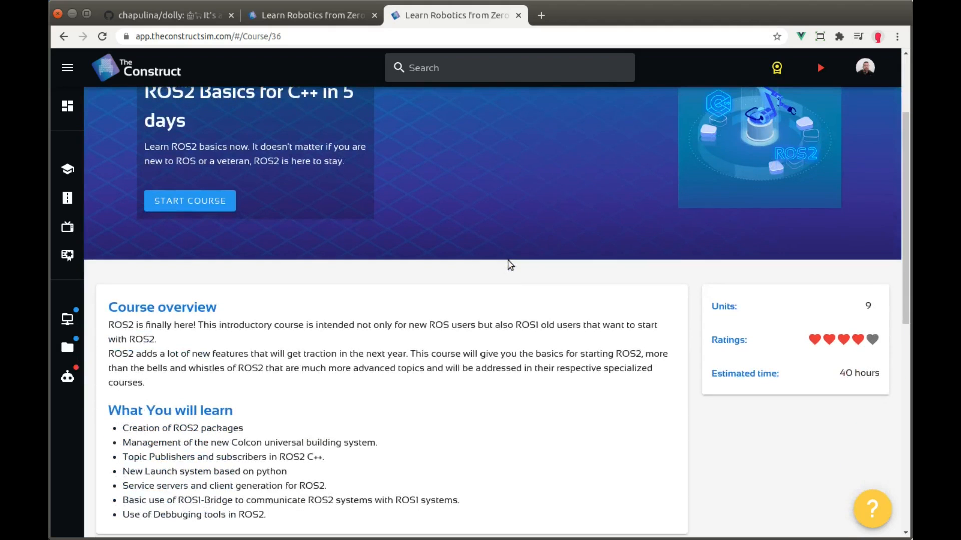
scroll("down", 3)
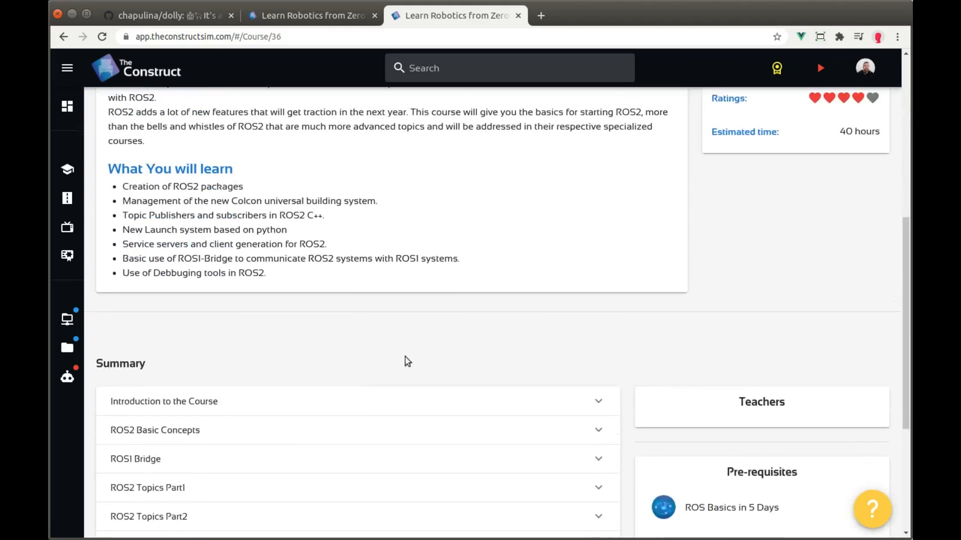
scroll("down", 3)
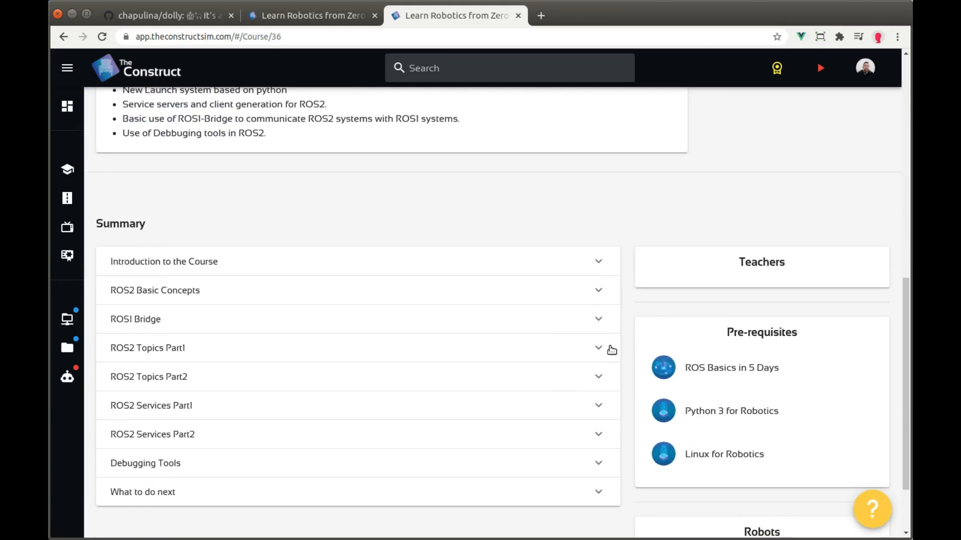
mouse_move(602, 323)
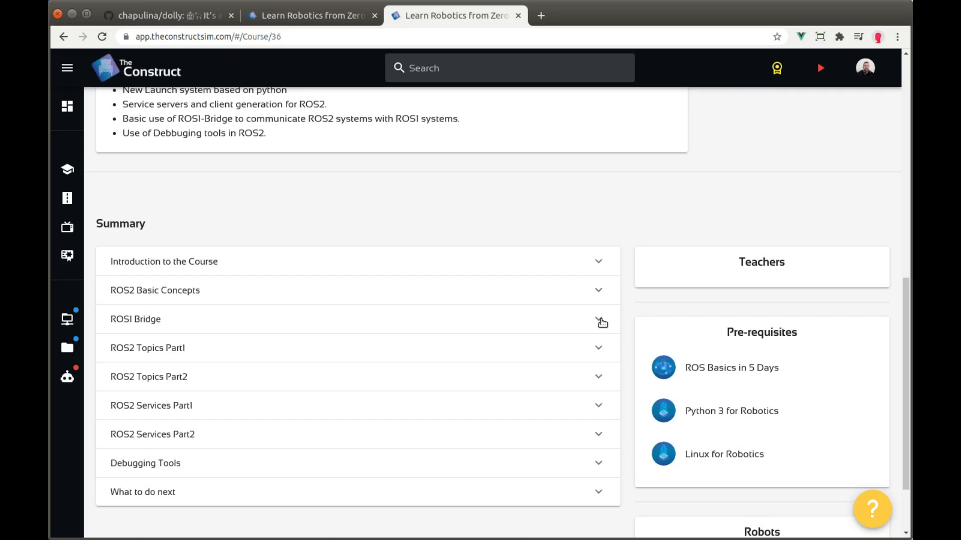
mouse_move(376, 306)
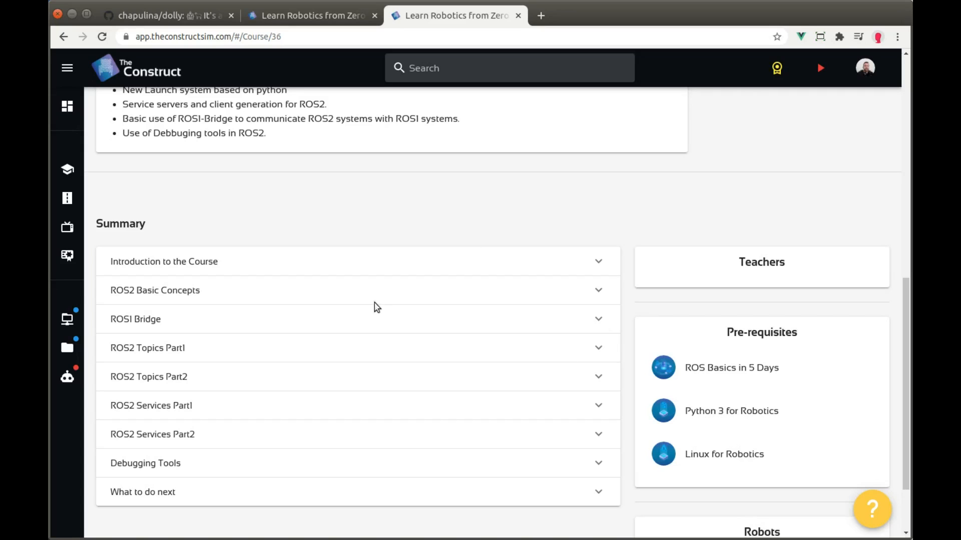
mouse_move(402, 255)
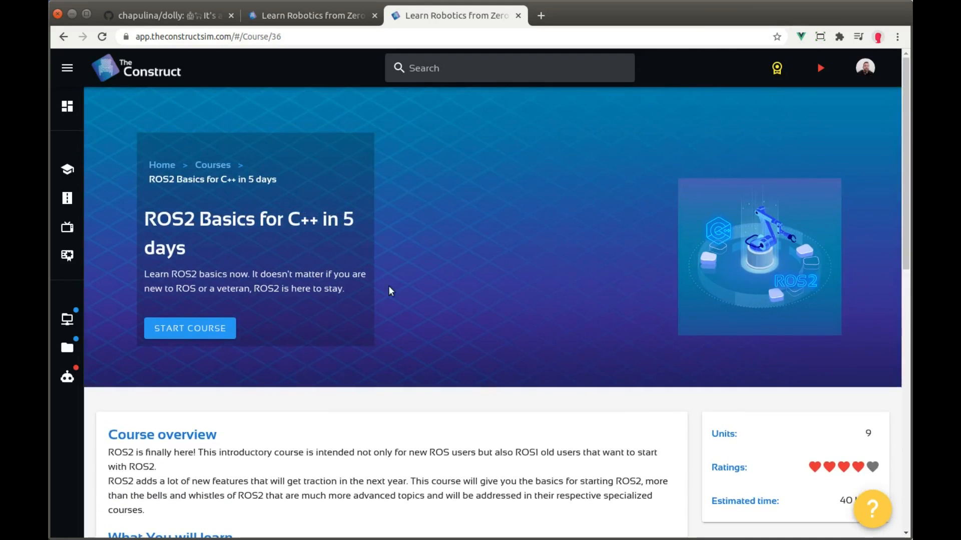
mouse_move(312, 15)
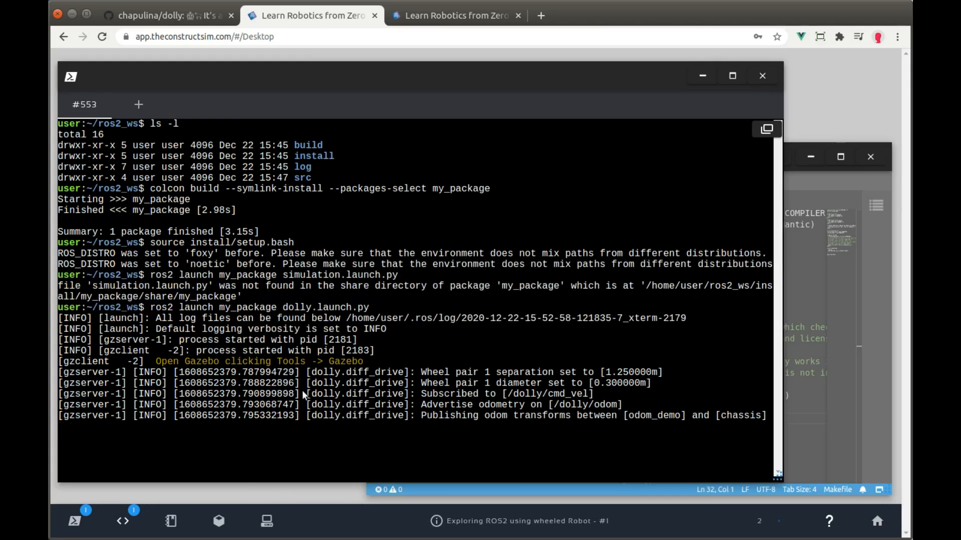
Open the Gazebo simulation view to see the Dolly robot on the empty grid
left_click(219, 521)
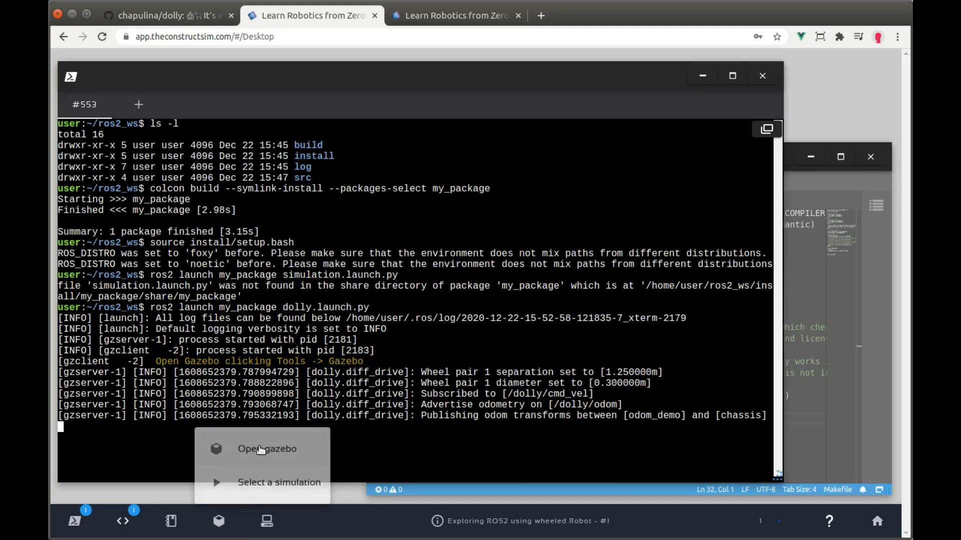
left_click(266, 449)
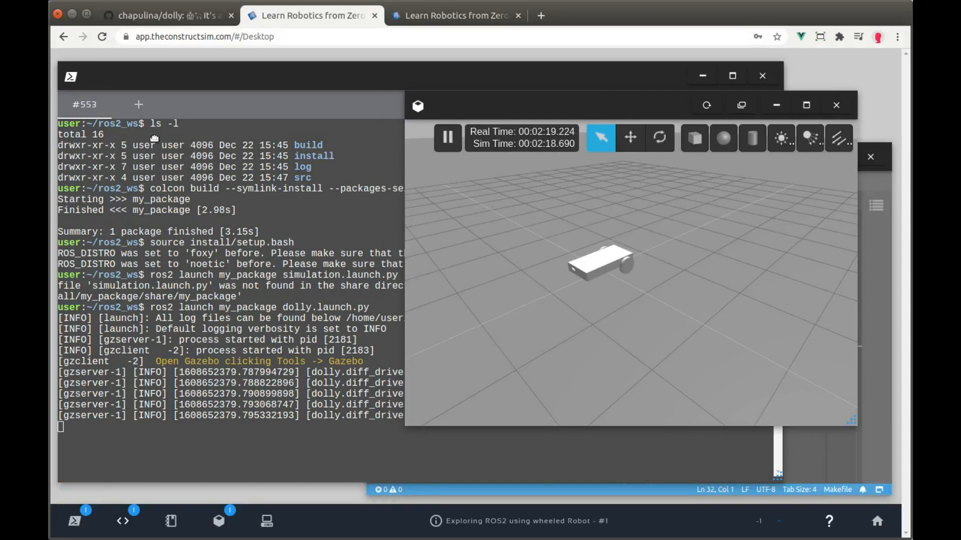
In a new terminal tab, source /opt/ros/foxy/setup.bash and run ros2 topic list
left_click(139, 104)
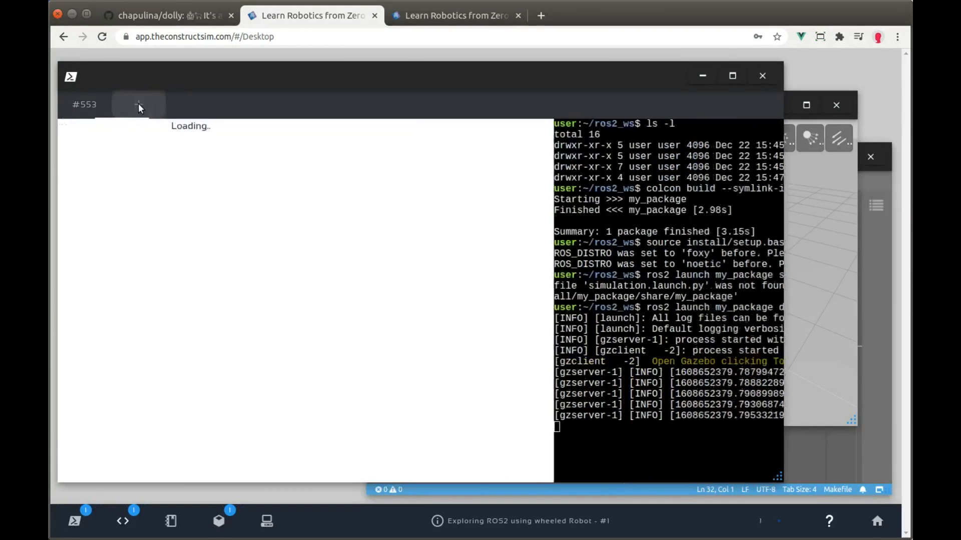
left_click(139, 104)
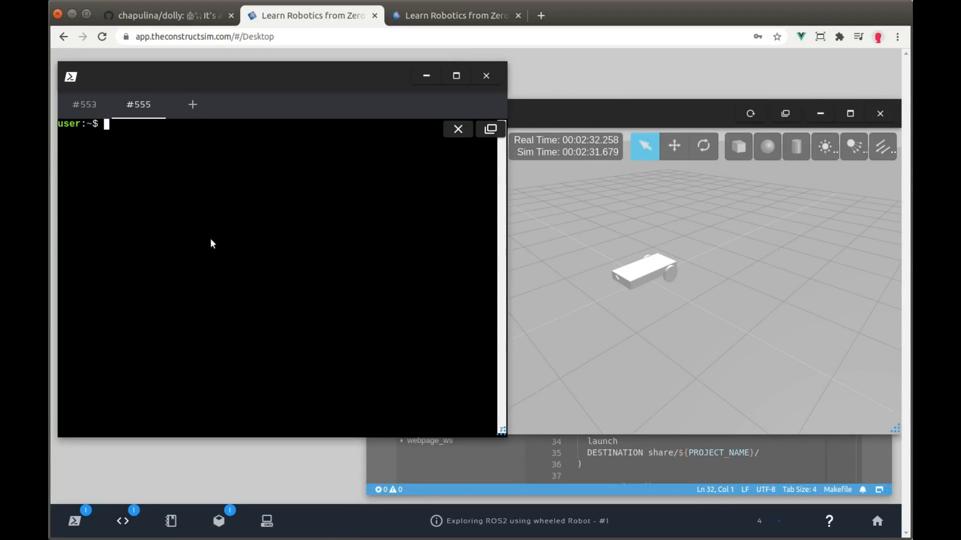
type("ros")
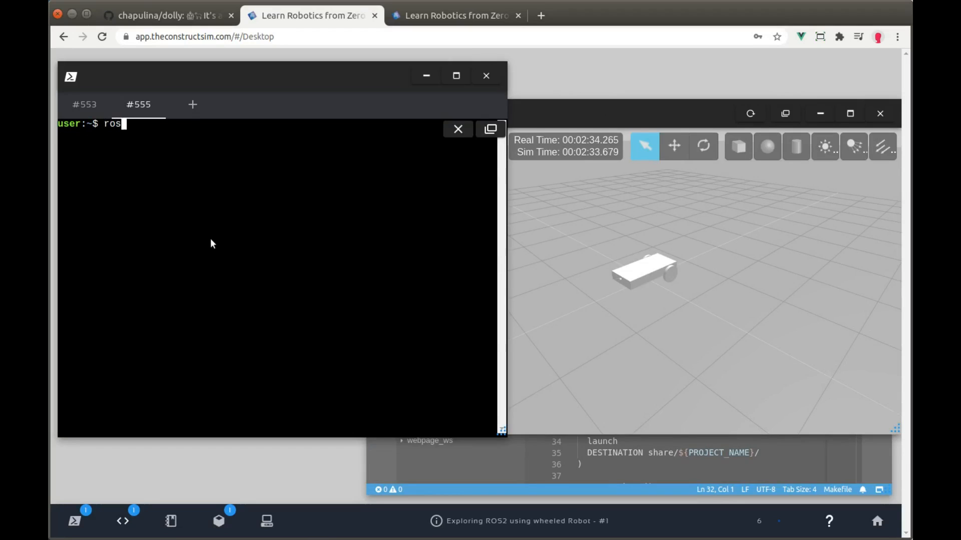
type("2 topic list")
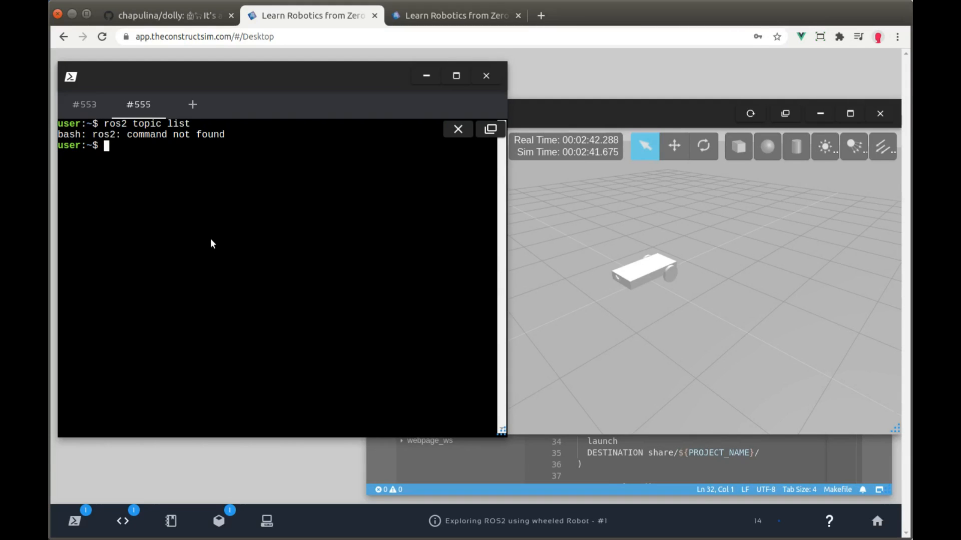
type("source /opt/")
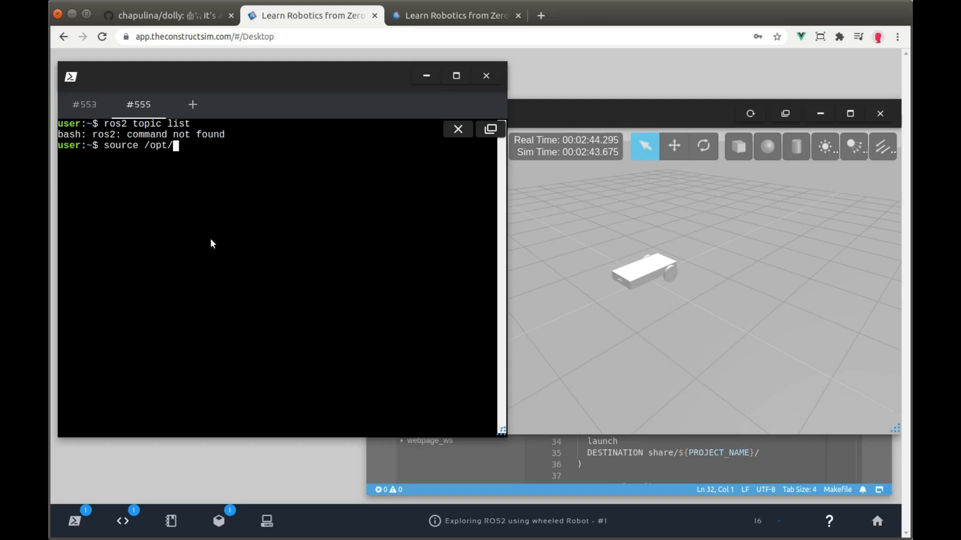
type("ros/")
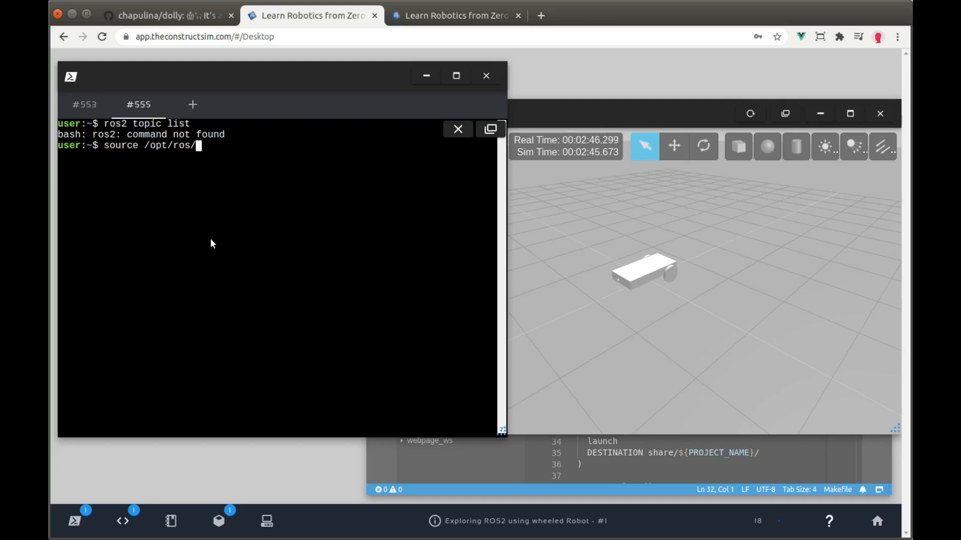
type("foxy/setup.bash")
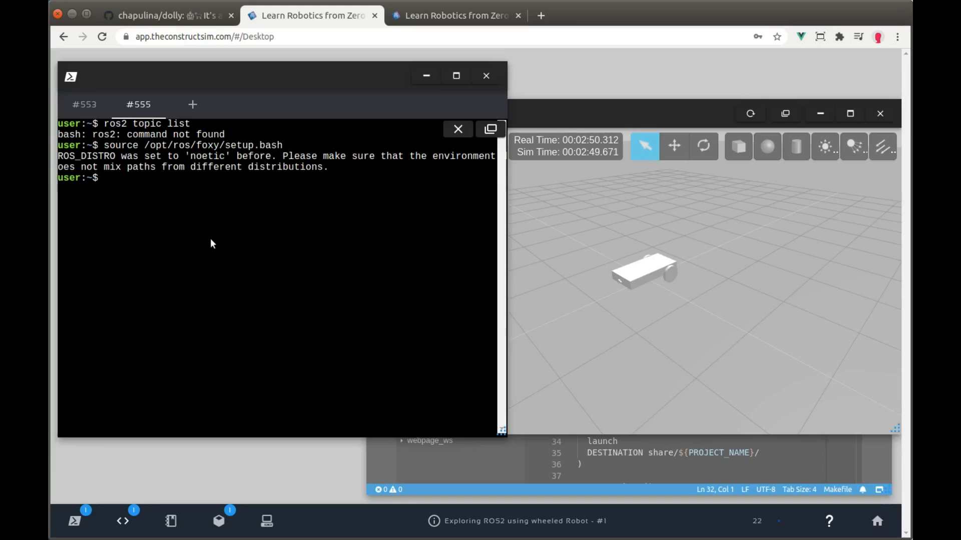
type("ros2 topic list")
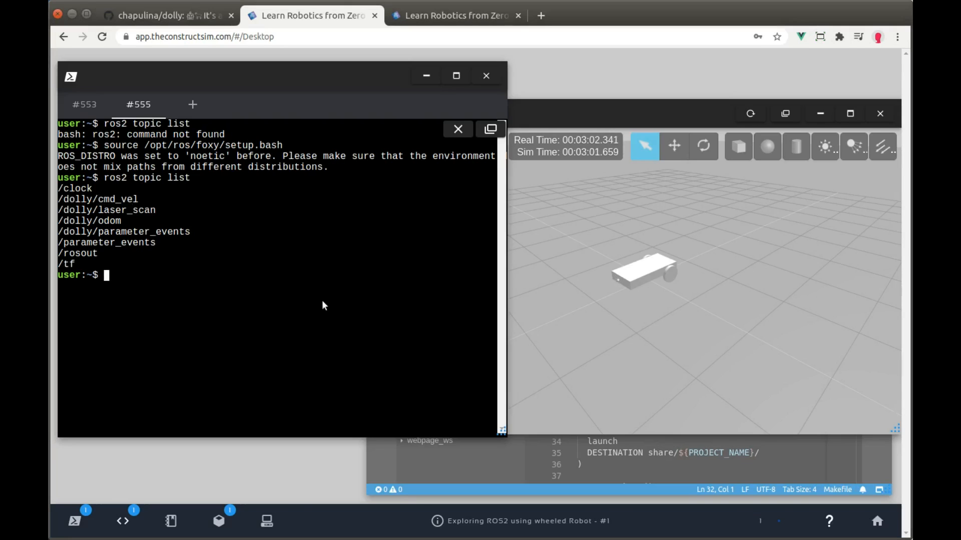
Publish a geometry_msgs Twist to /dolly/cmd_vel with linear x 0.2 and angular z 0.3
type("ros2 topic")
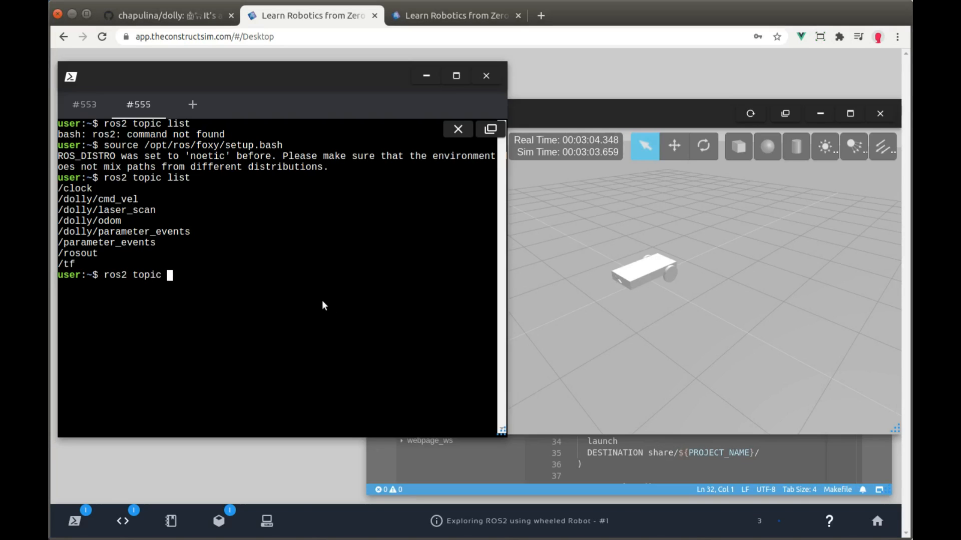
type("pub /dolly/cmd_vel")
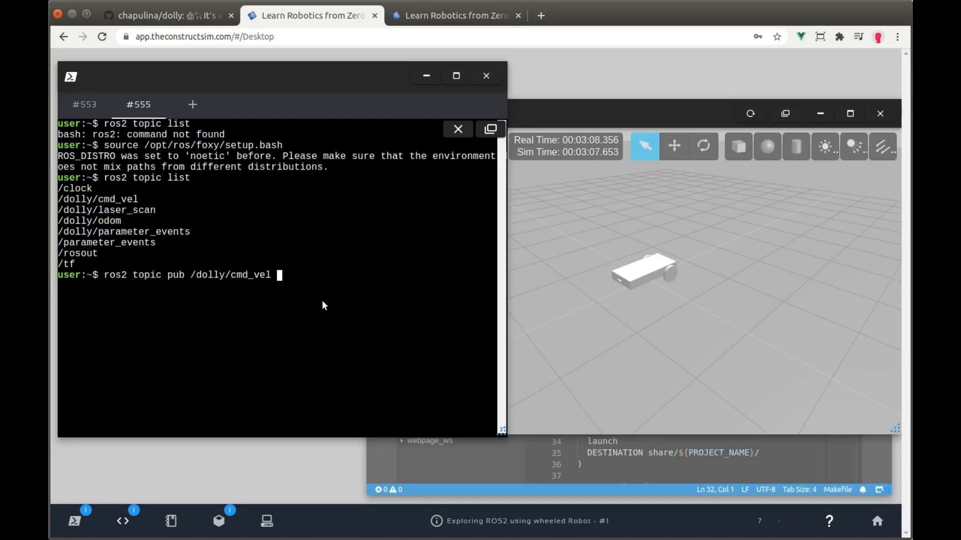
type("geometry_msgs/msg/Twist")
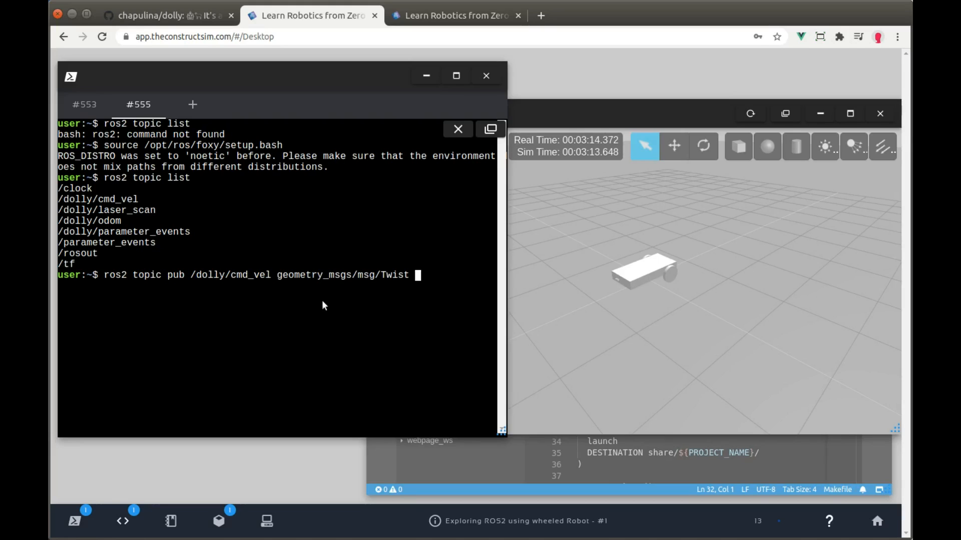
type("\"")
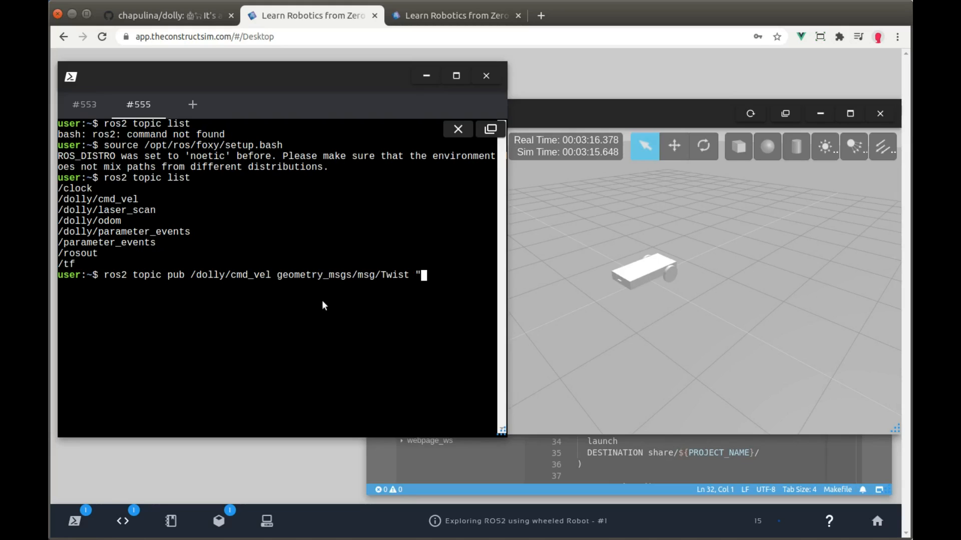
type("\" \"")
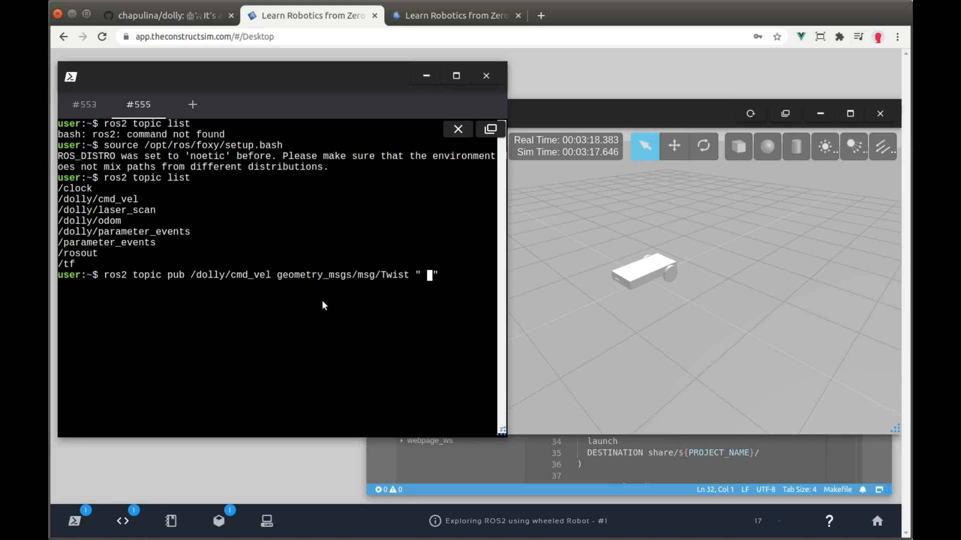
type("{ }")
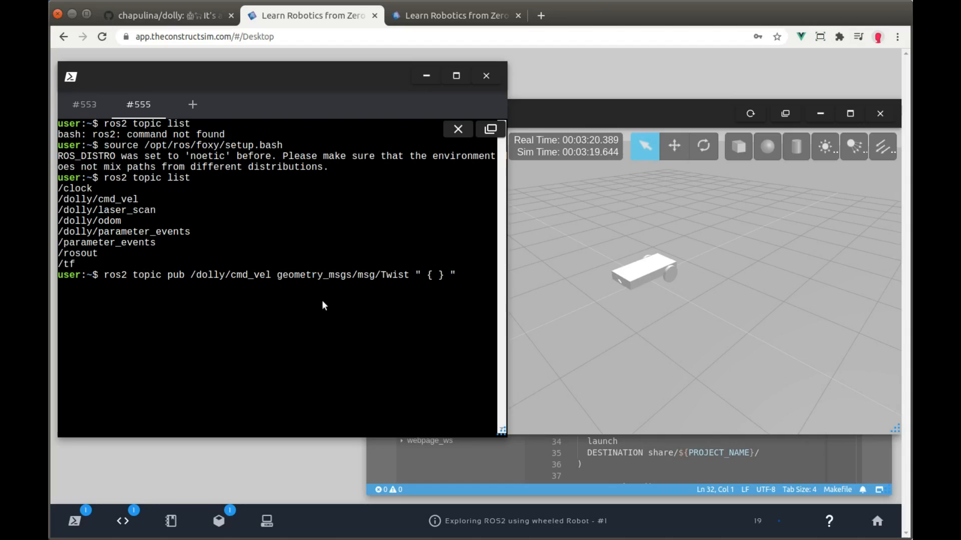
type("linear:")
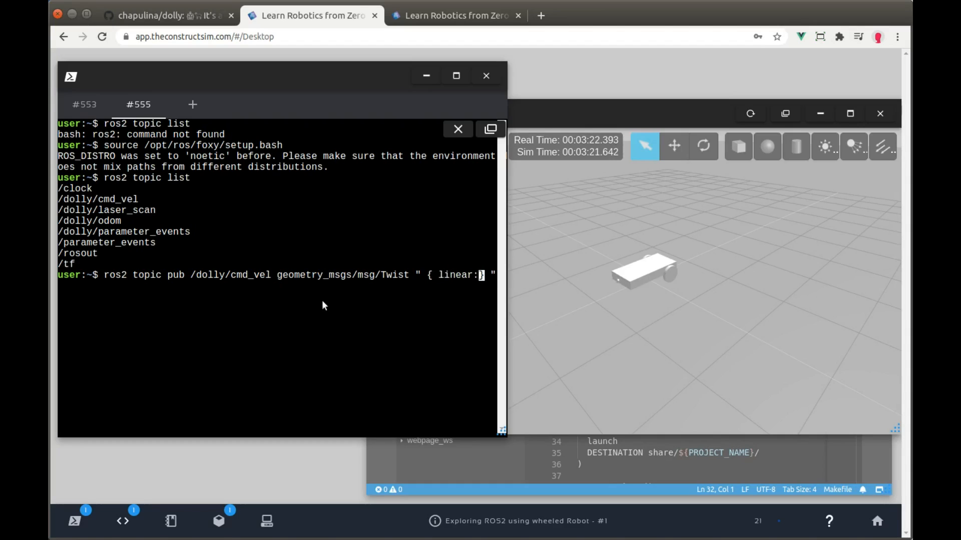
type("{x.2},")
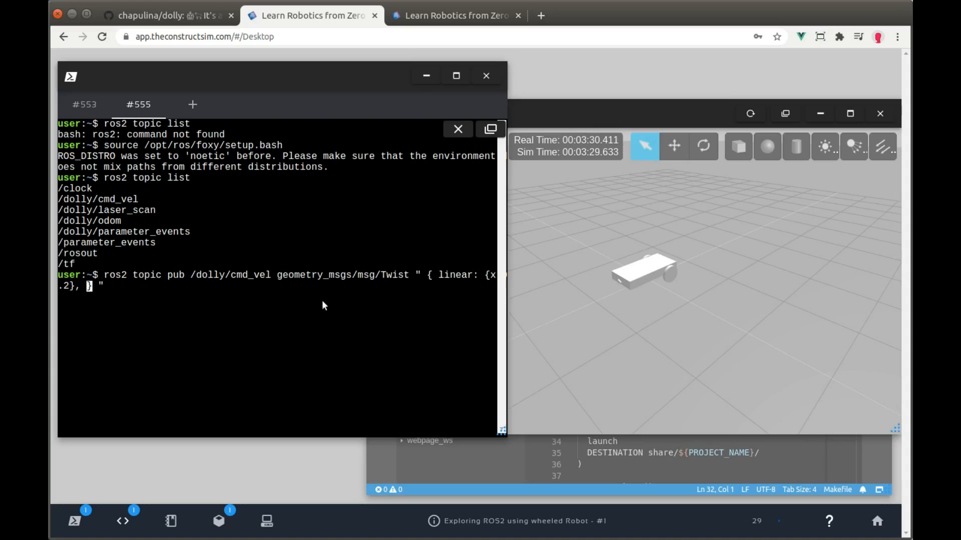
type("angular: {z")
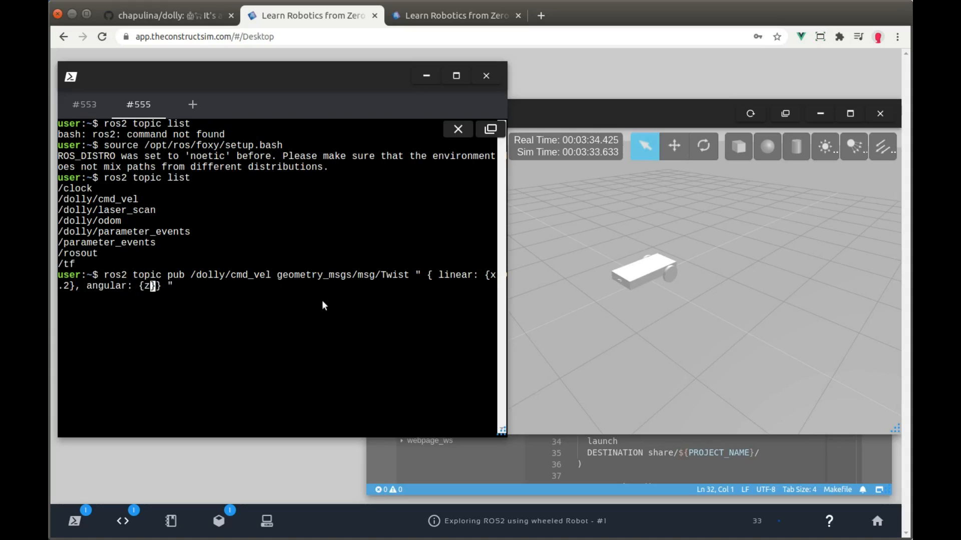
type("0.3")
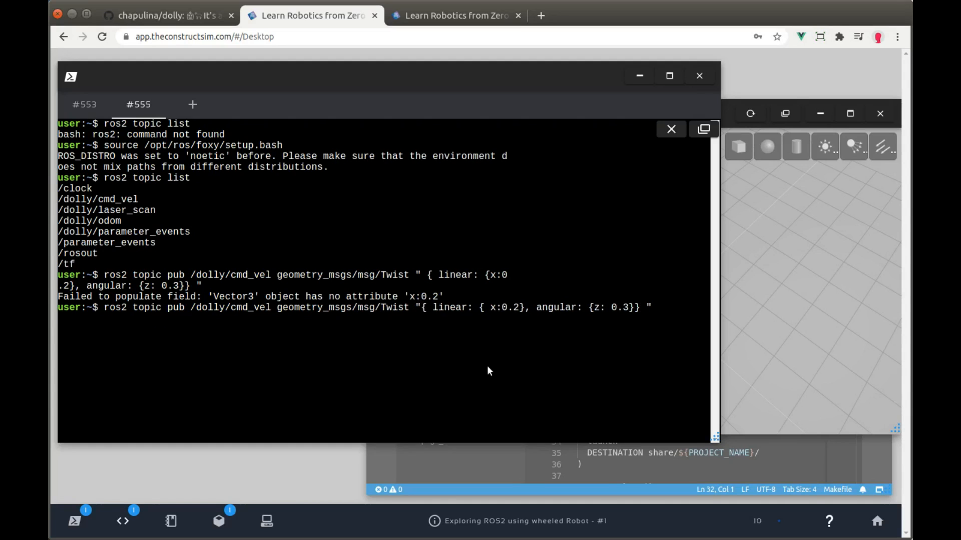
key("BackSpace")
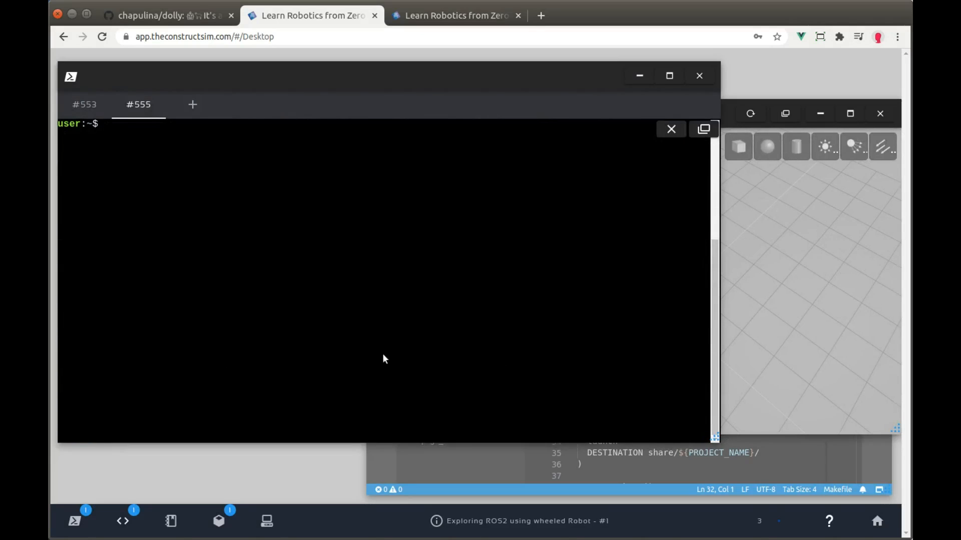
Echo /dolly/laser_scan to view the dolly's range and intensity readings
type("ros2 to")
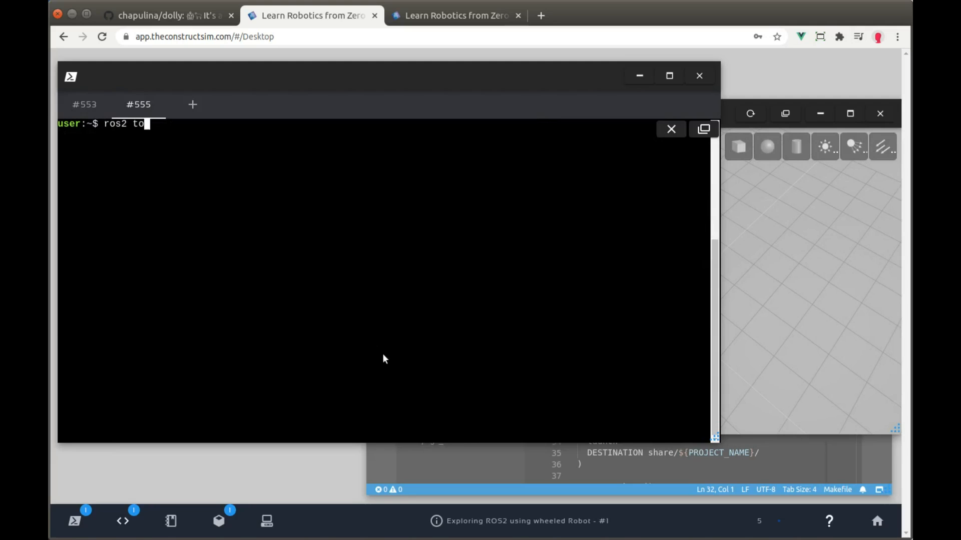
type("pic")
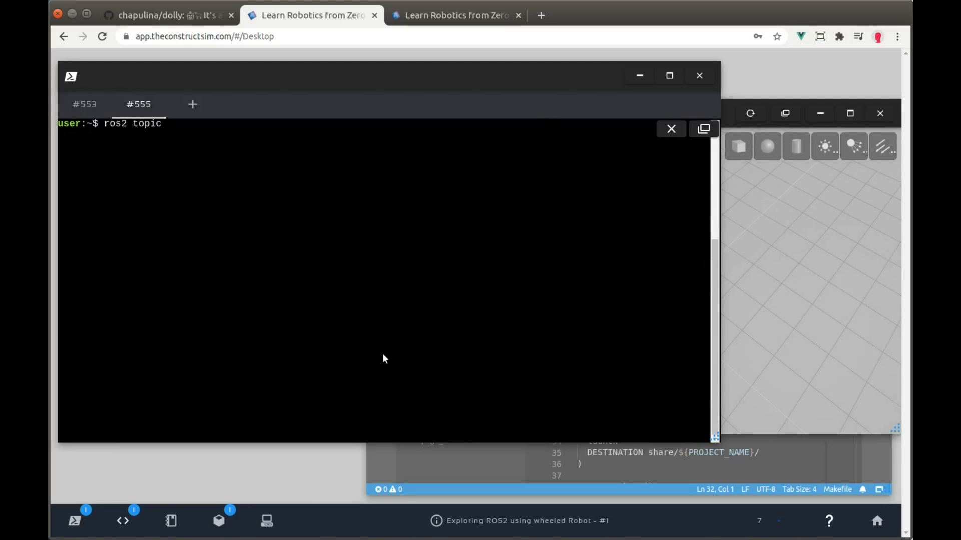
type("echo /")
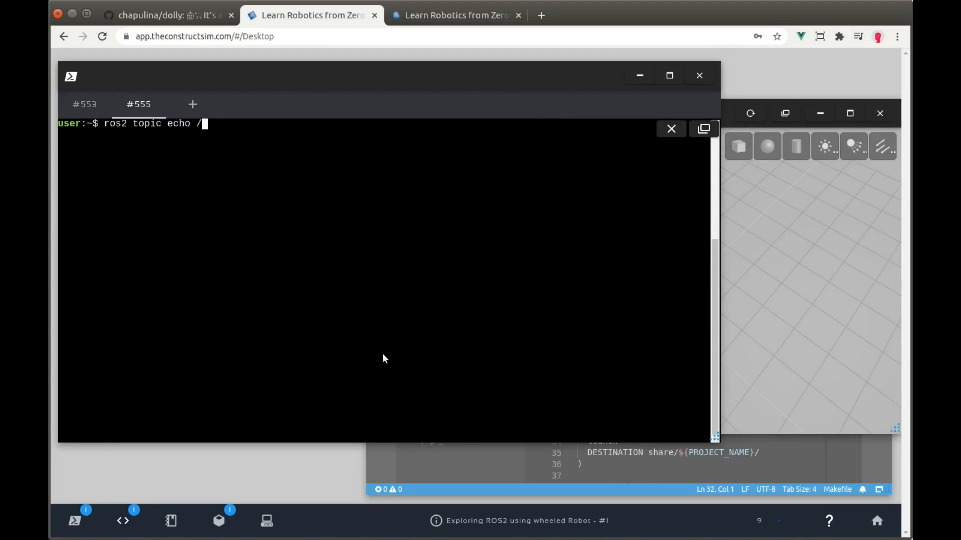
type("dolly/la")
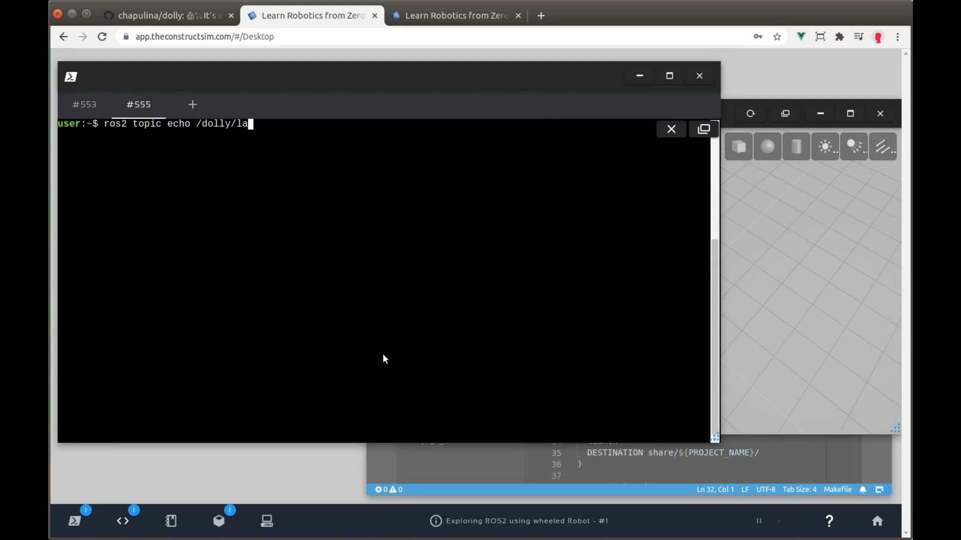
type("ser_scan")
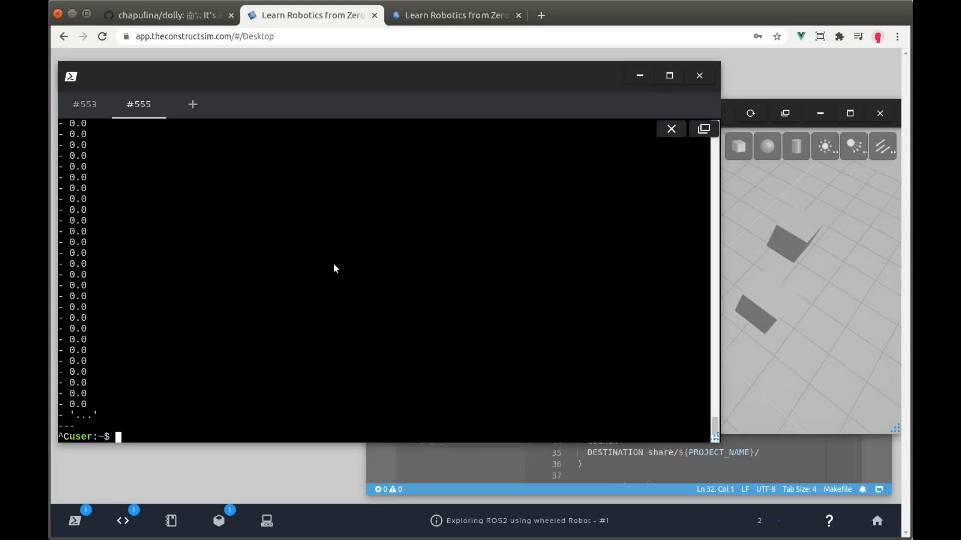
mouse_move(377, 290)
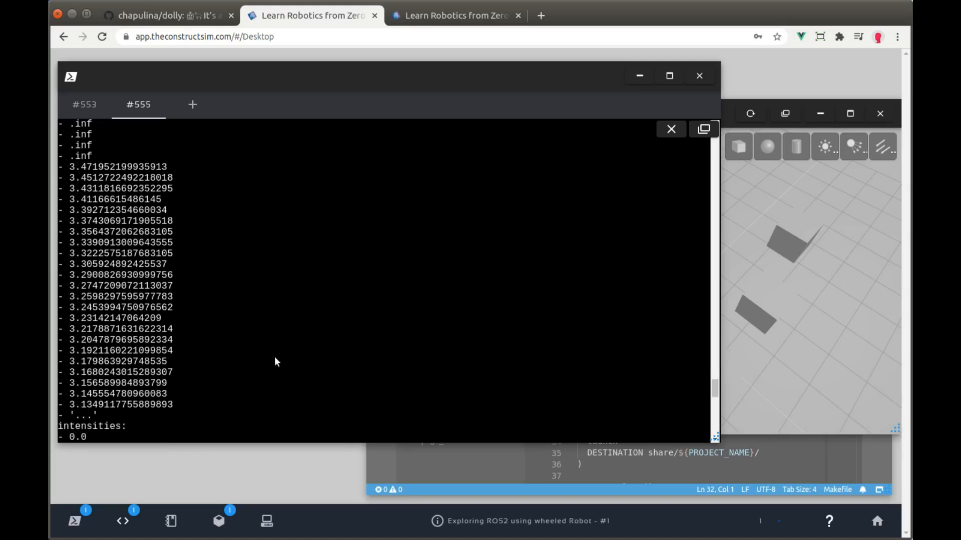
mouse_move(299, 336)
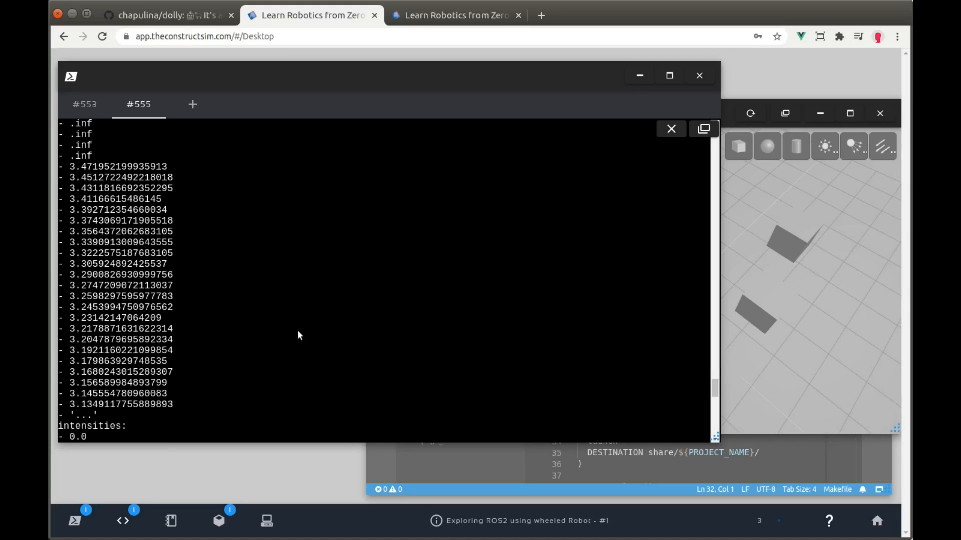